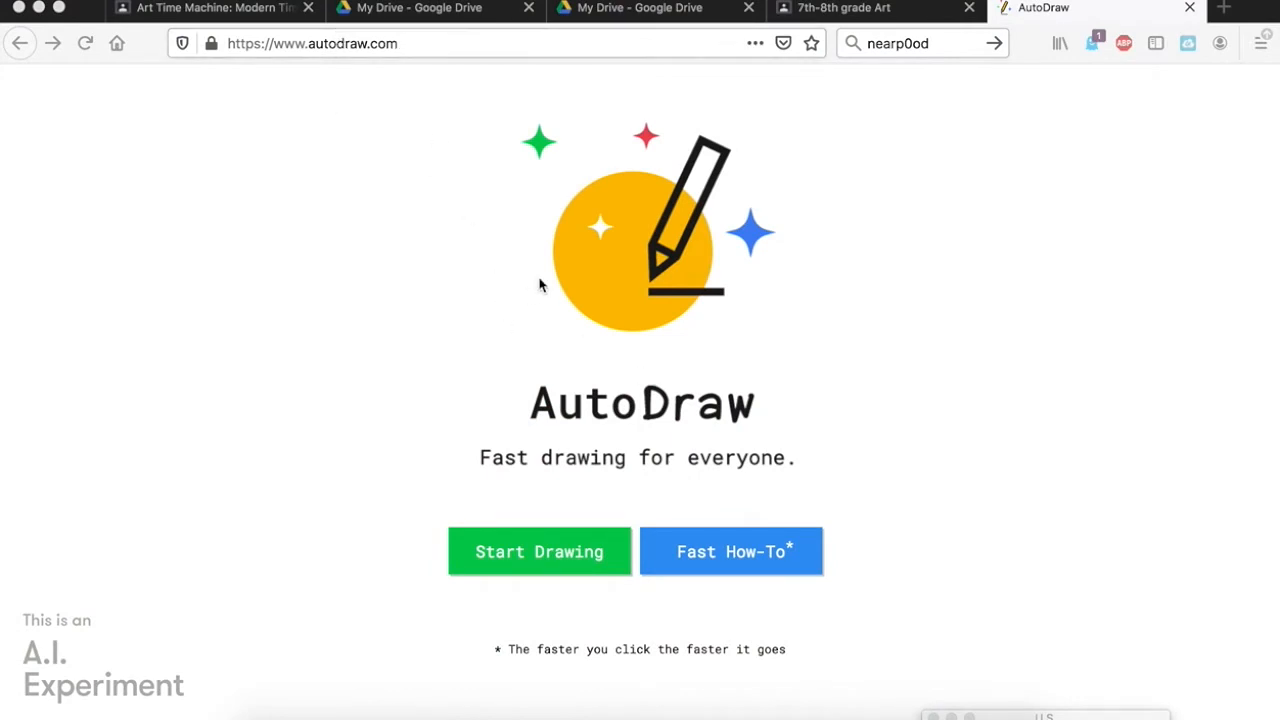
mouse_move(648, 528)
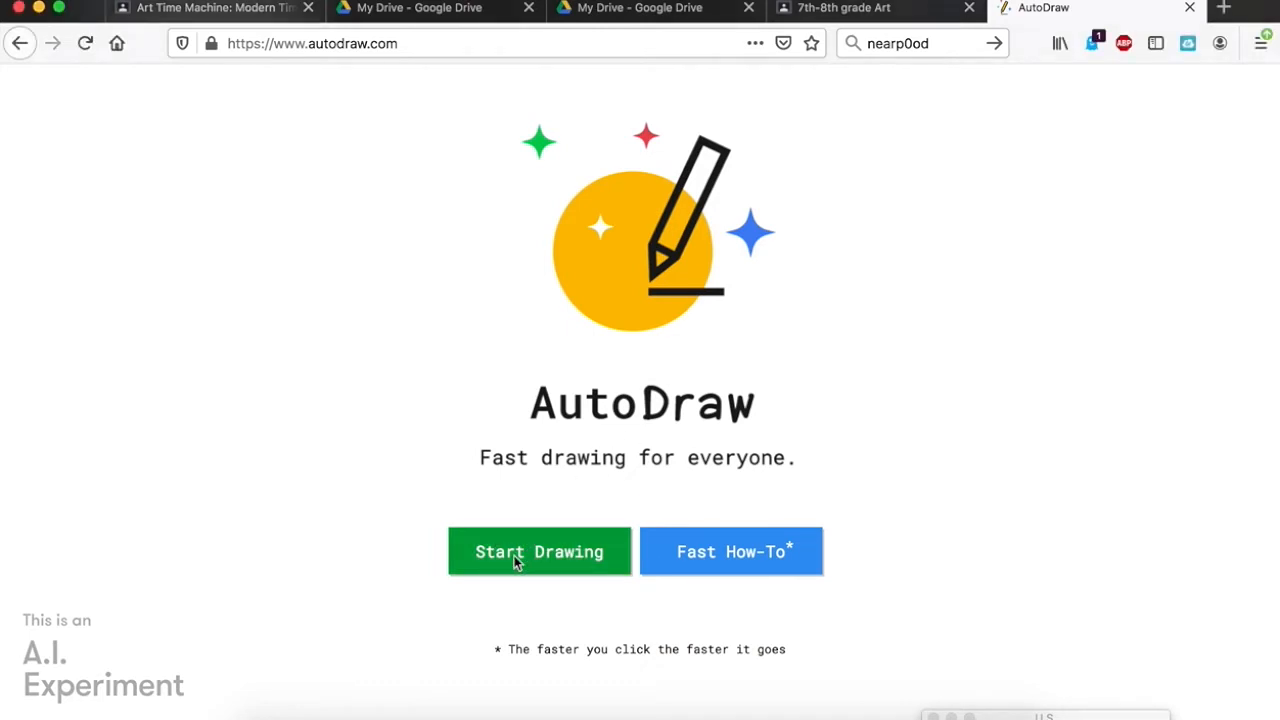
mouse_move(731, 551)
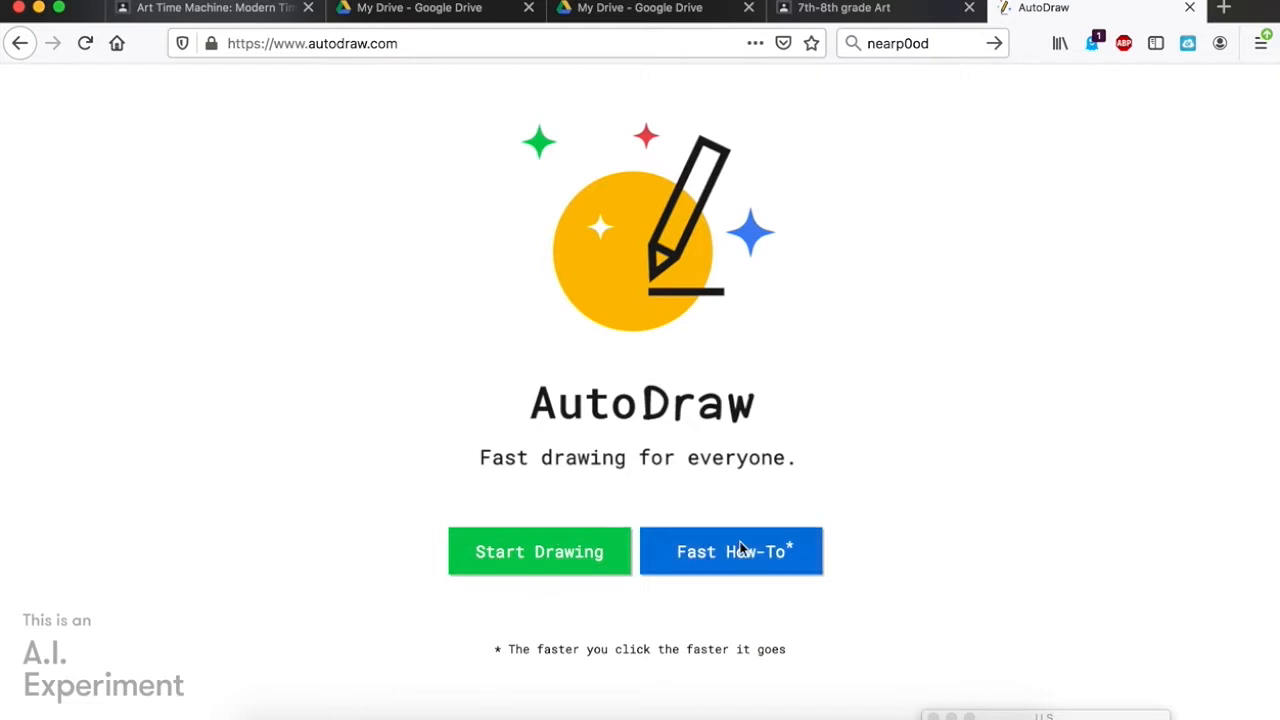
- Start a new blank drawing from the AutoDraw welcome page
left_click(539, 551)
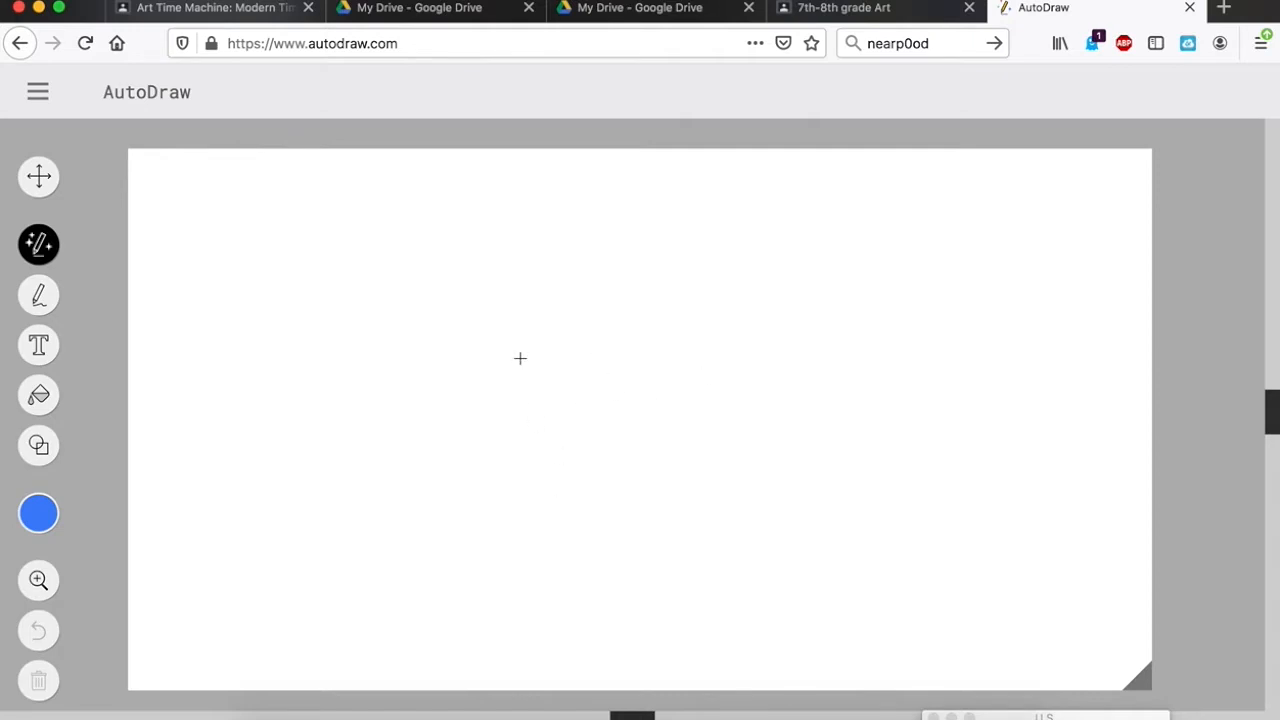
- Sketch a rough blob, swap it for the potato suggestion, and set the colour to green
left_click(38, 513)
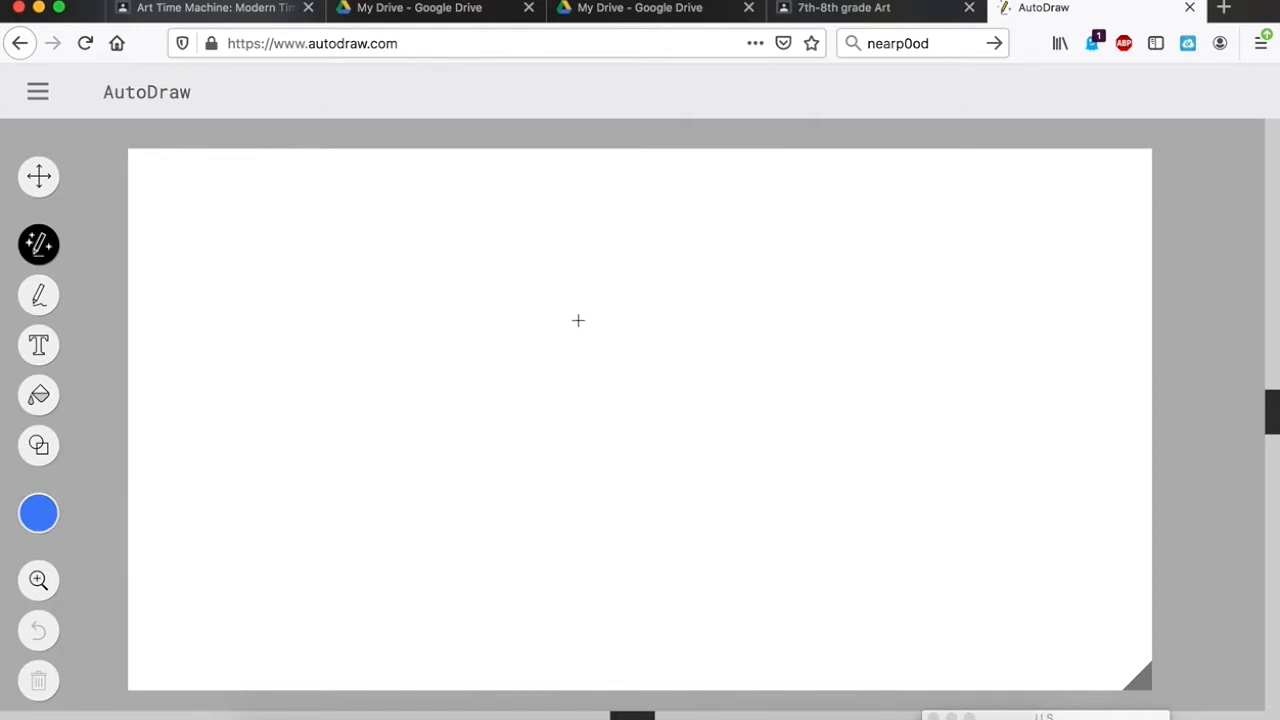
mouse_move(525, 363)
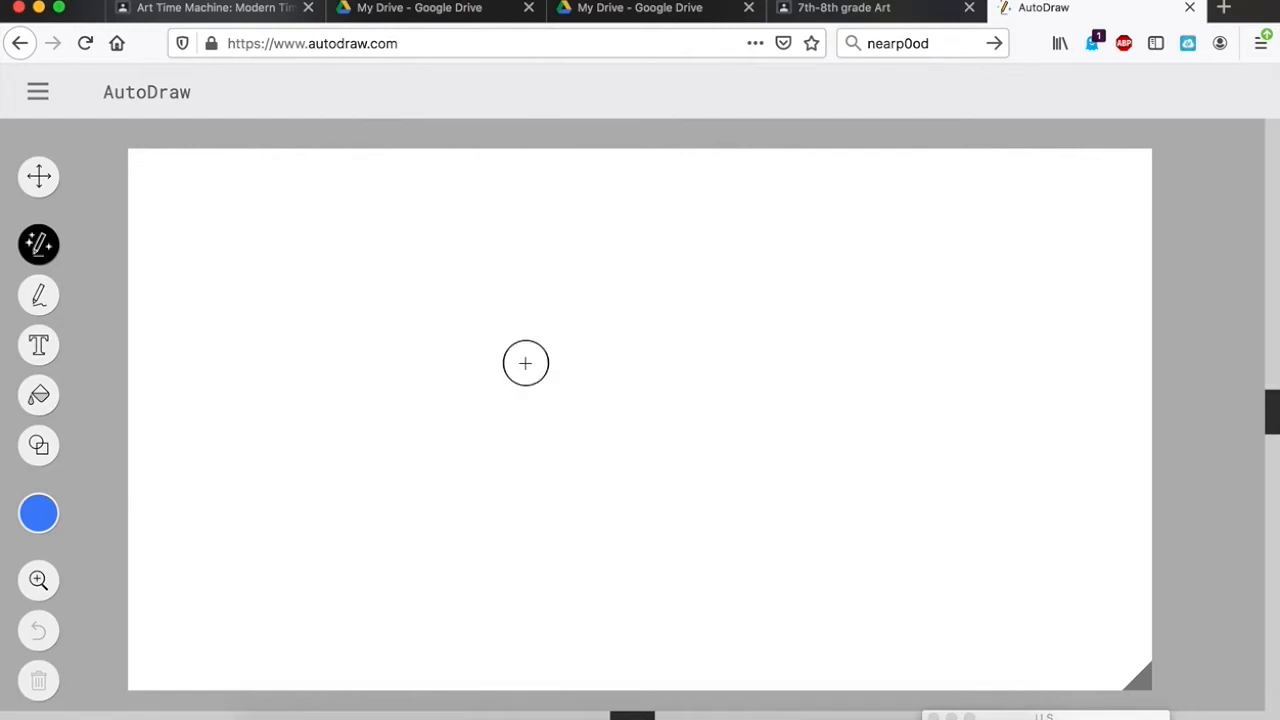
left_click_drag(525, 362, 603, 380)
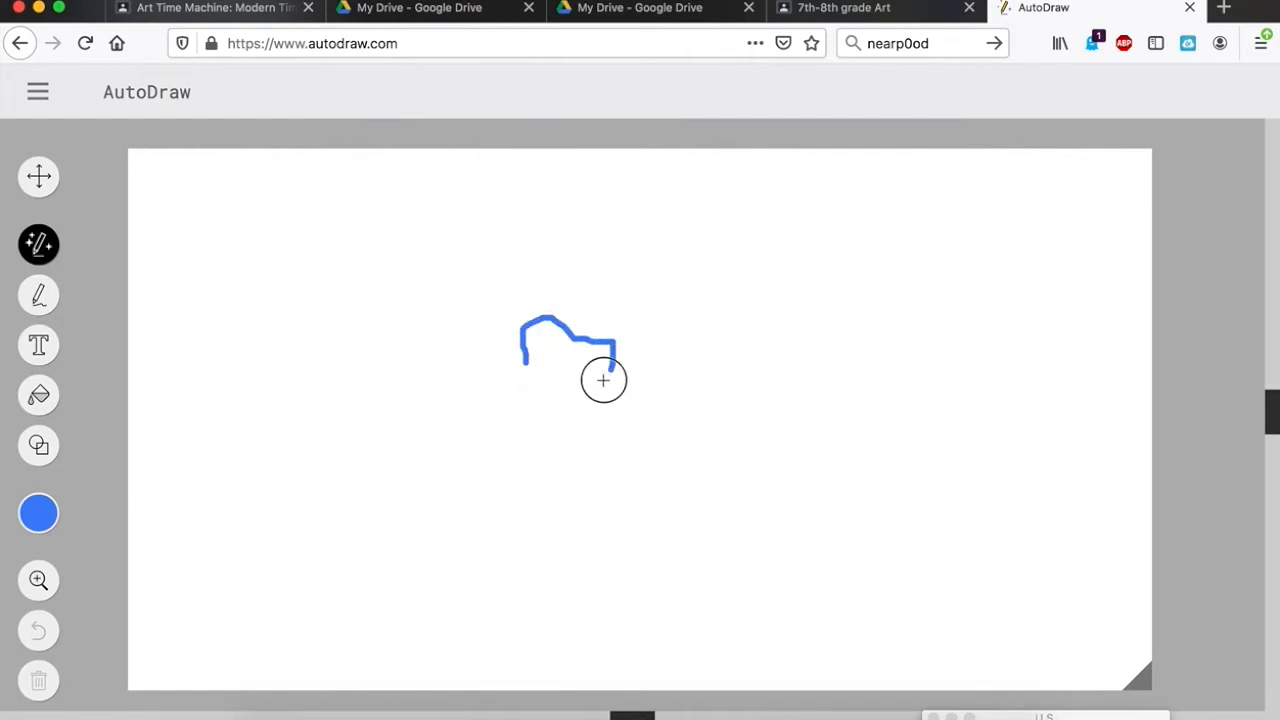
left_click_drag(603, 380, 553, 410)
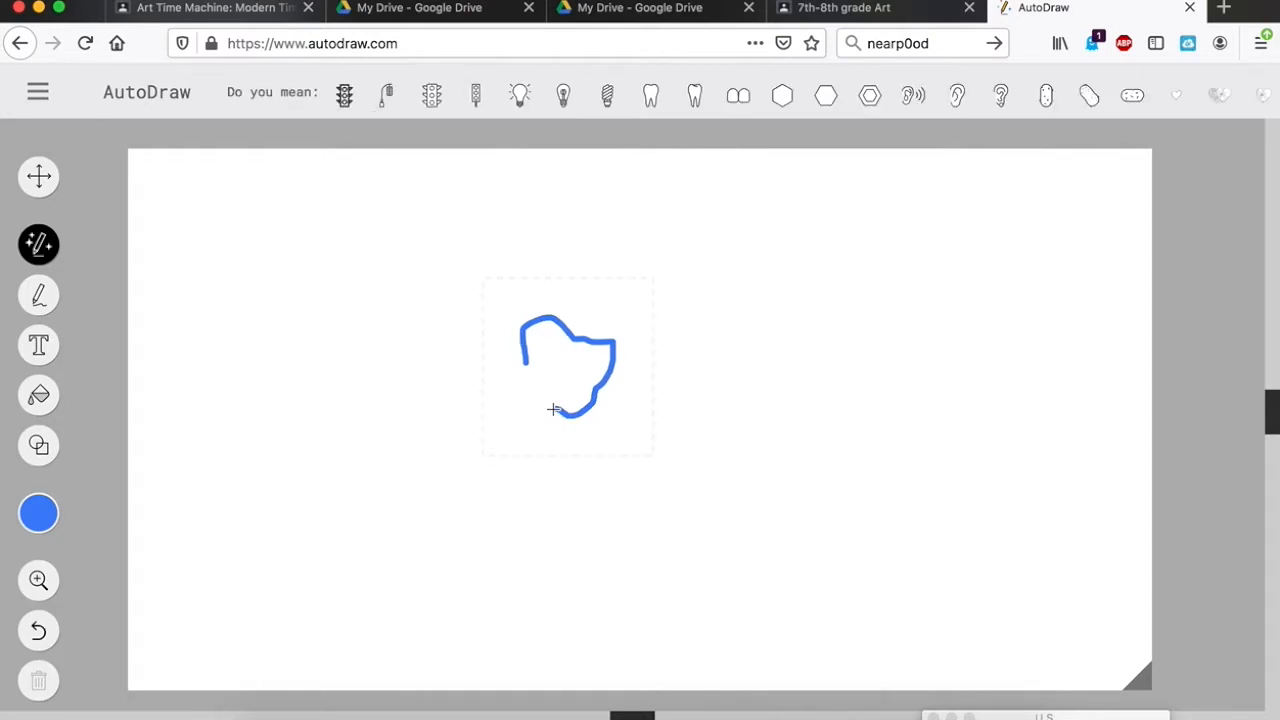
left_click(344, 95)
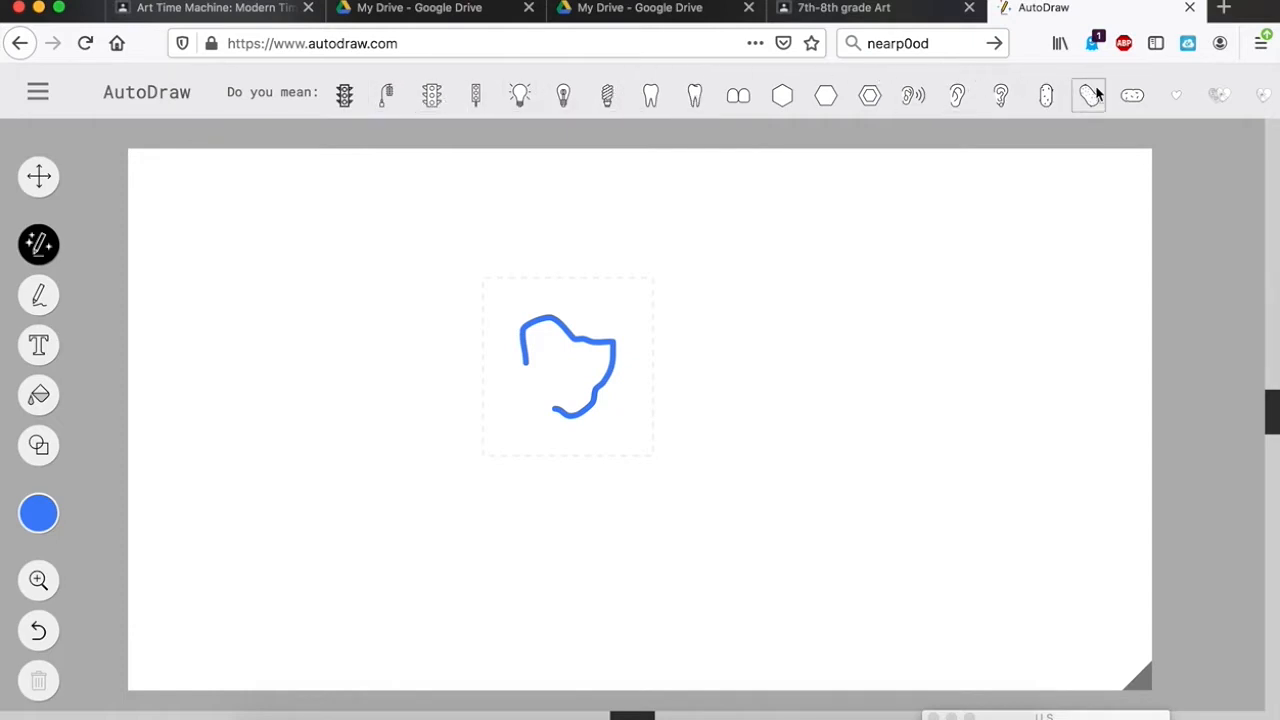
mouse_move(1260, 96)
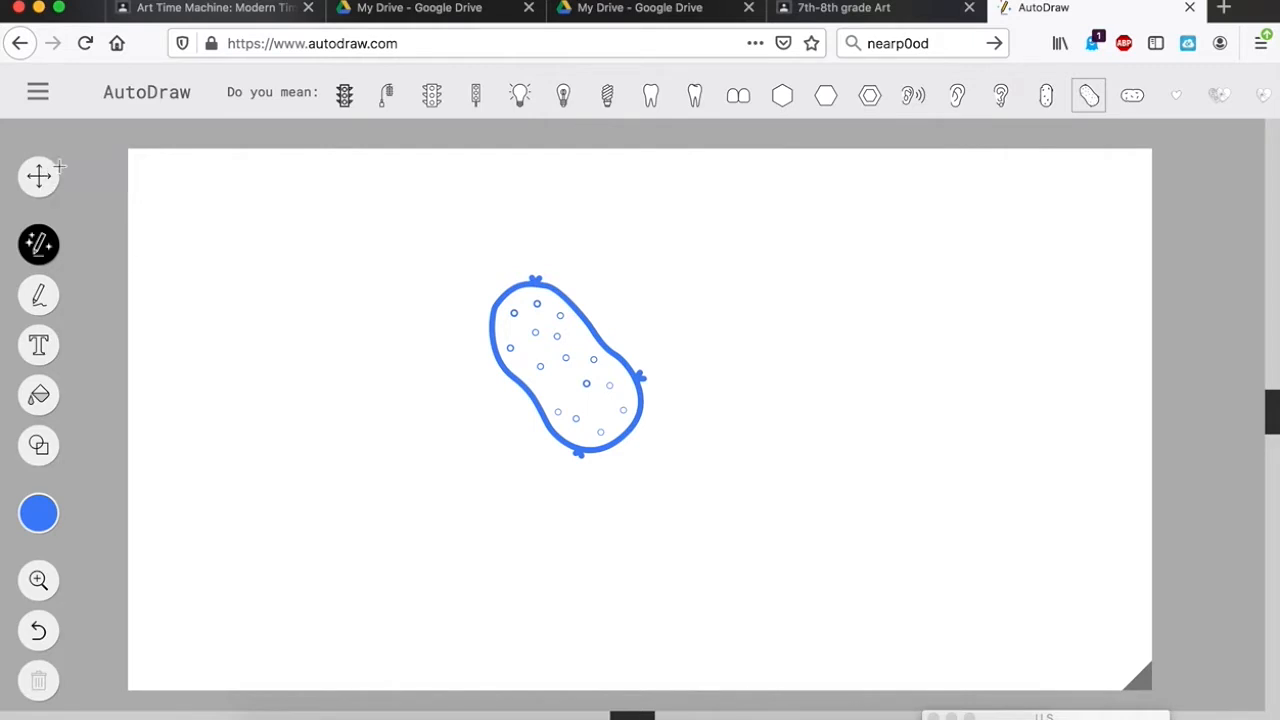
left_click(38, 513)
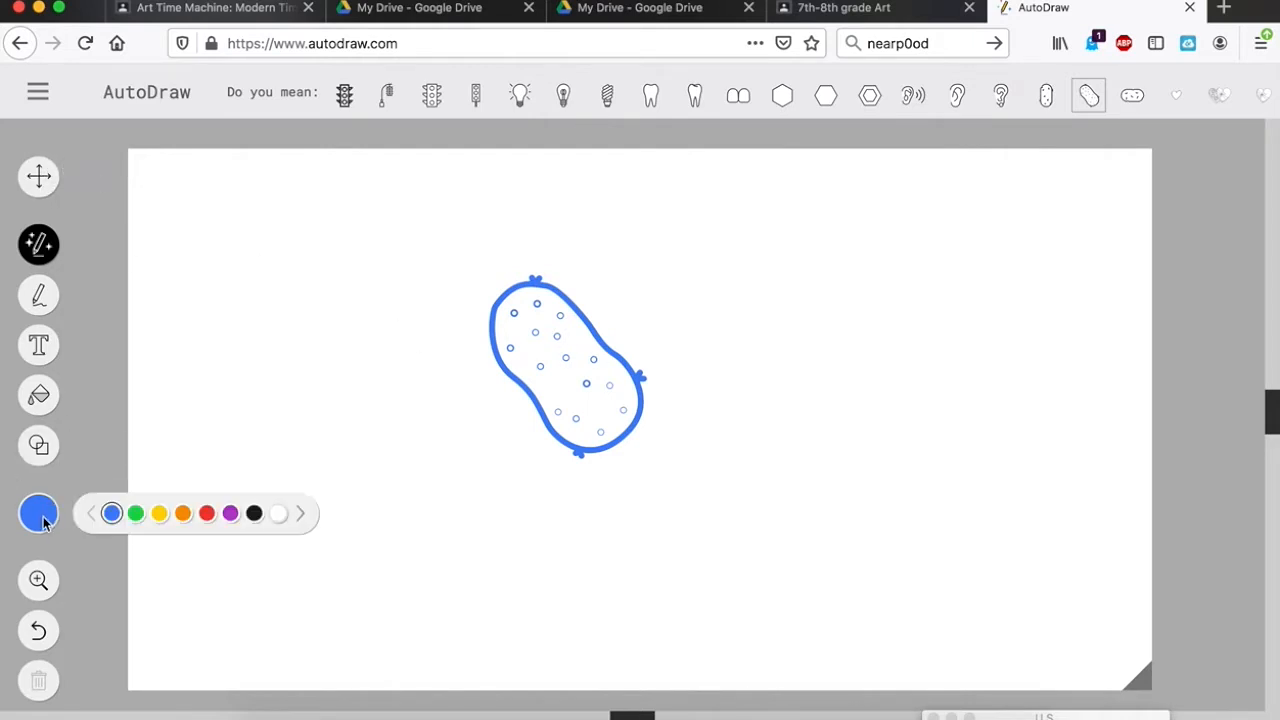
left_click(136, 513)
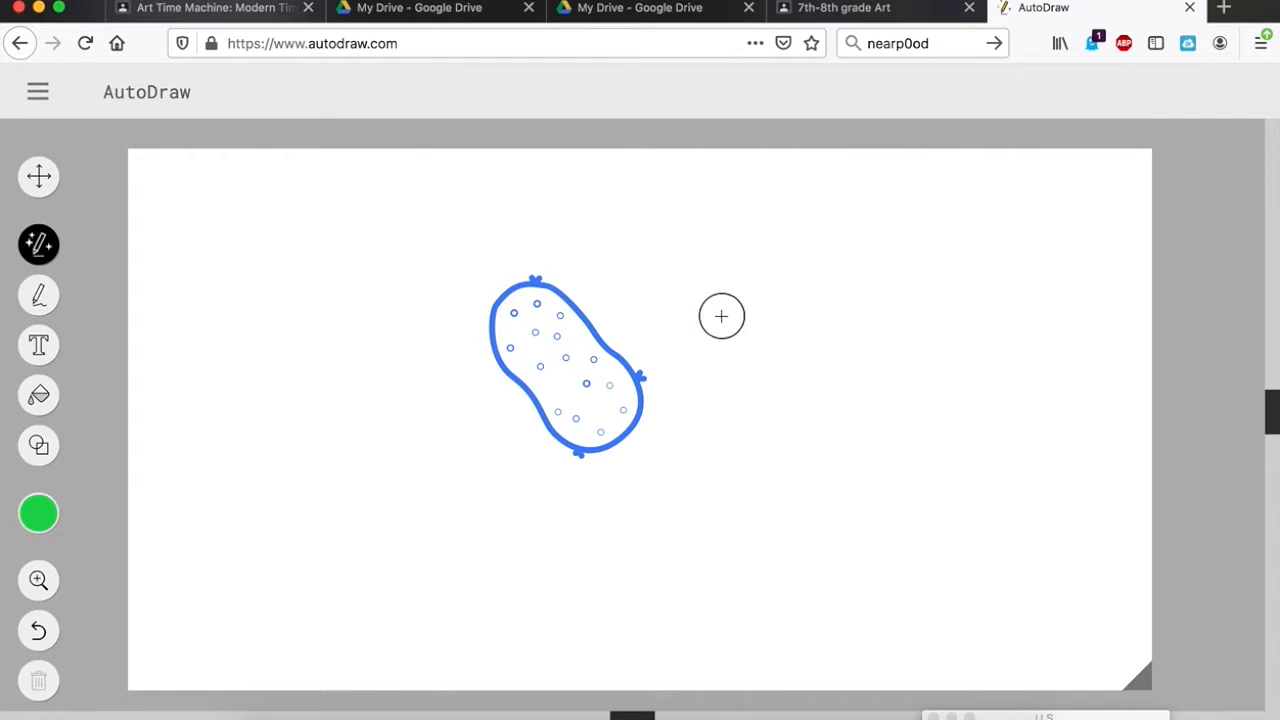
- Sketch right of the potato, pick the ice cream cone, and fill it orange and purple
left_click_drag(722, 316, 745, 443)
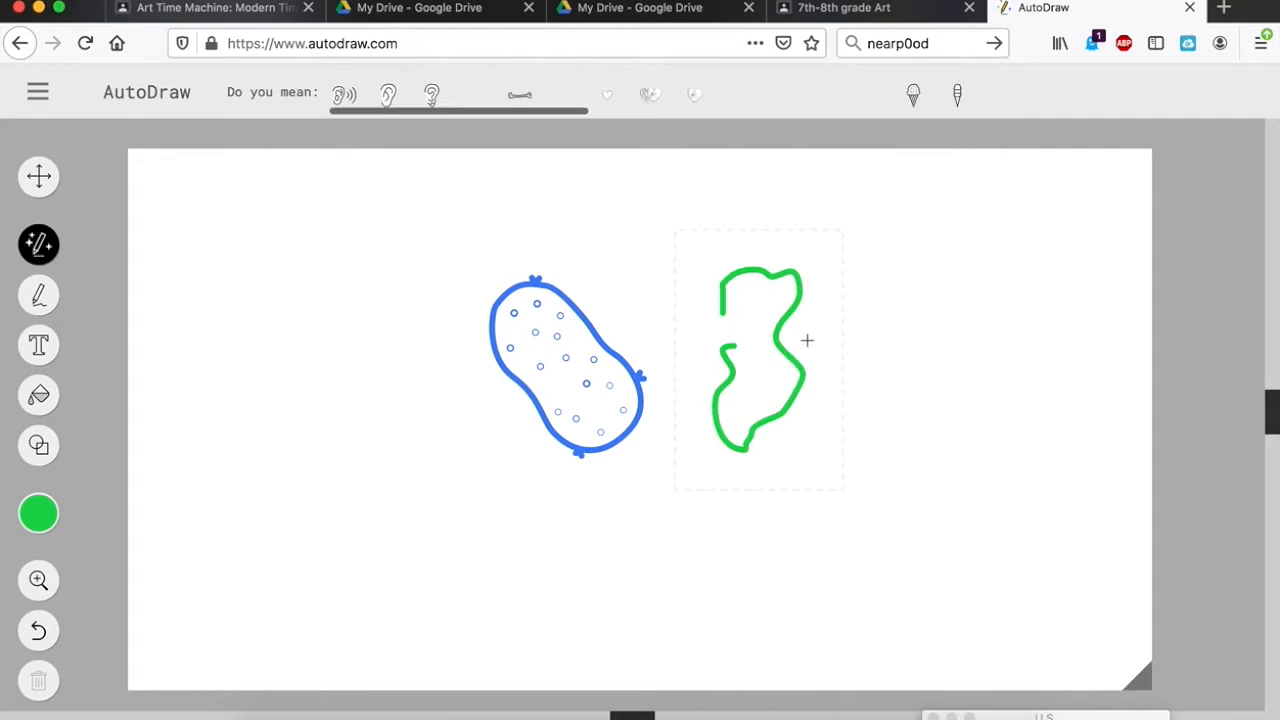
left_click(563, 95)
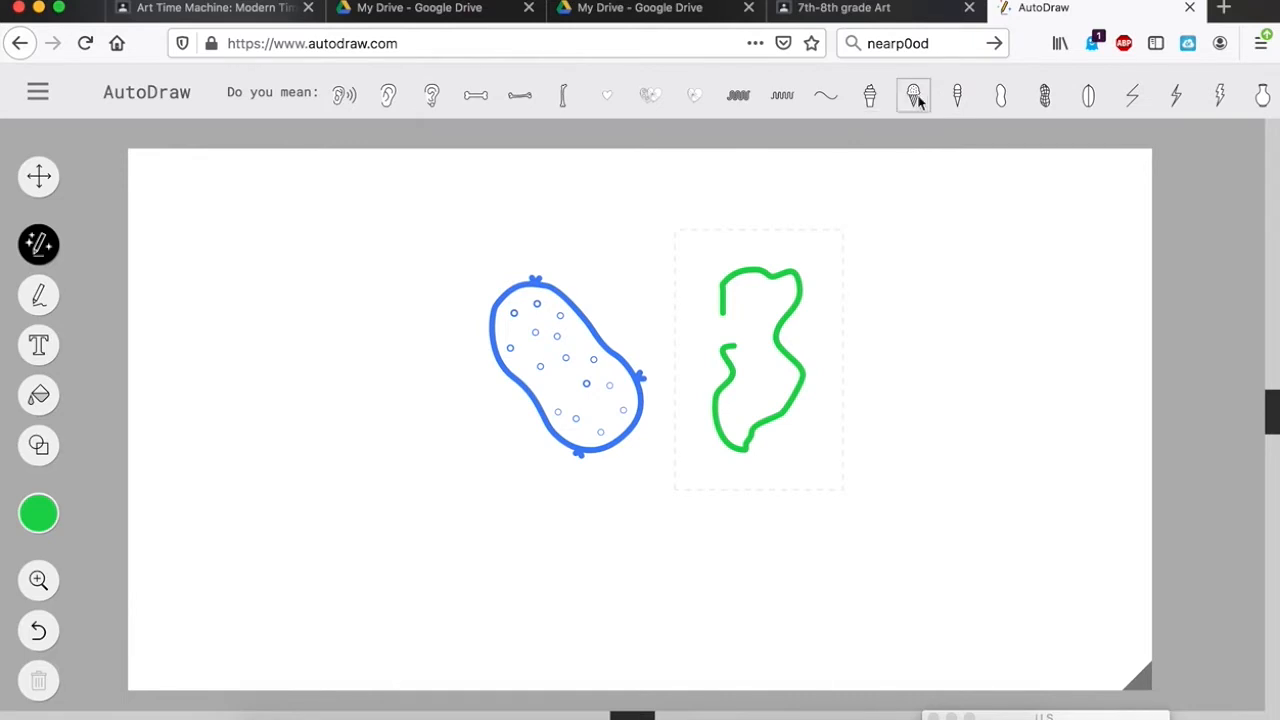
left_click(957, 95)
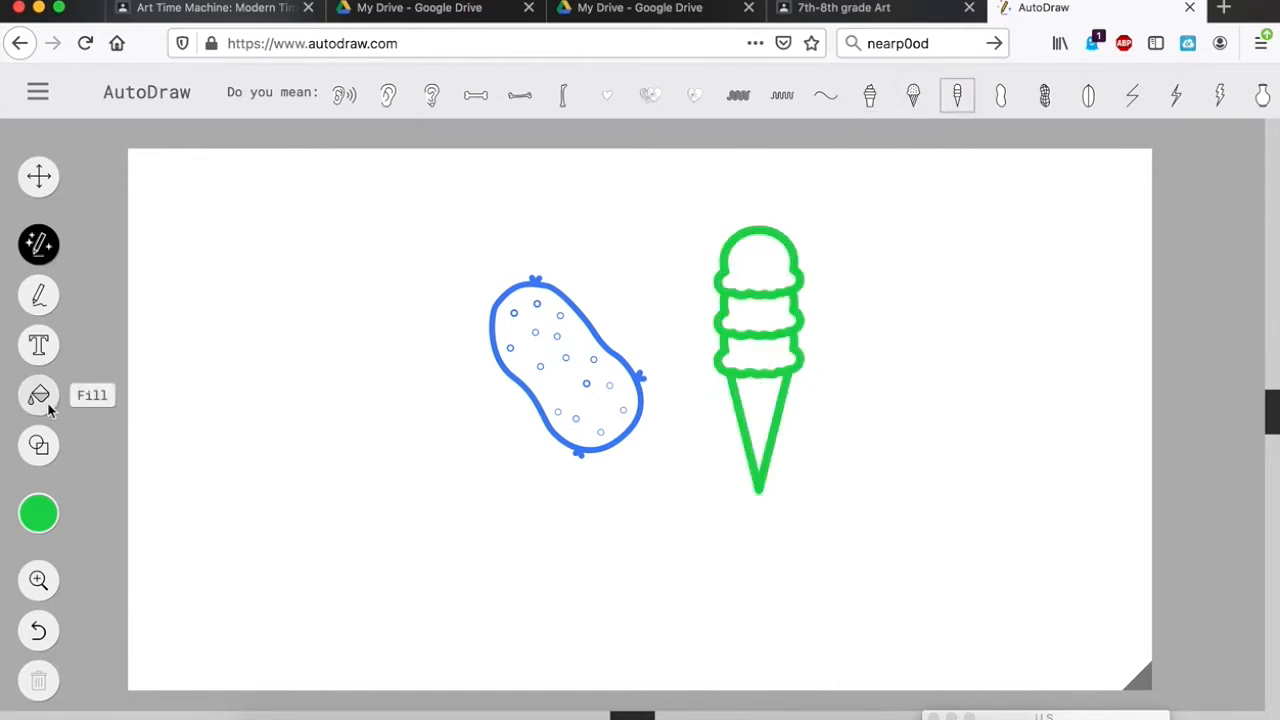
left_click(38, 394)
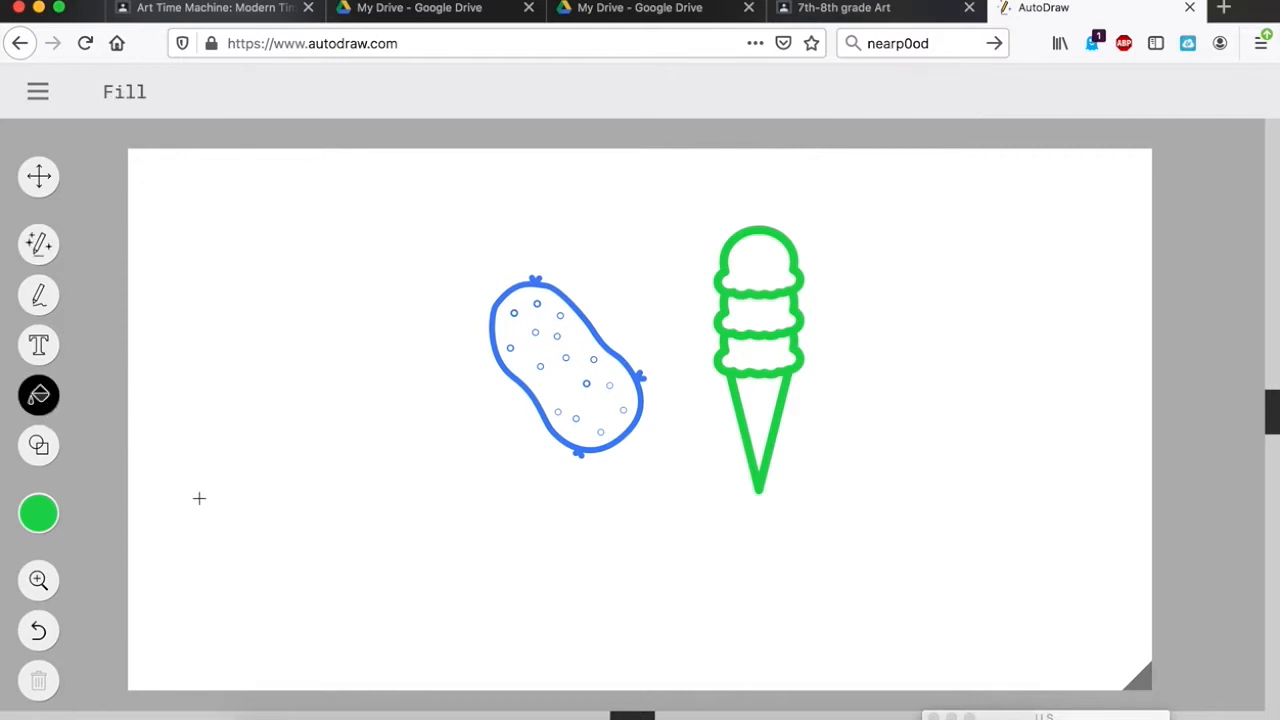
left_click(39, 513)
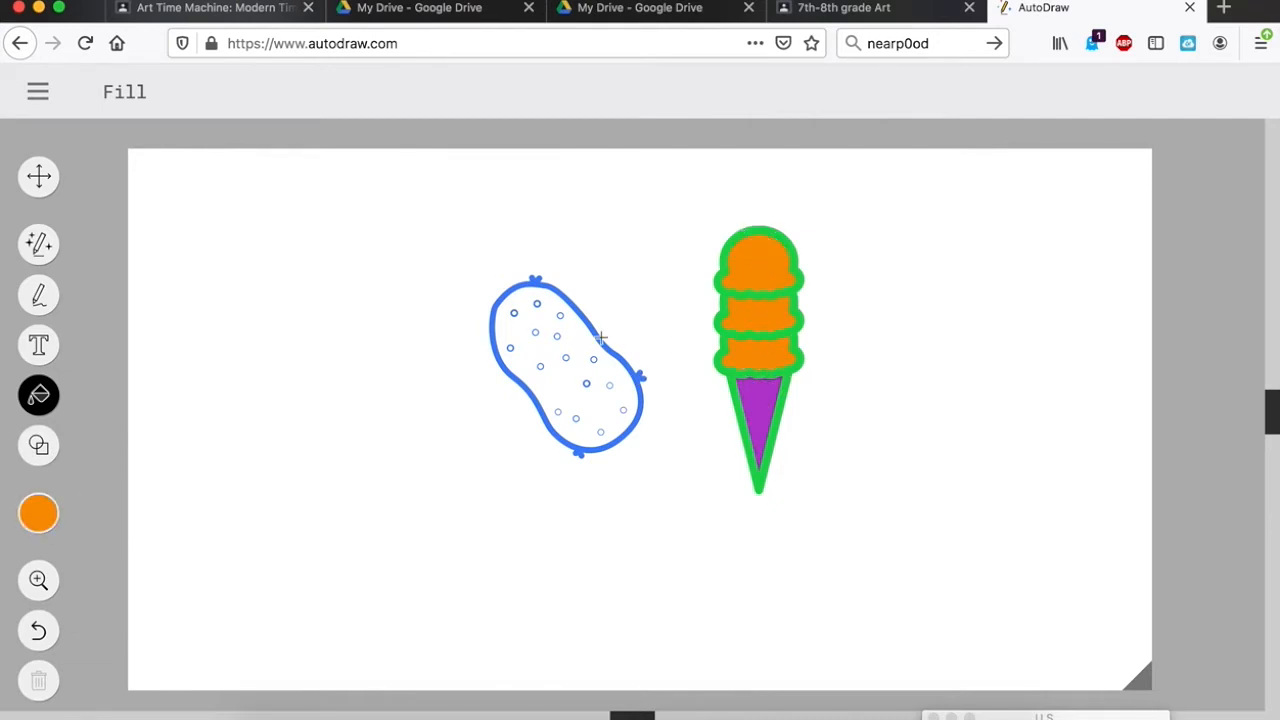
mouse_move(105, 222)
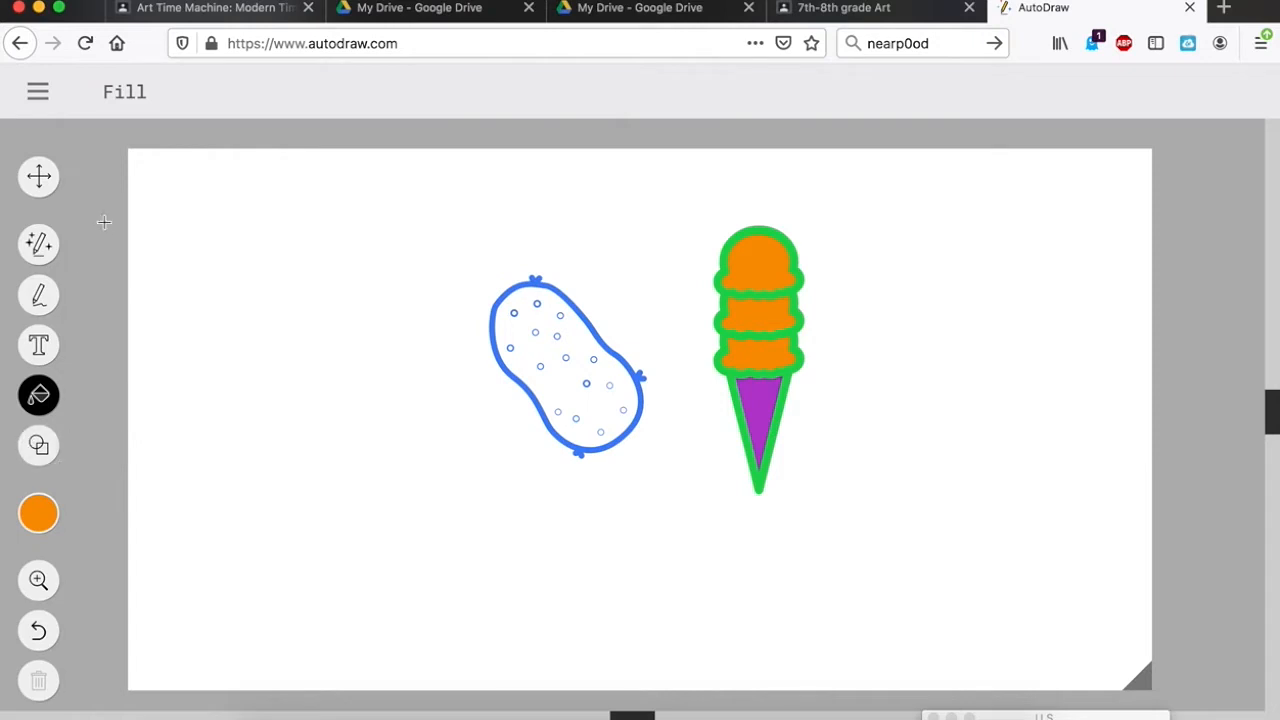
mouse_move(38, 244)
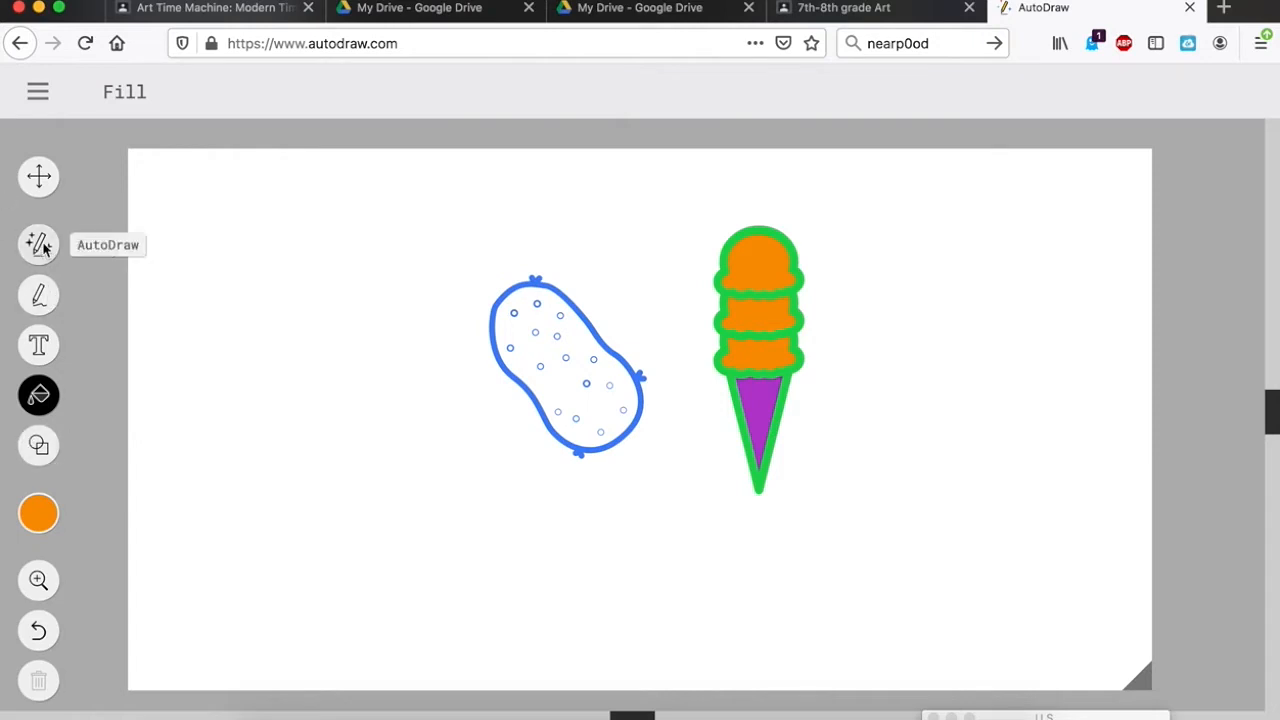
left_click(38, 245)
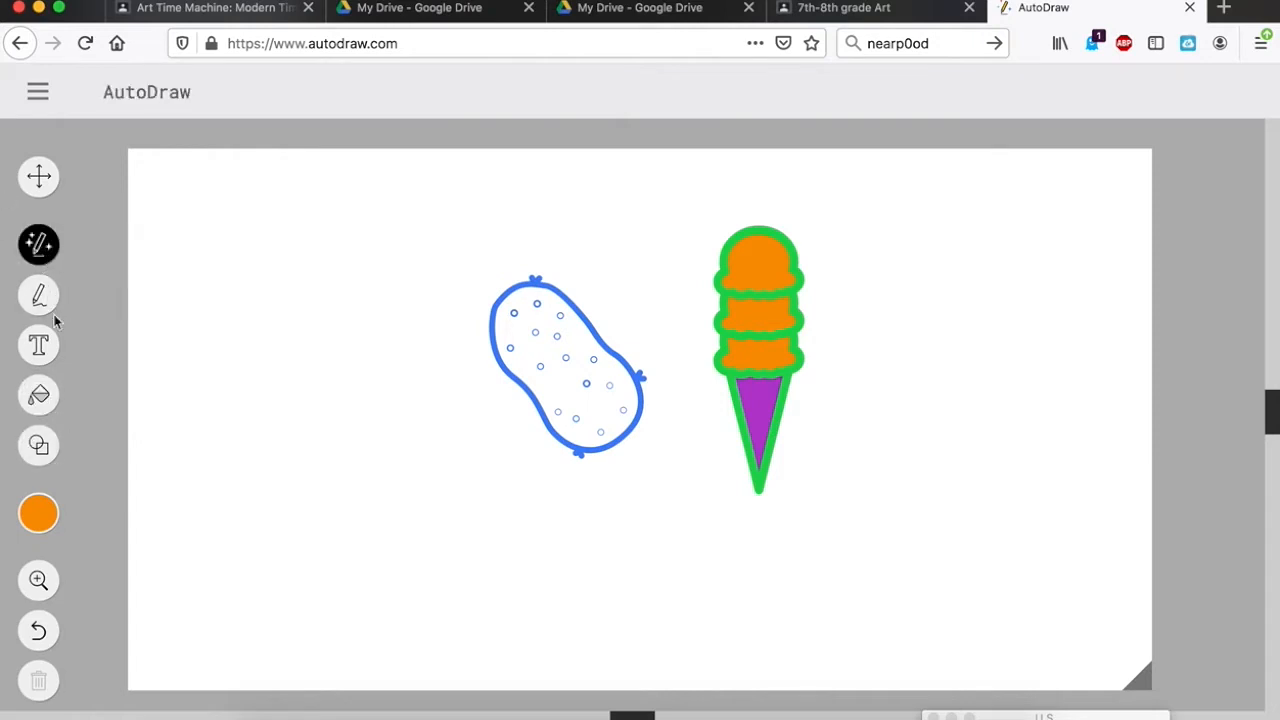
mouse_move(38, 295)
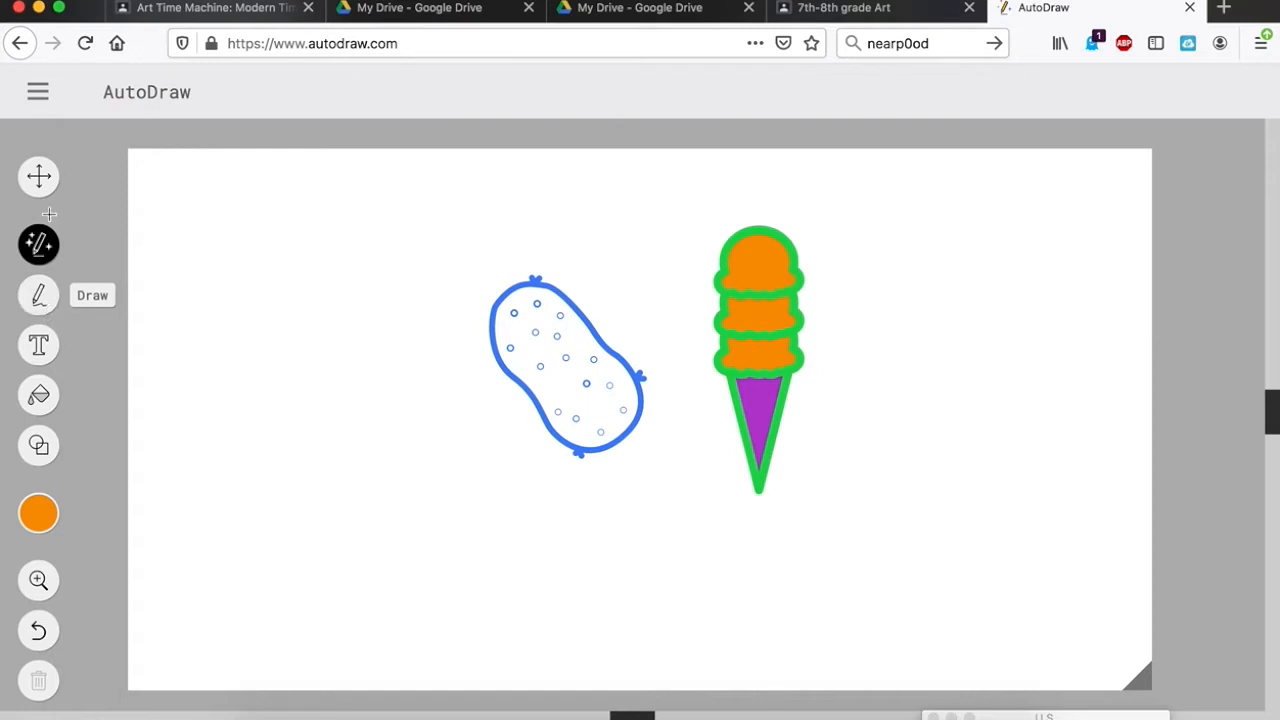
- Sketch an orange shape, turn it into a mountain, and move it toward the bottom
left_click_drag(408, 340, 405, 390)
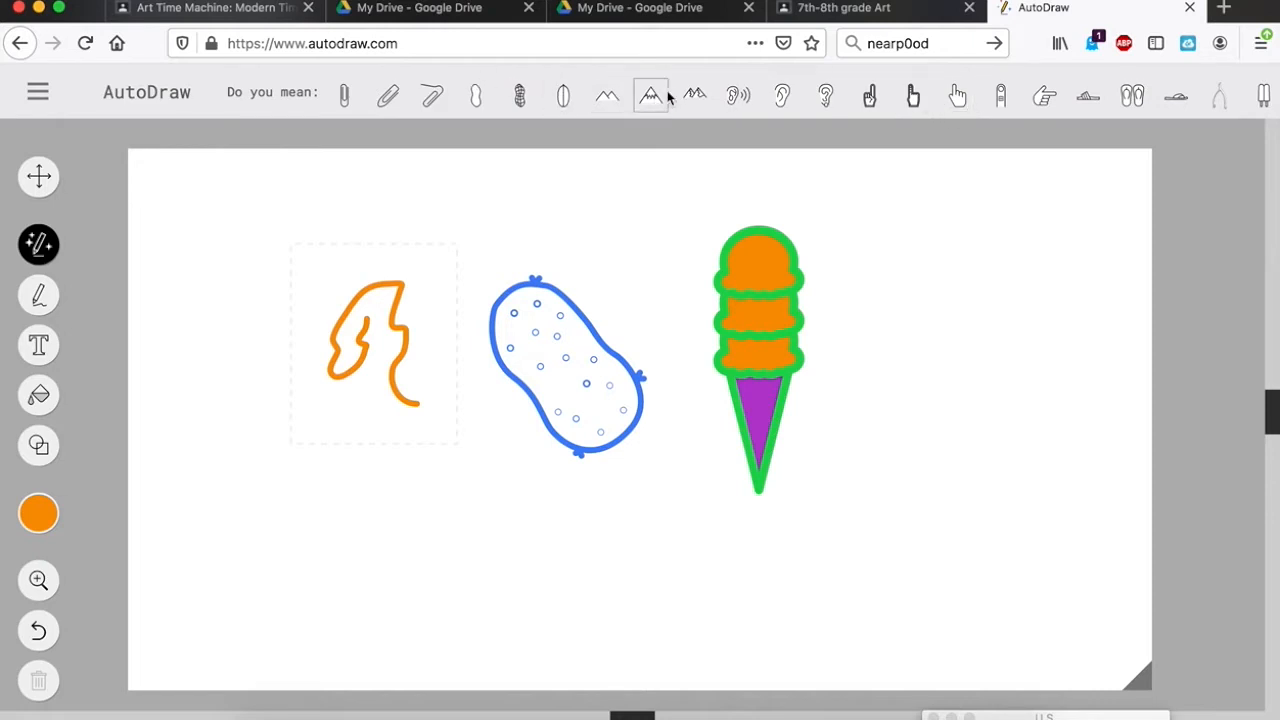
left_click(650, 96)
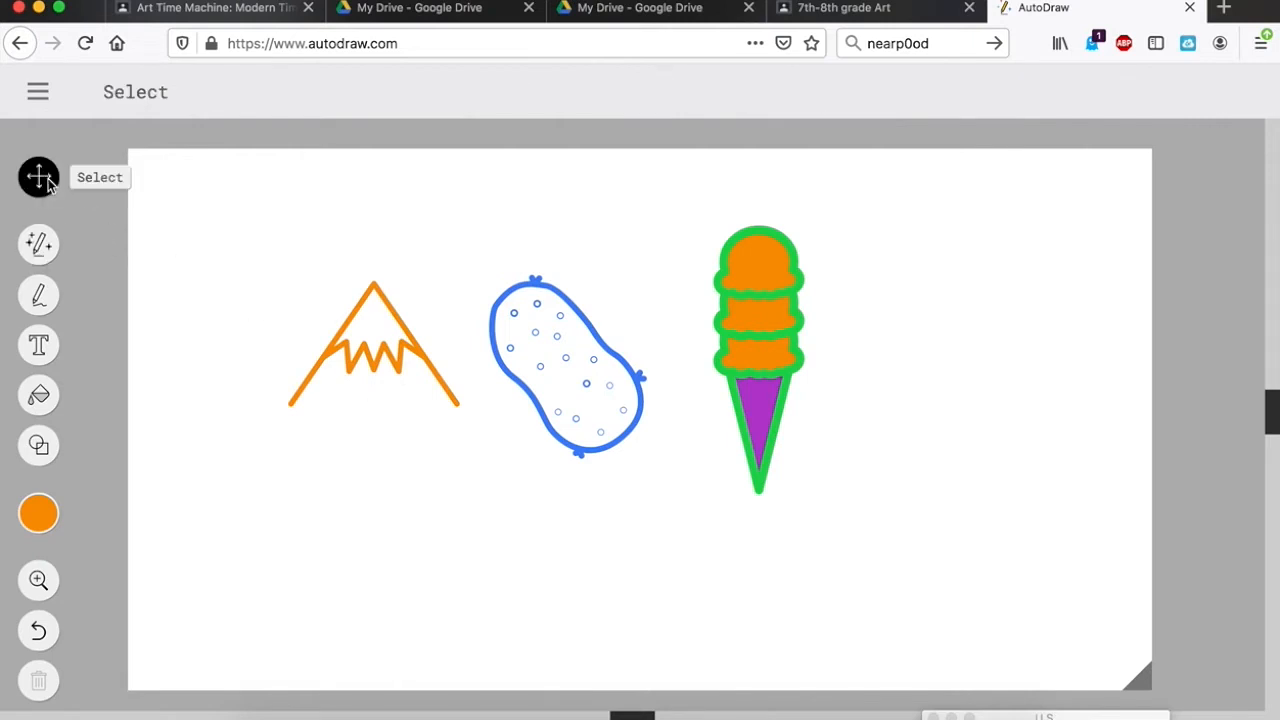
left_click_drag(373, 345, 607, 597)
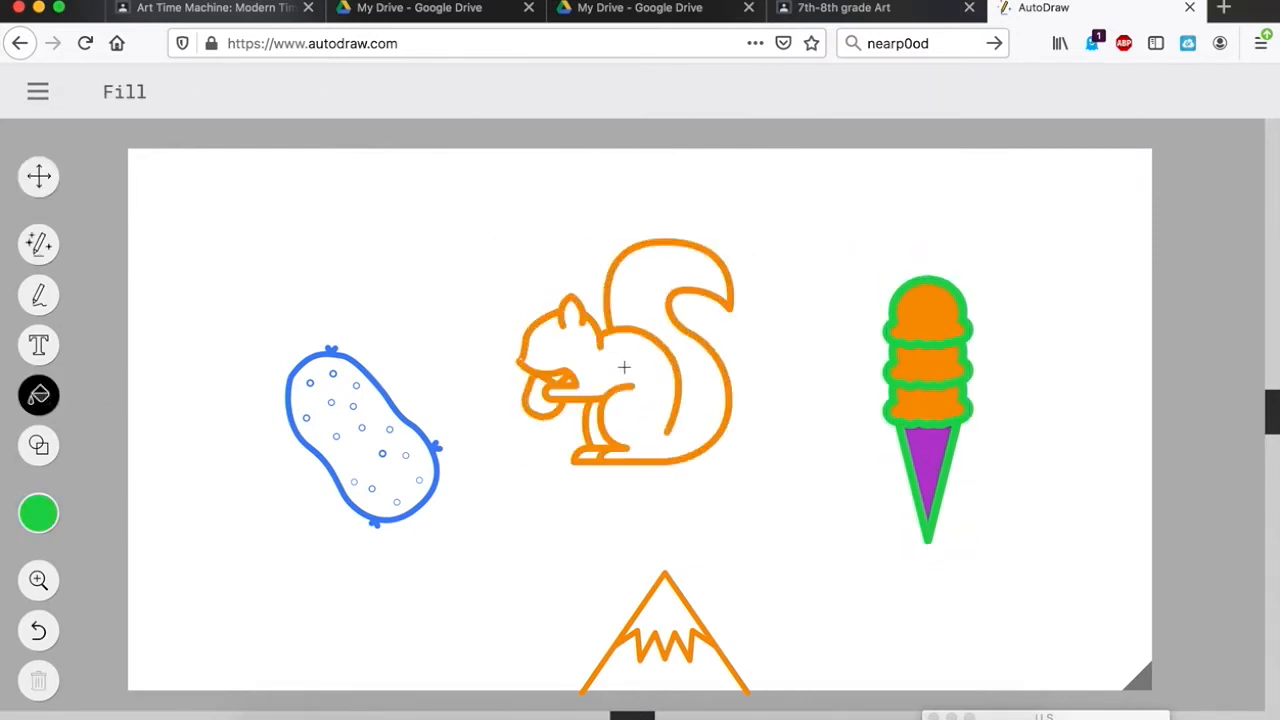
- Fill the squirrel's body green and move it to the bottom-right corner
left_click(624, 367)
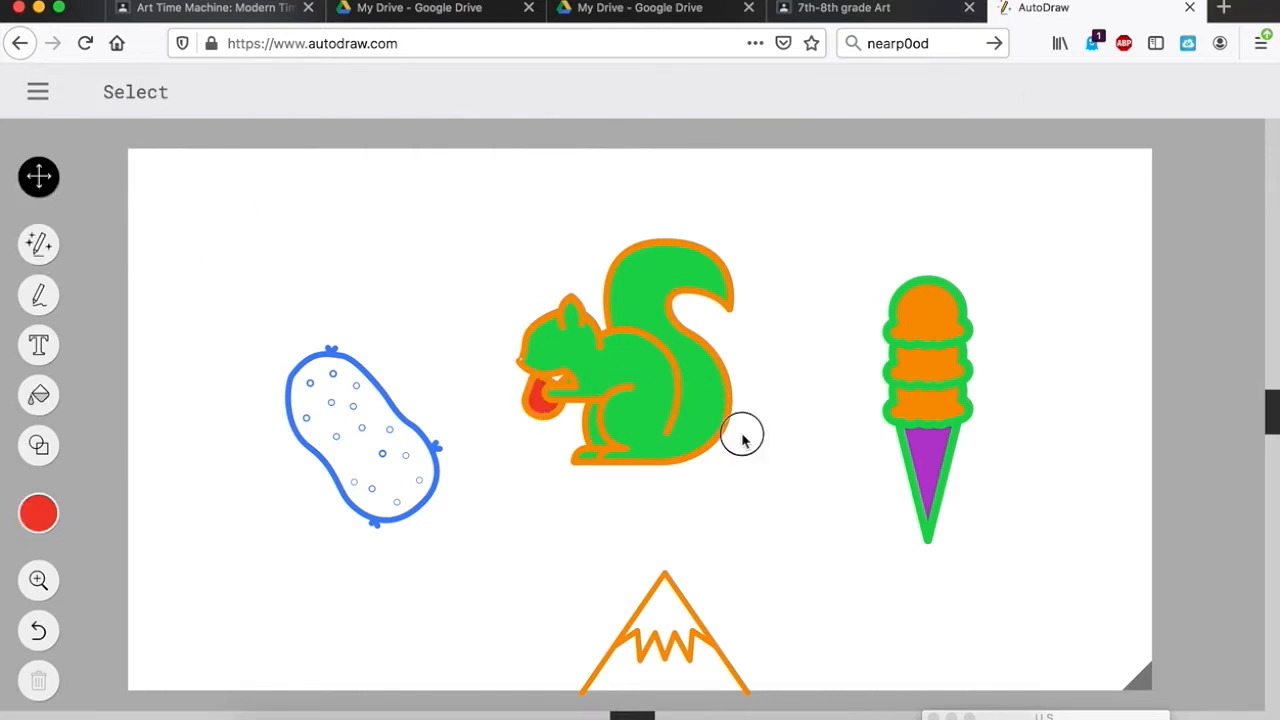
left_click_drag(650, 360, 855, 570)
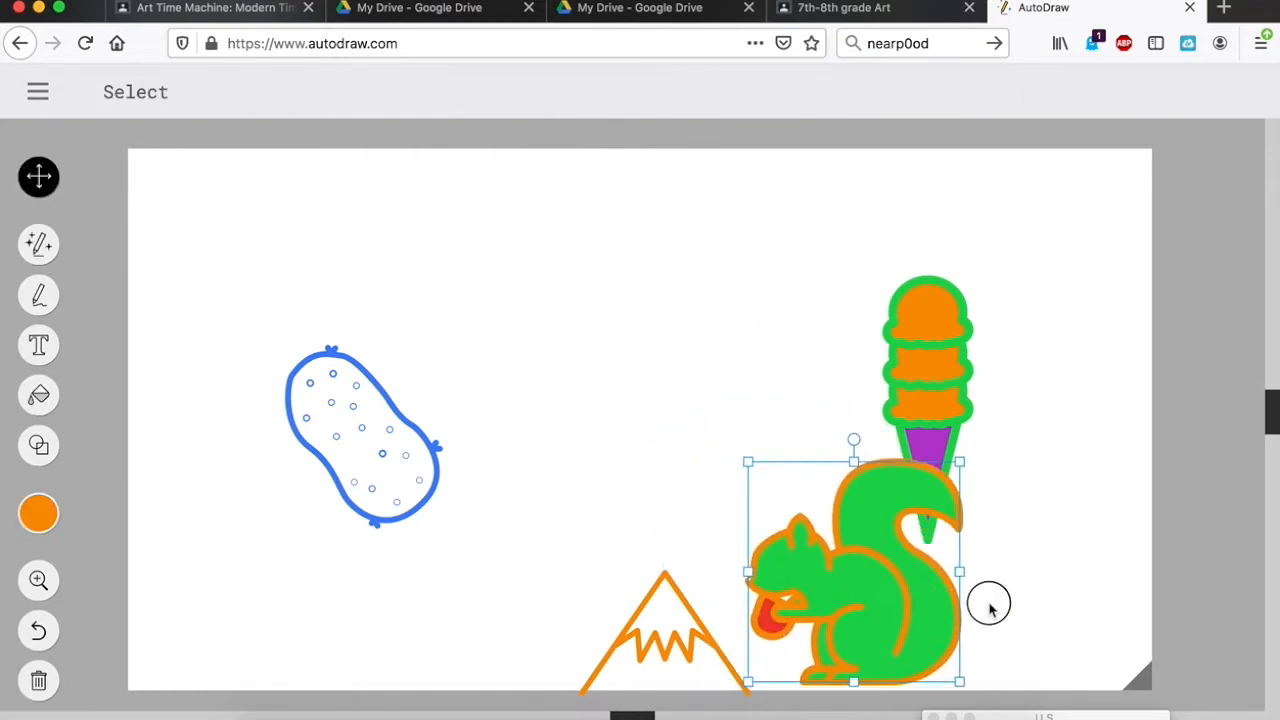
left_click_drag(855, 570, 1035, 570)
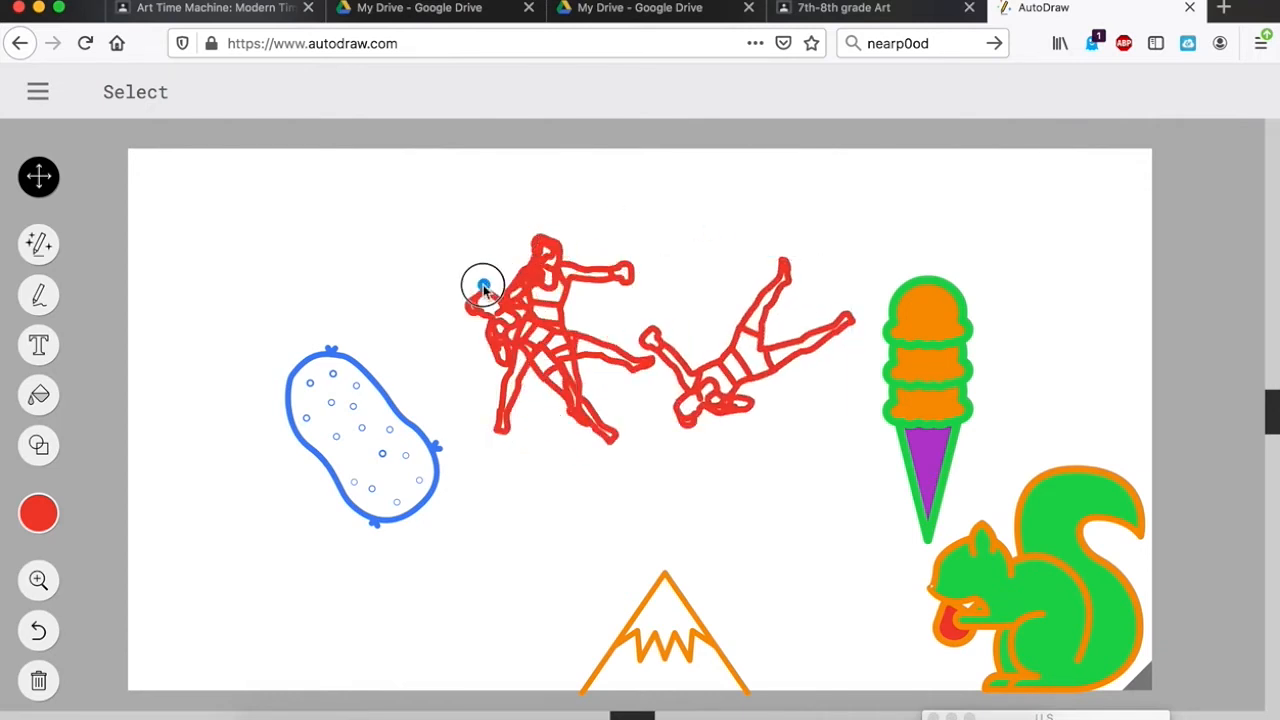
- Select the left wrestling figure and recolour it purple
left_click(482, 285)
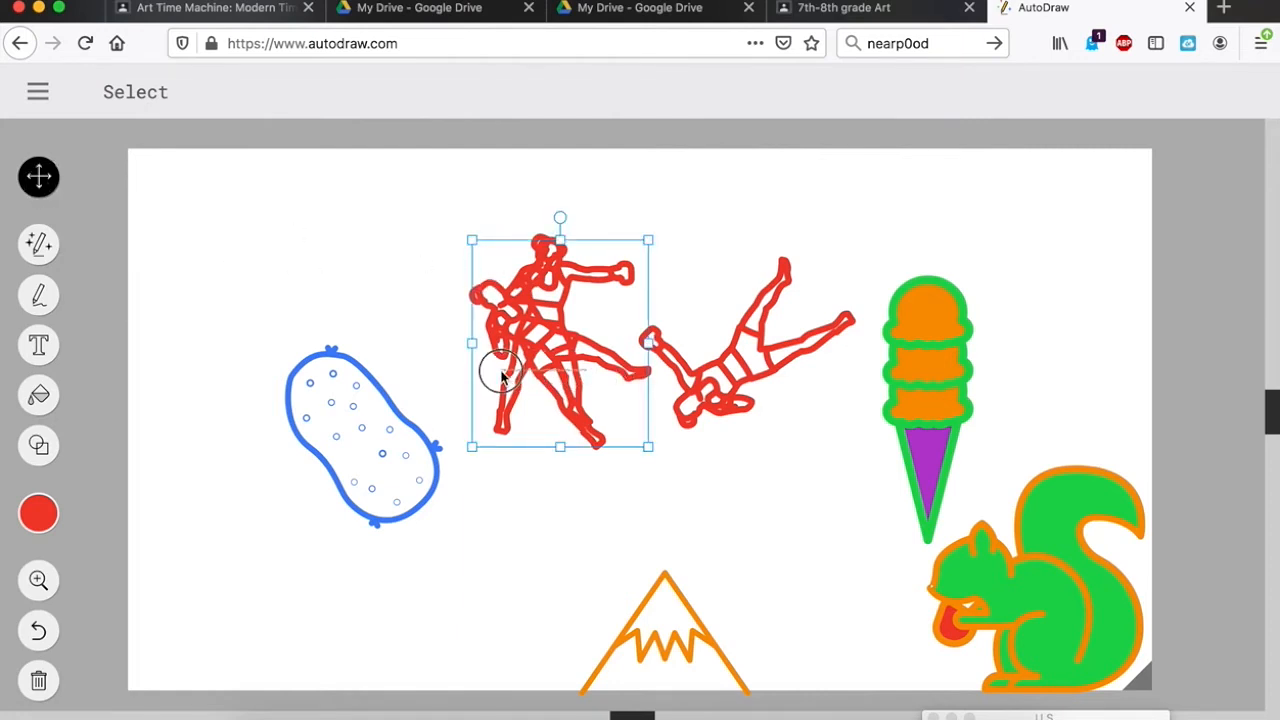
mouse_move(375, 211)
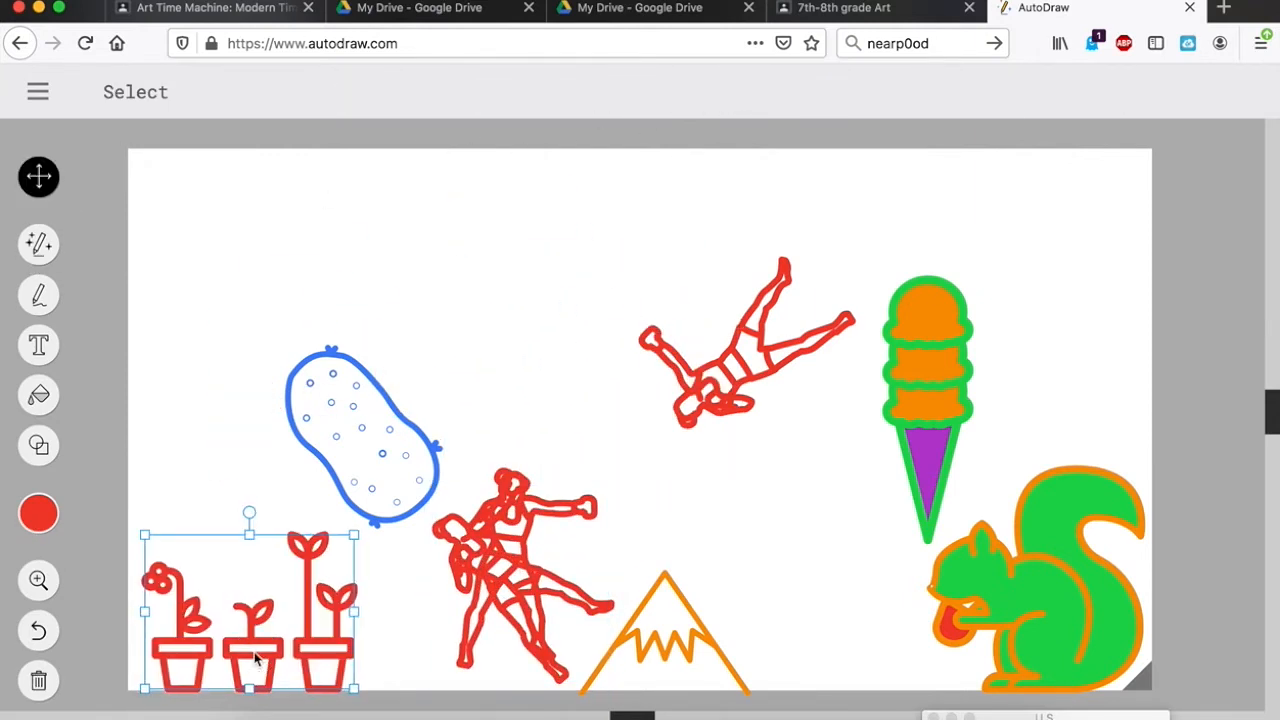
left_click(39, 513)
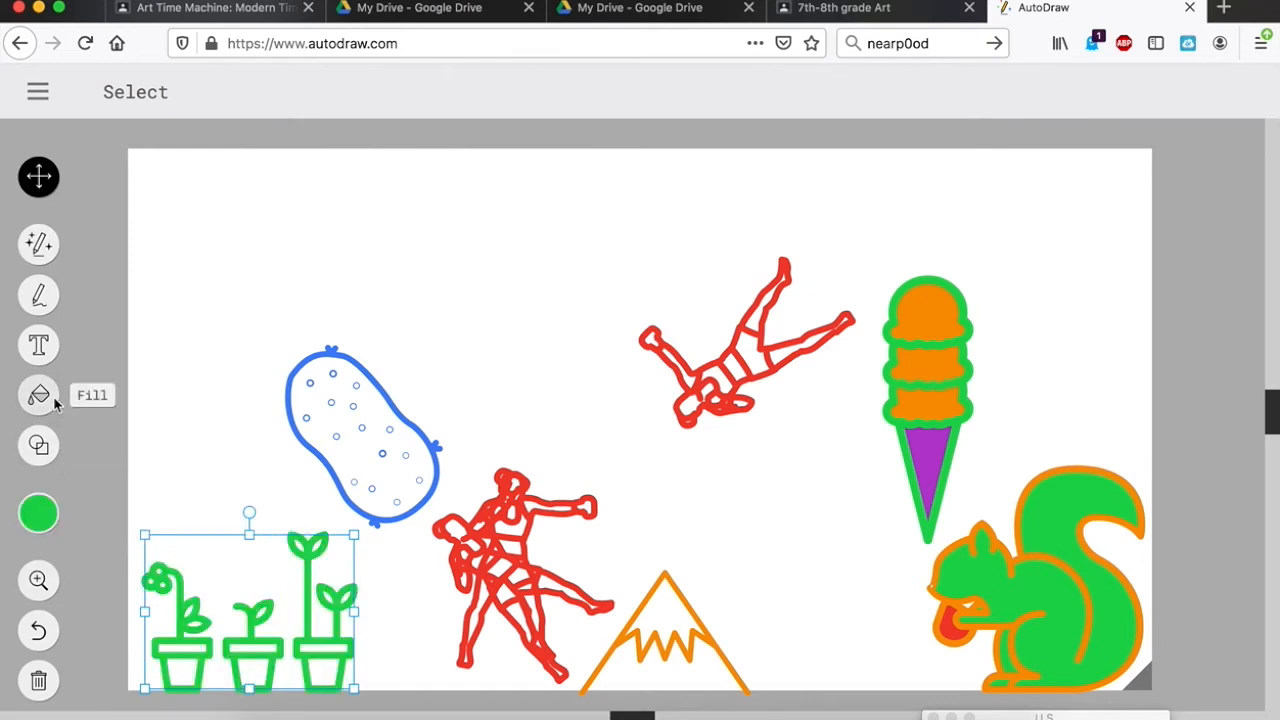
mouse_move(38, 445)
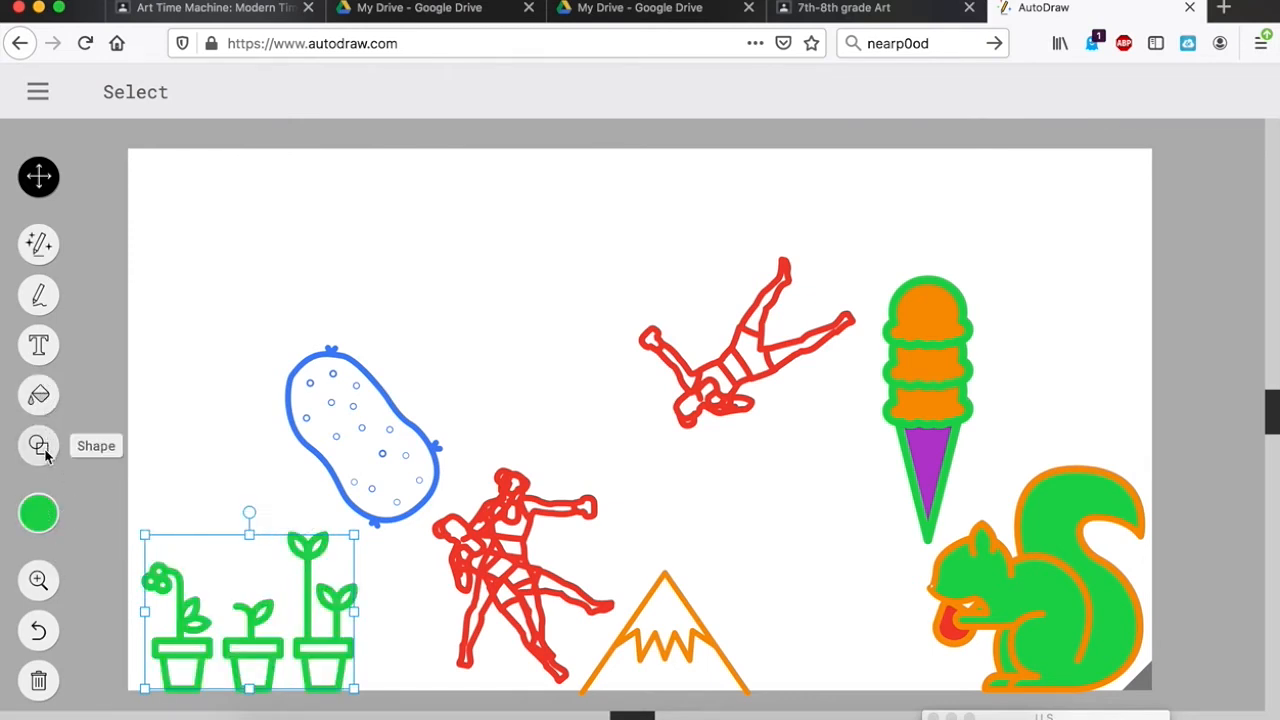
mouse_move(39, 177)
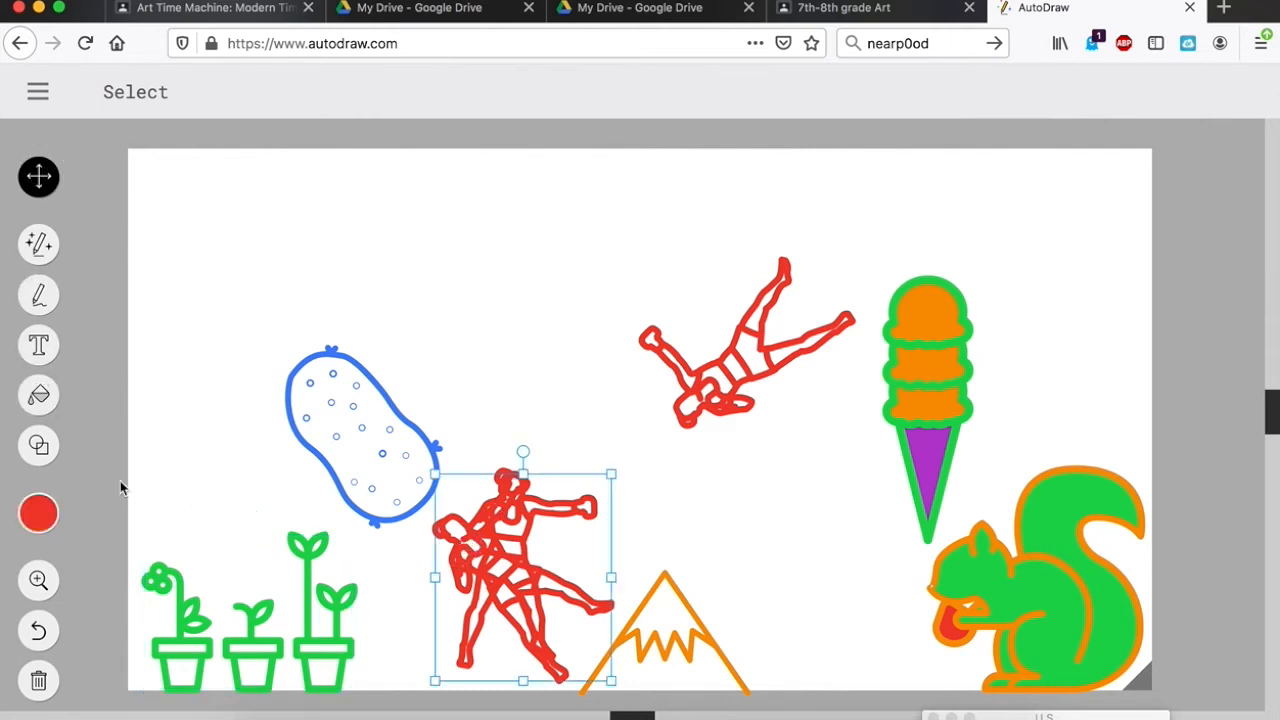
left_click(230, 513)
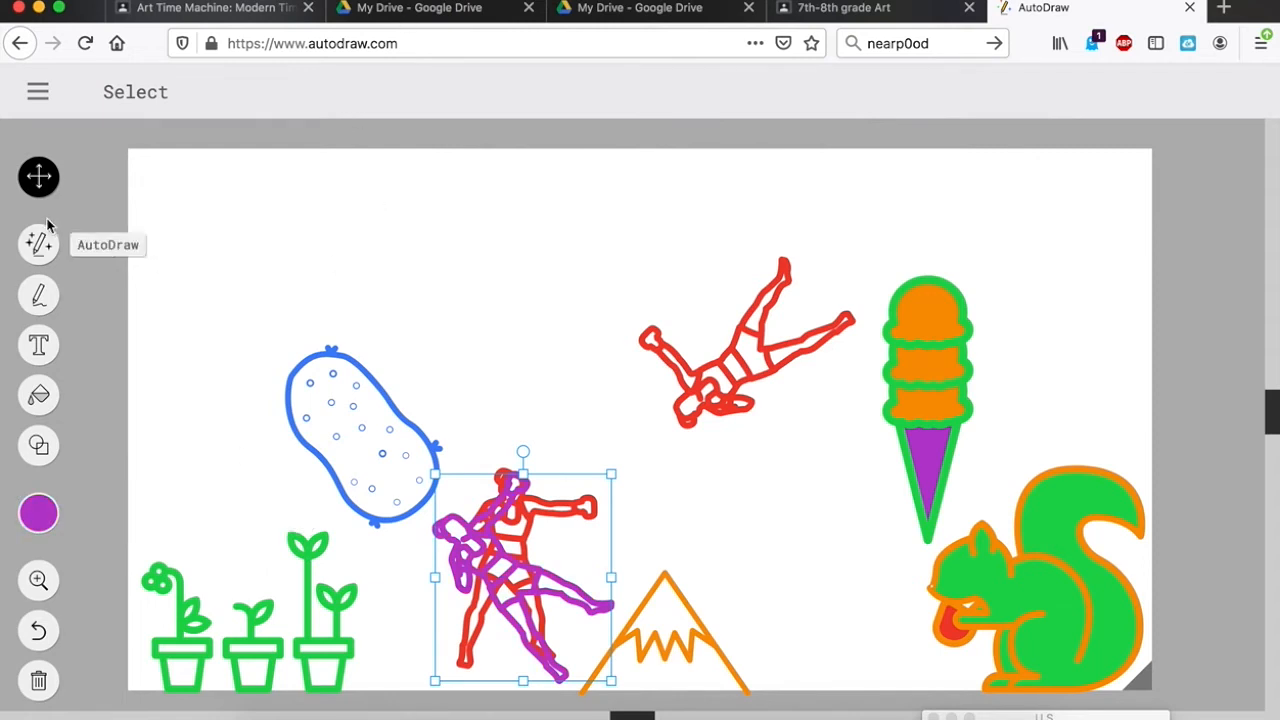
left_click(38, 245)
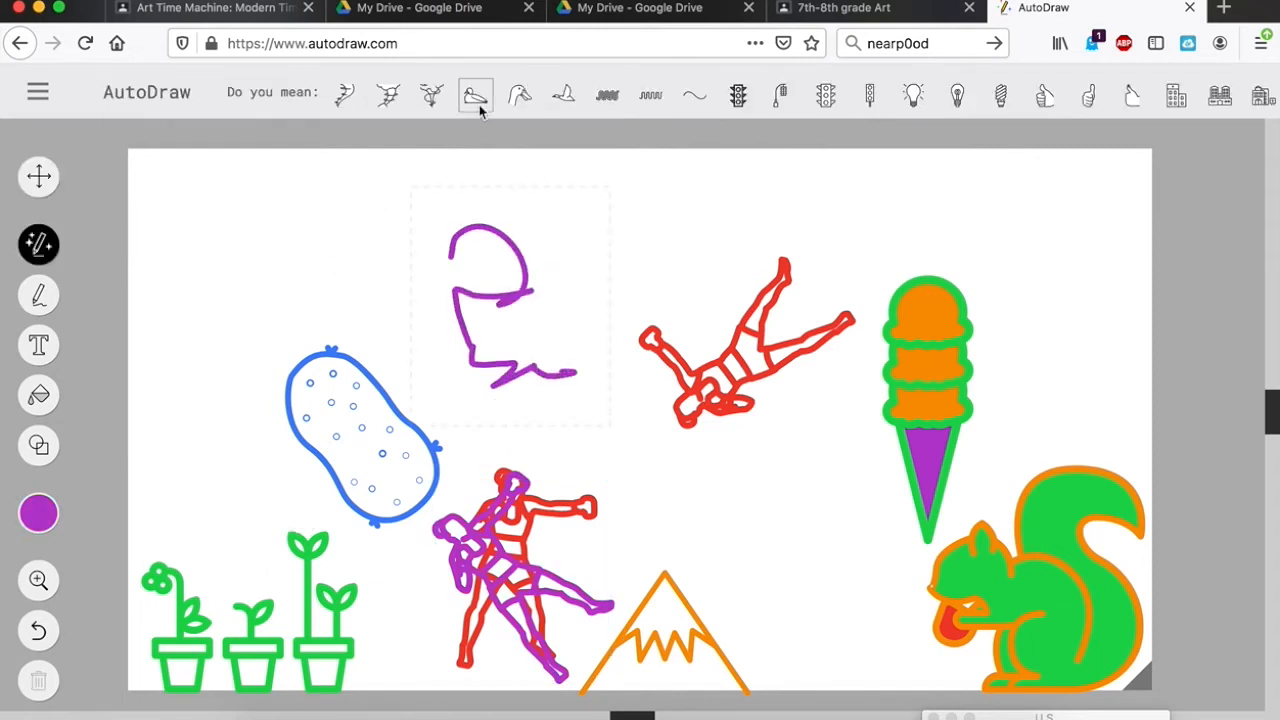
- Replace the sketch with the duck and move the teal swirl beside the ice cream cone
left_click(563, 95)
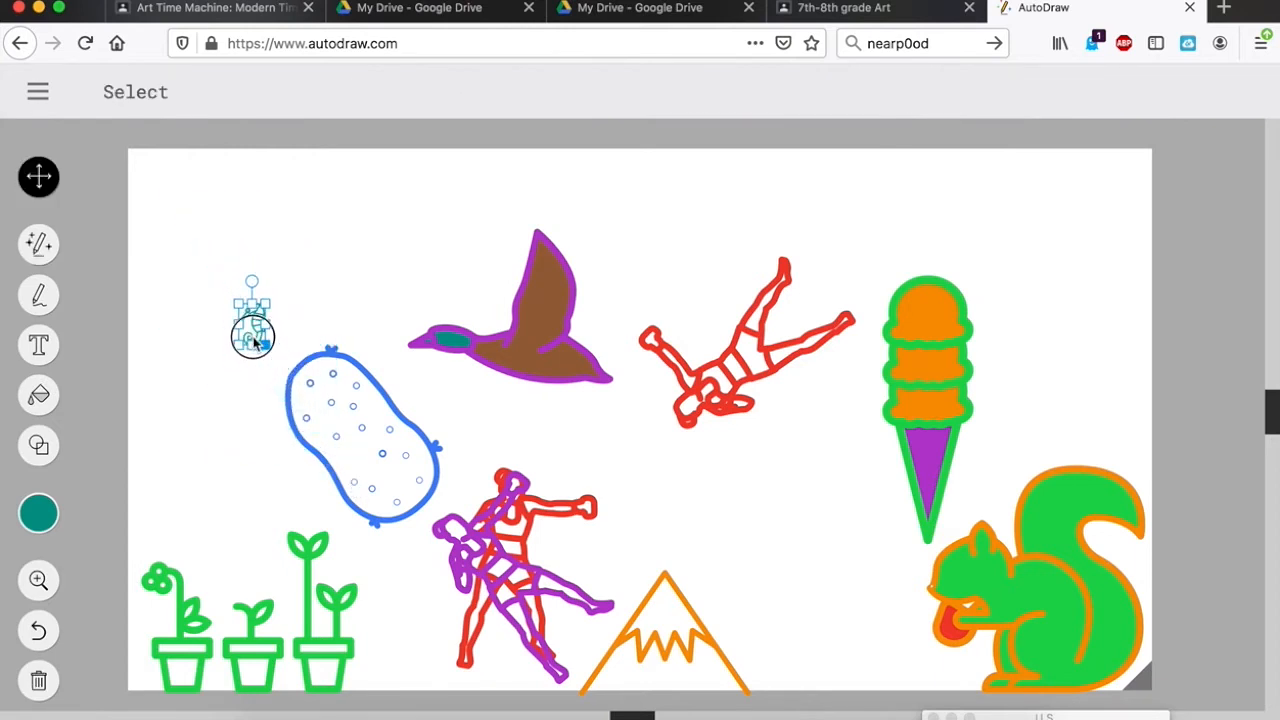
mouse_move(38, 245)
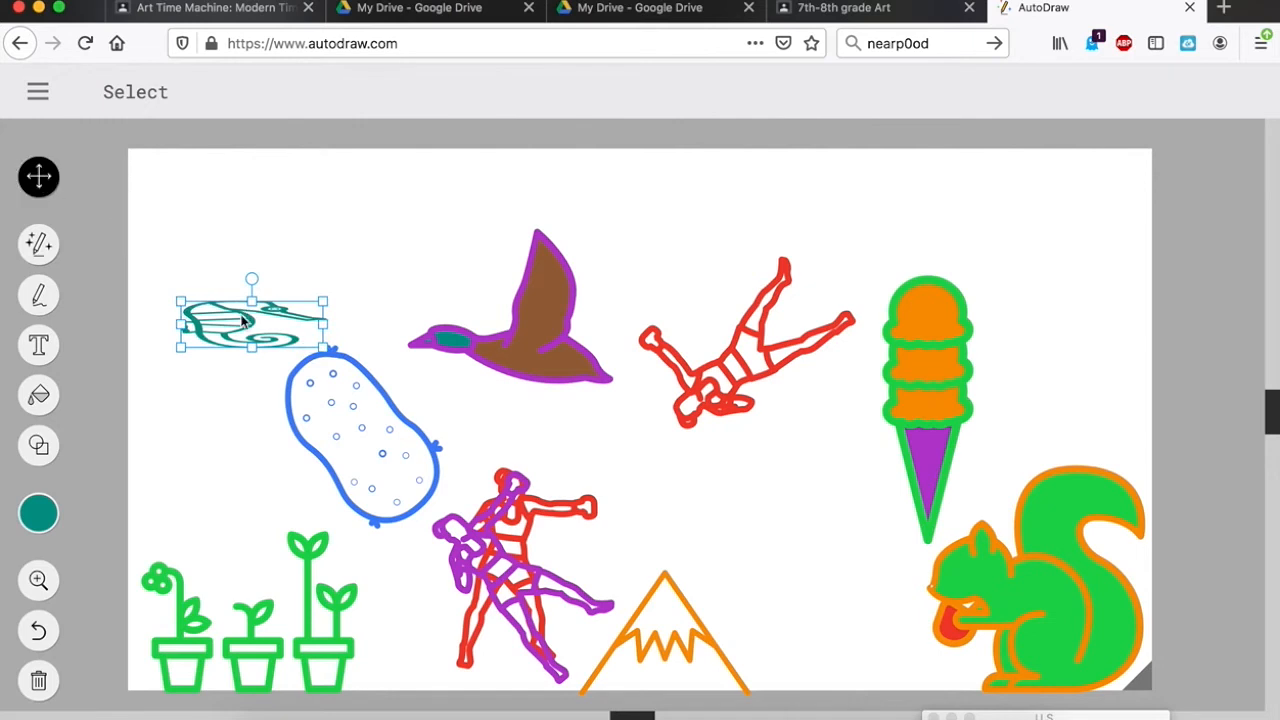
left_click_drag(250, 320, 748, 487)
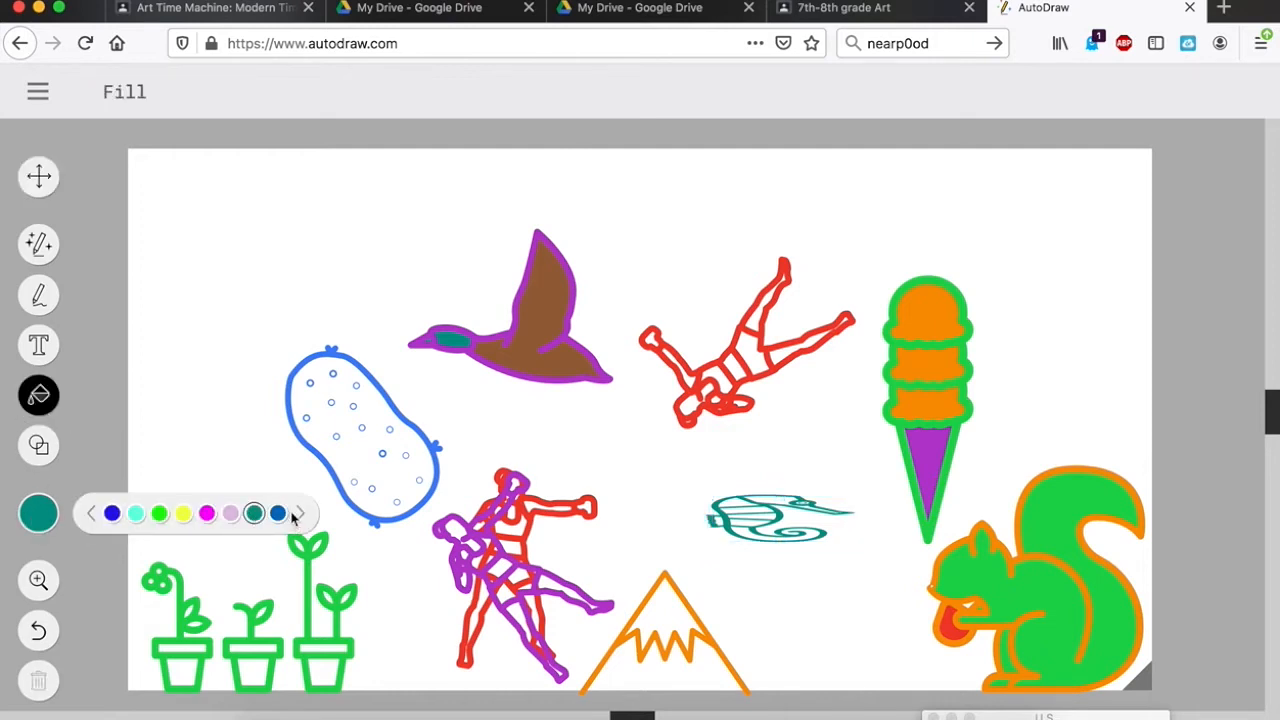
- Pick magenta and fill the empty canvas background behind all the drawings
left_click(90, 513)
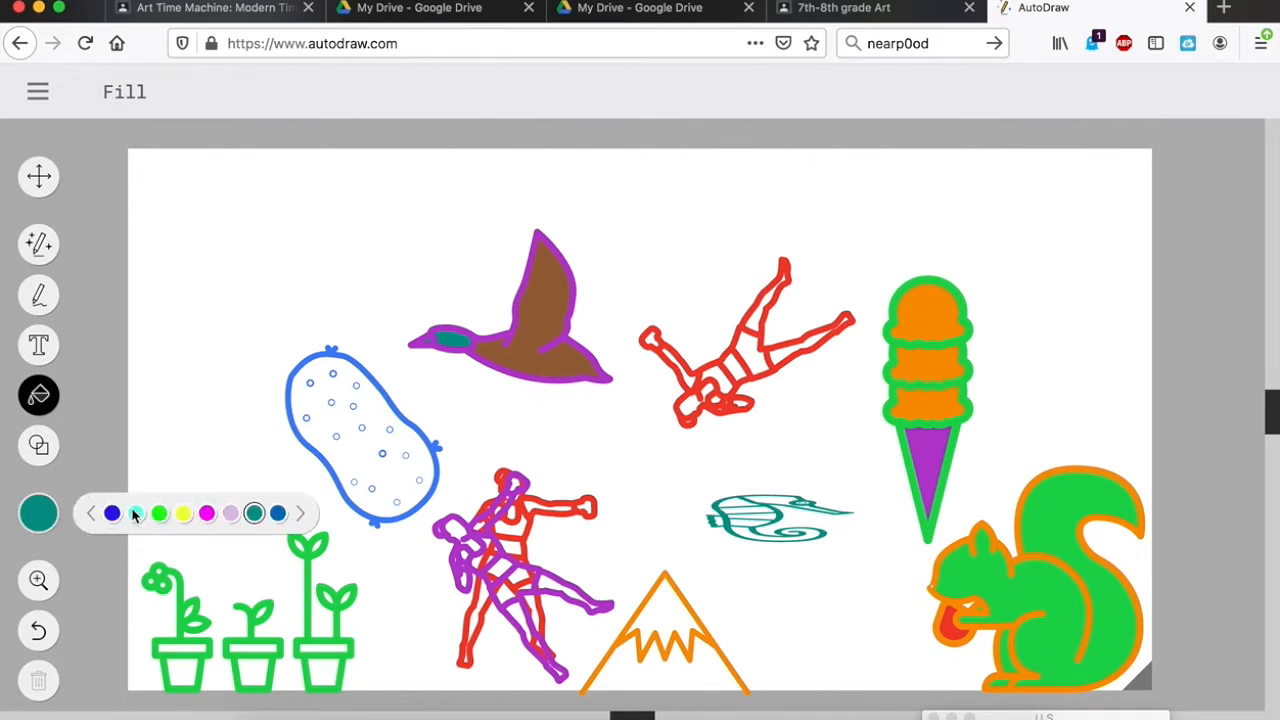
left_click(158, 513)
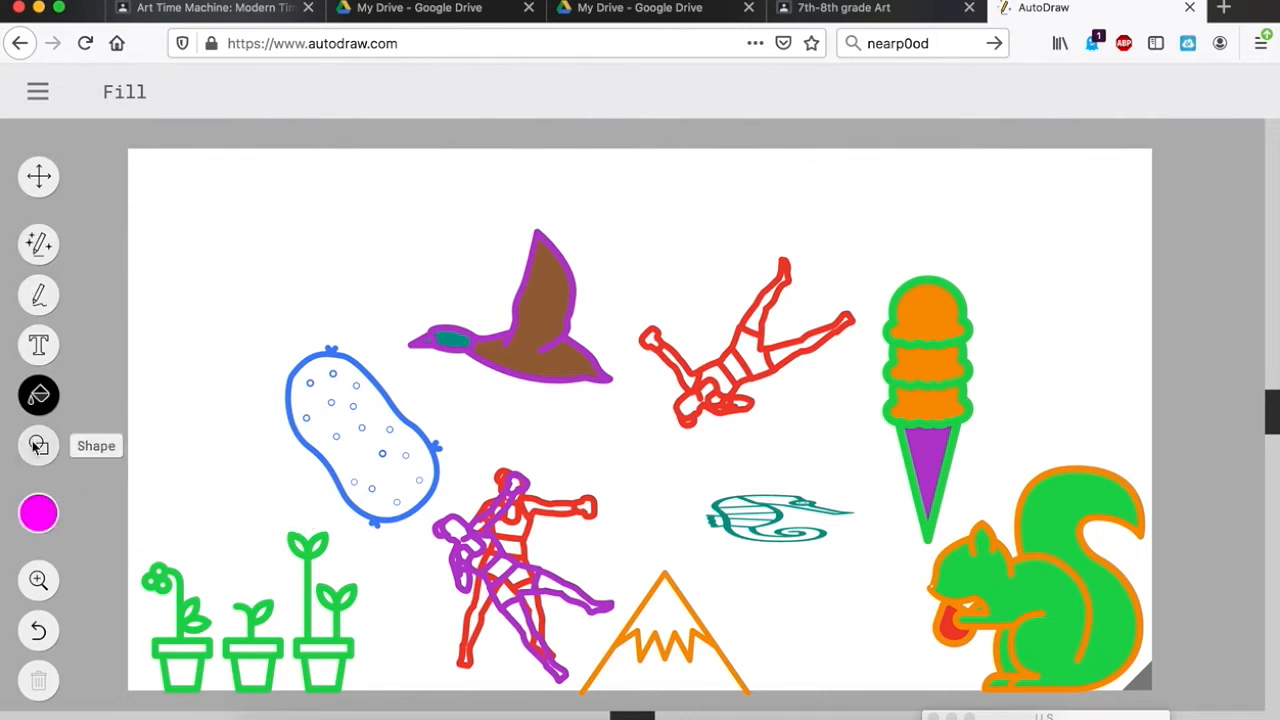
left_click(356, 378)
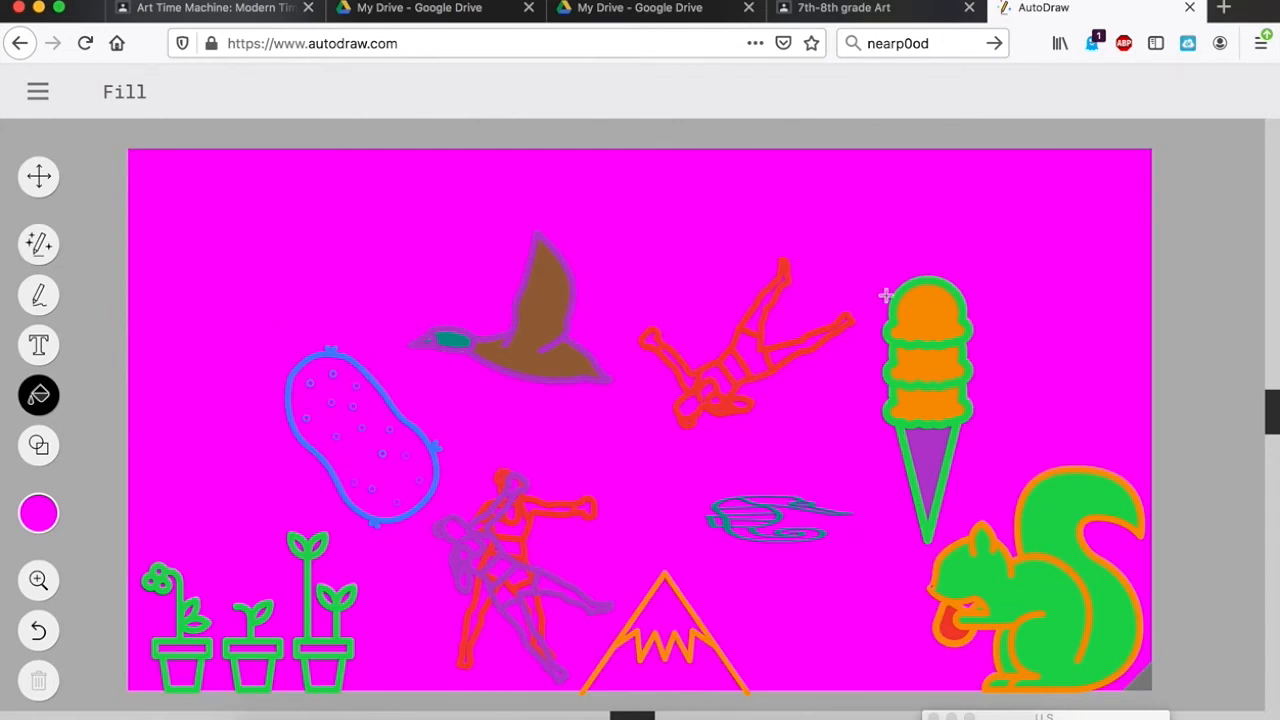
mouse_move(83, 586)
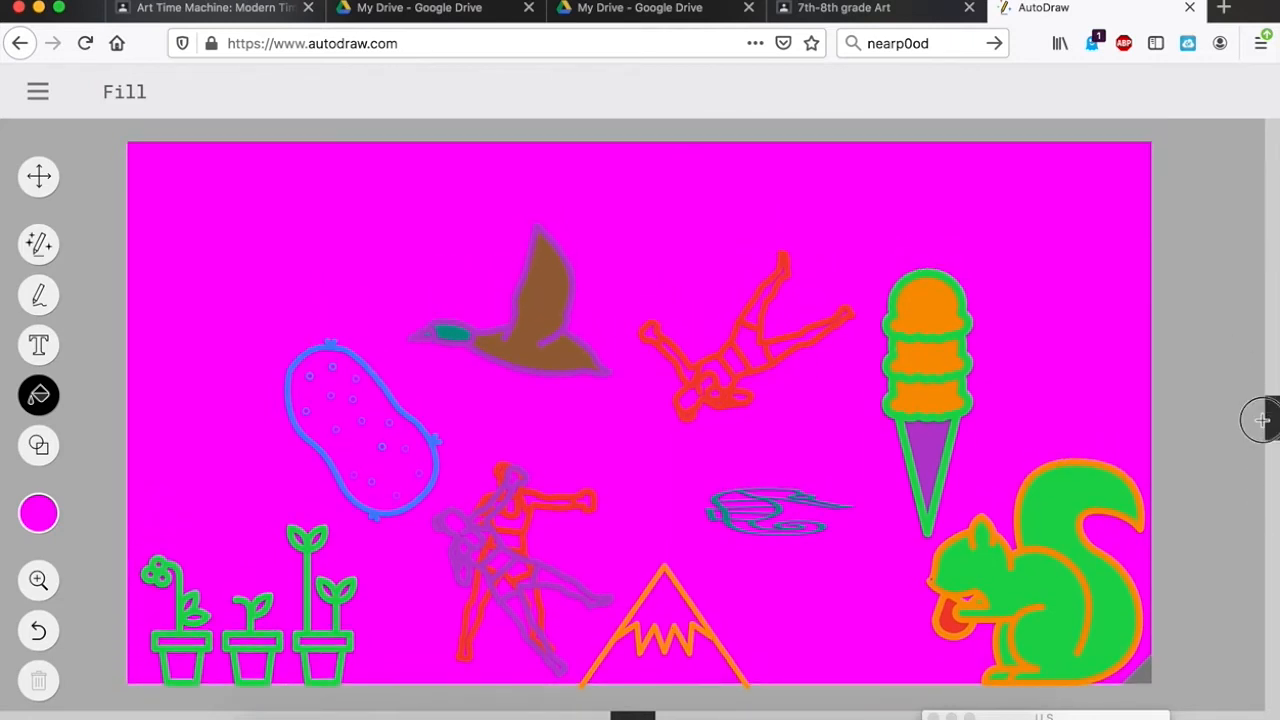
left_click(37, 91)
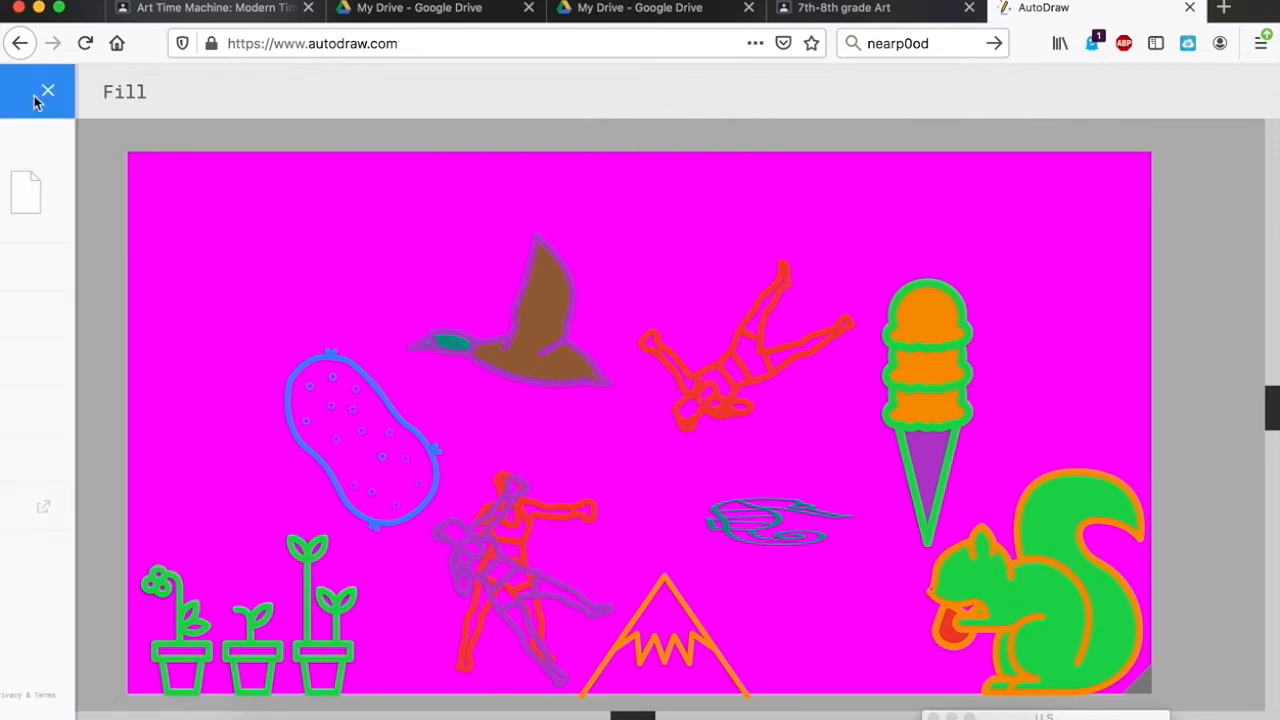
- Download the AutoDraw artwork from the menu and save it as a PNG file
left_click(47, 91)
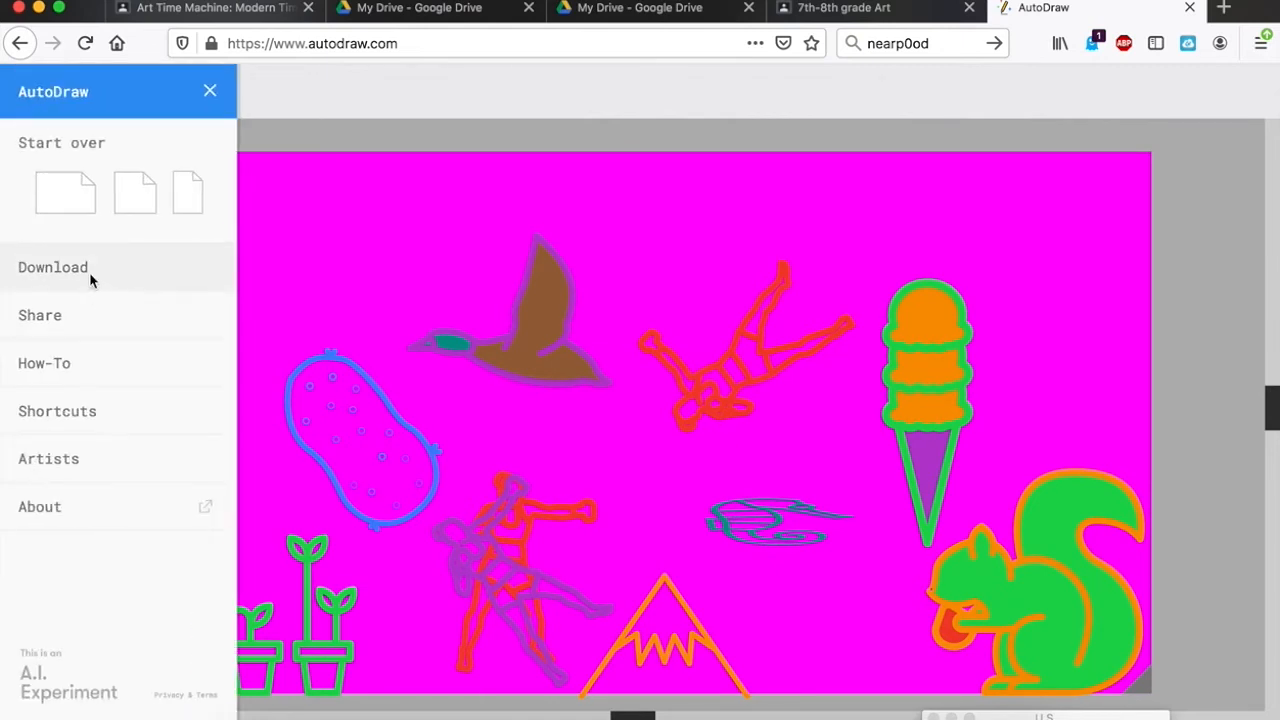
mouse_move(133, 266)
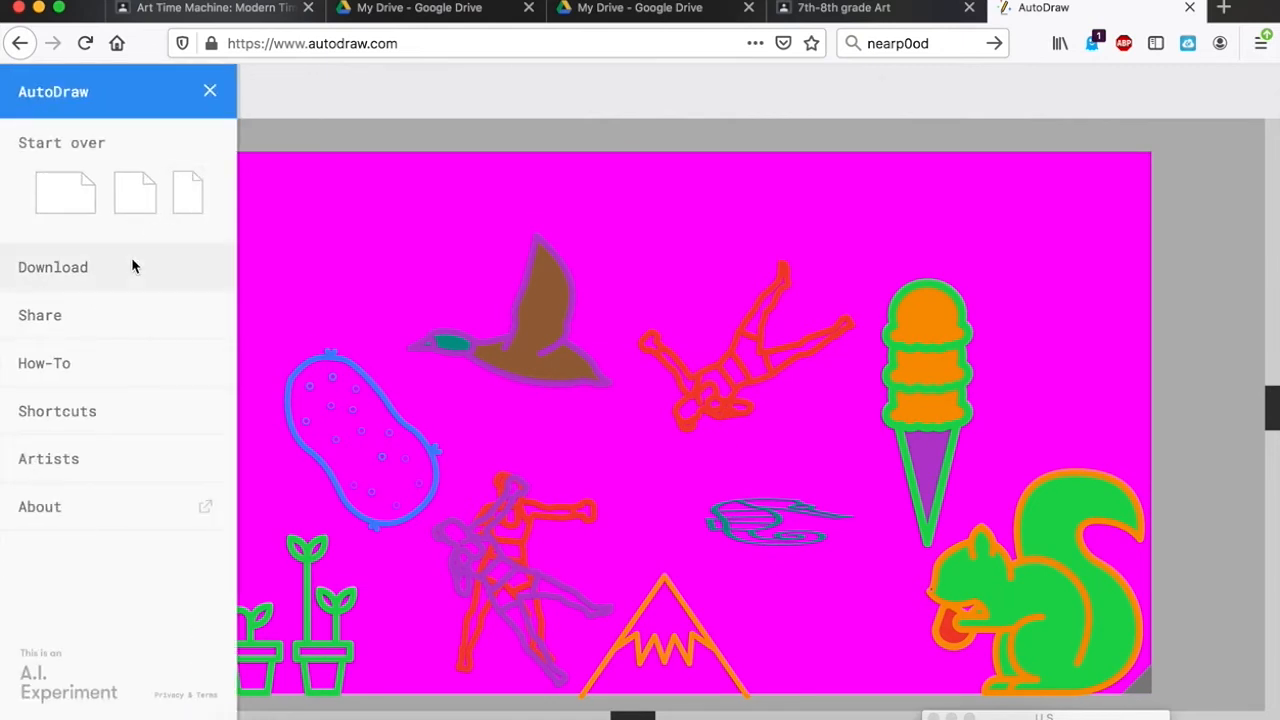
left_click(52, 267)
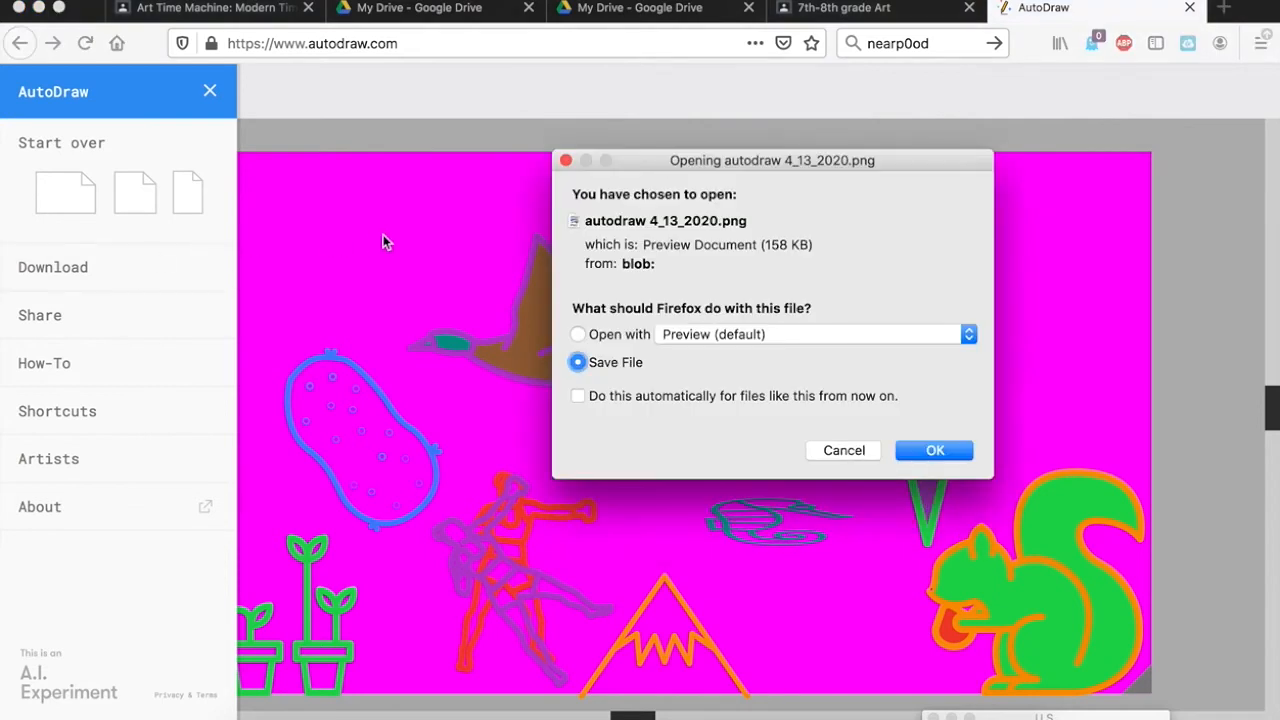
mouse_move(852, 400)
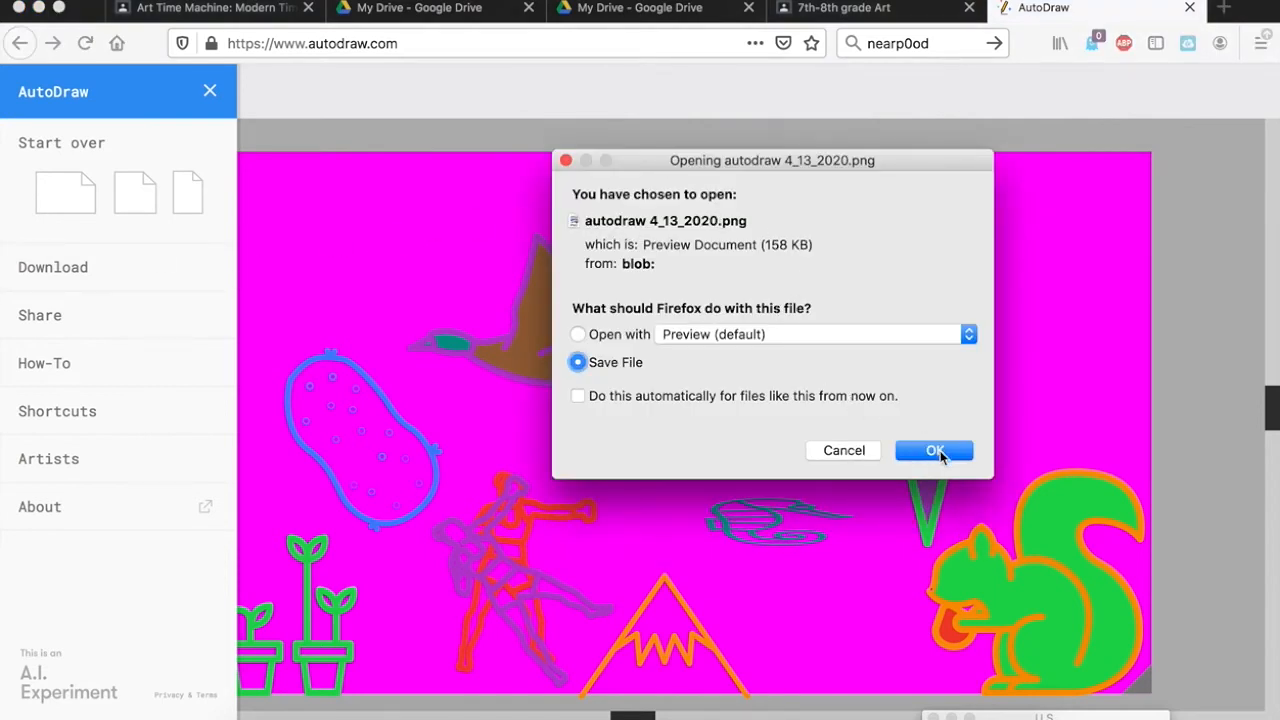
left_click(933, 450)
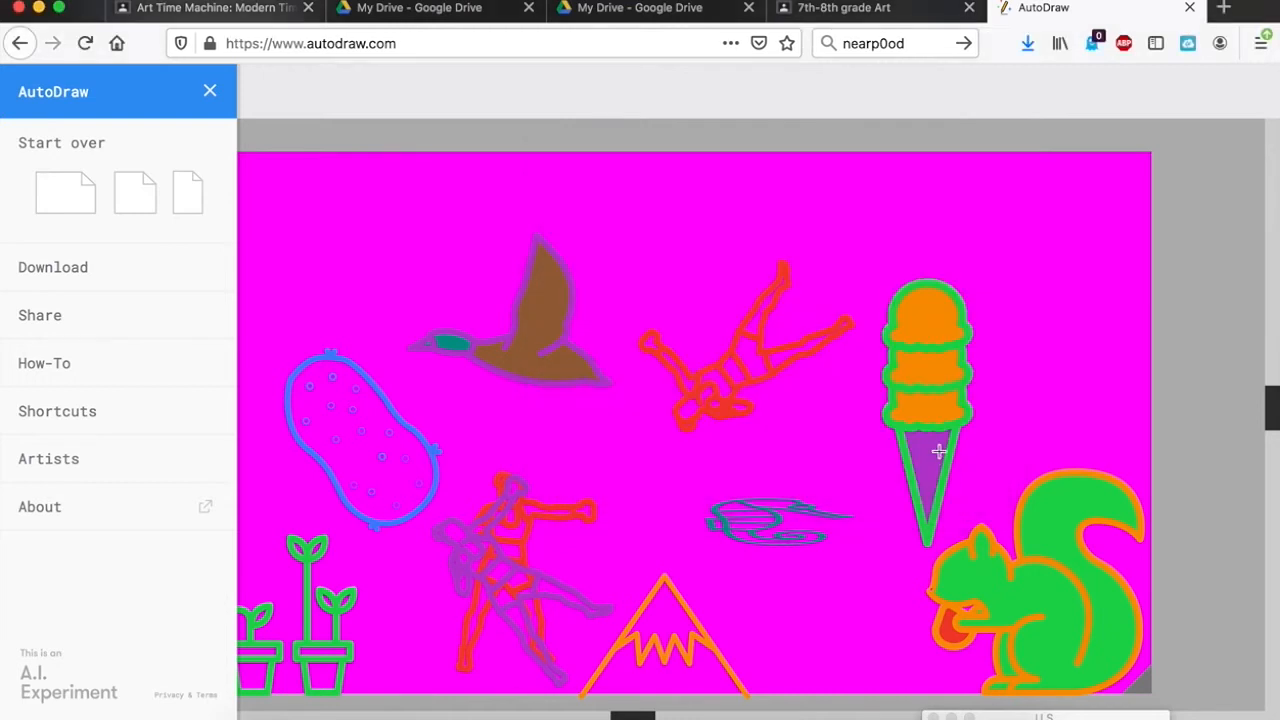
mouse_move(632, 93)
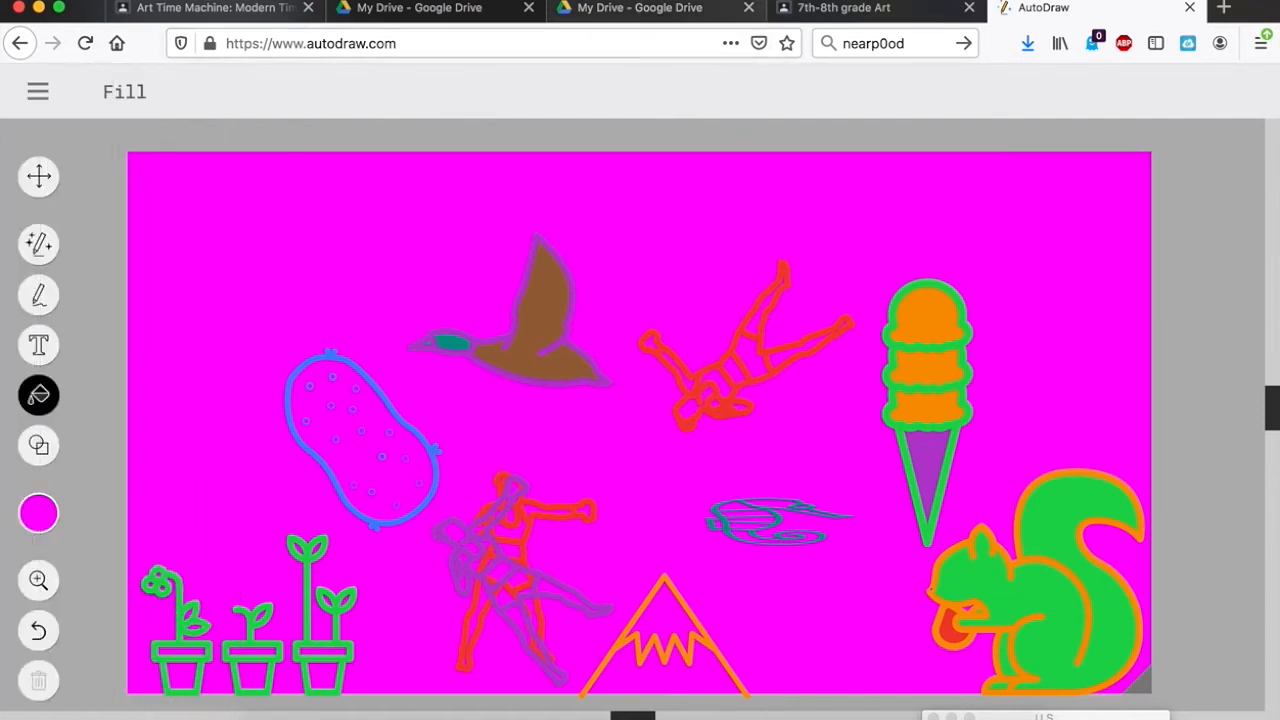
mouse_move(150, 670)
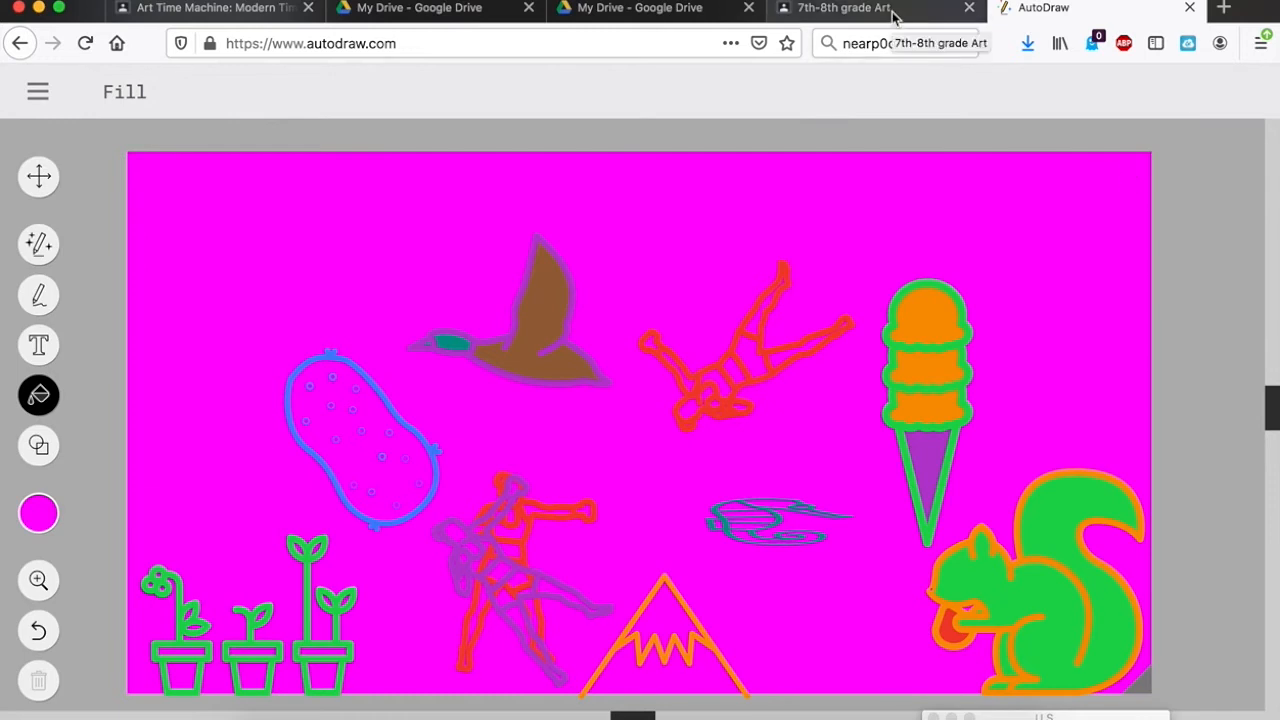
left_click(845, 8)
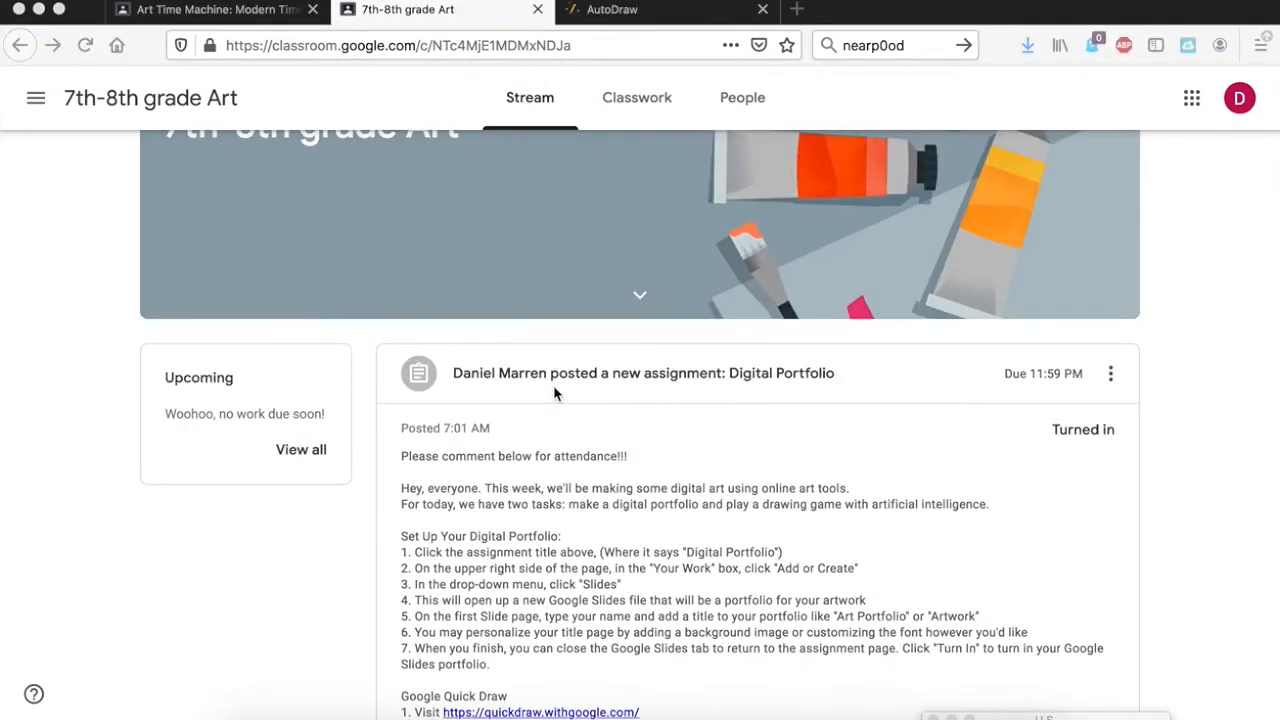
mouse_move(560, 451)
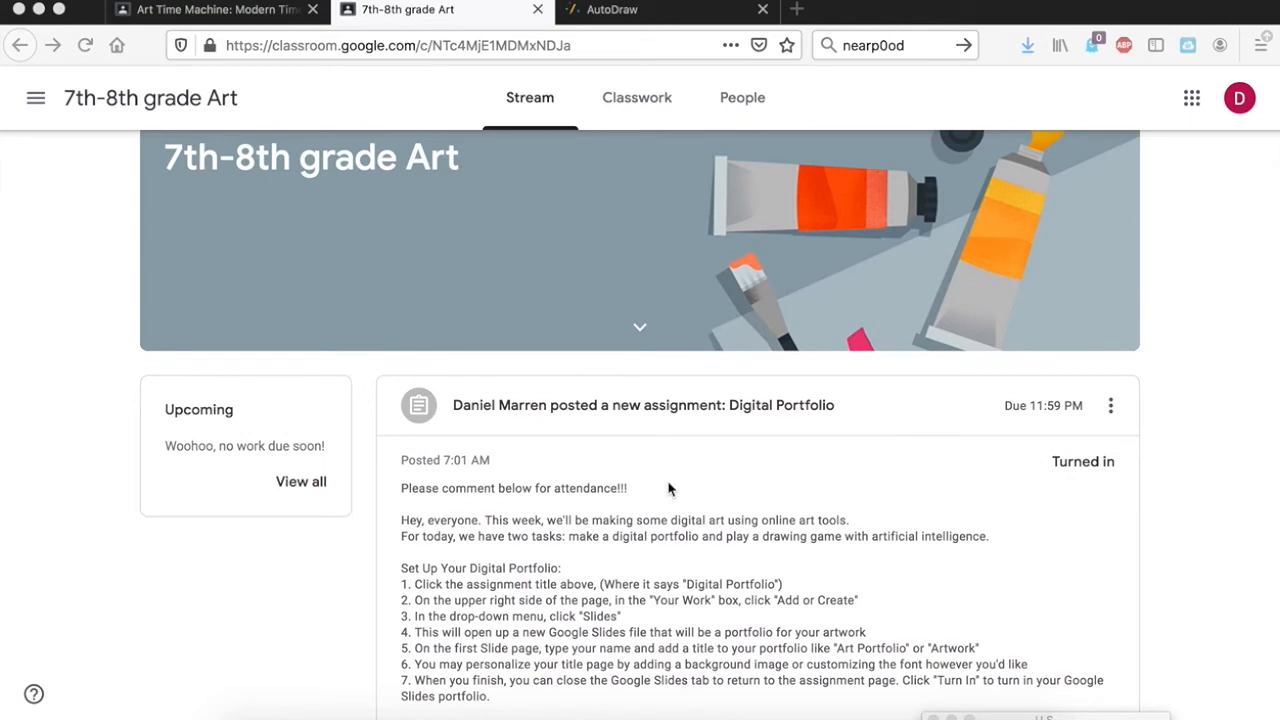
- Scroll to the Digital Portfolio assignment and click Unsubmit on the turned-in work
scroll("down", 3)
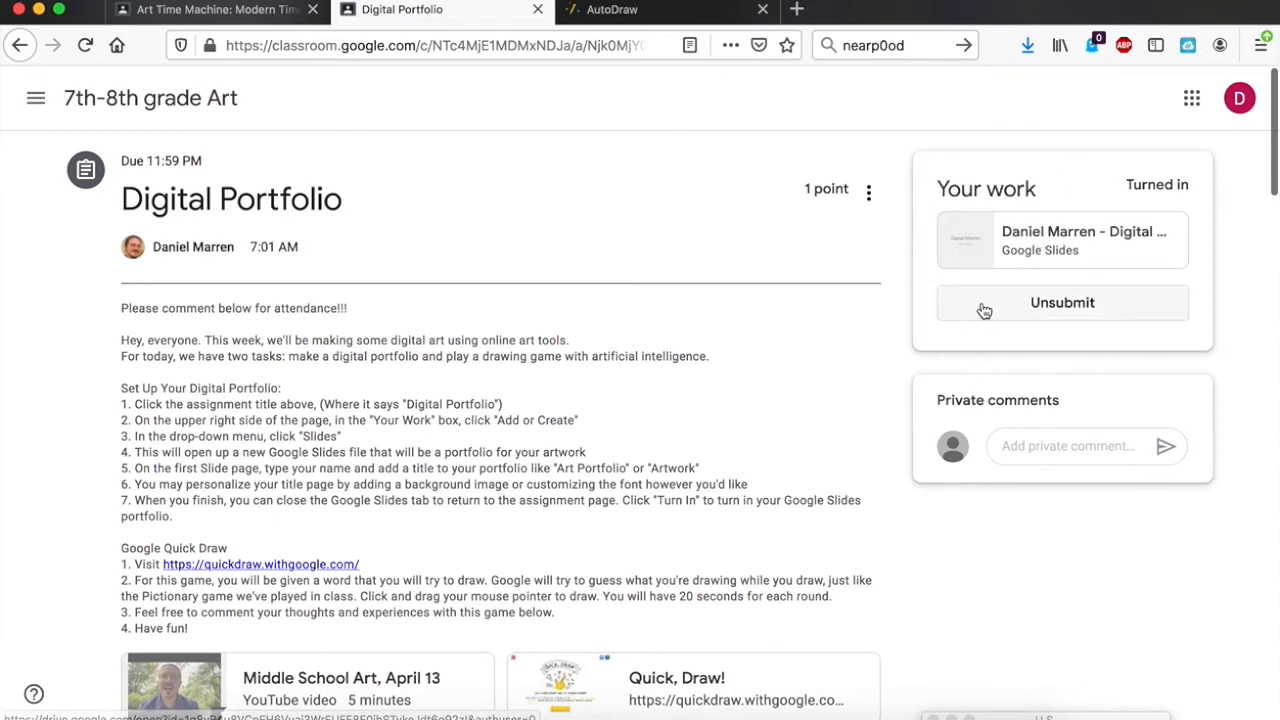
mouse_move(1047, 322)
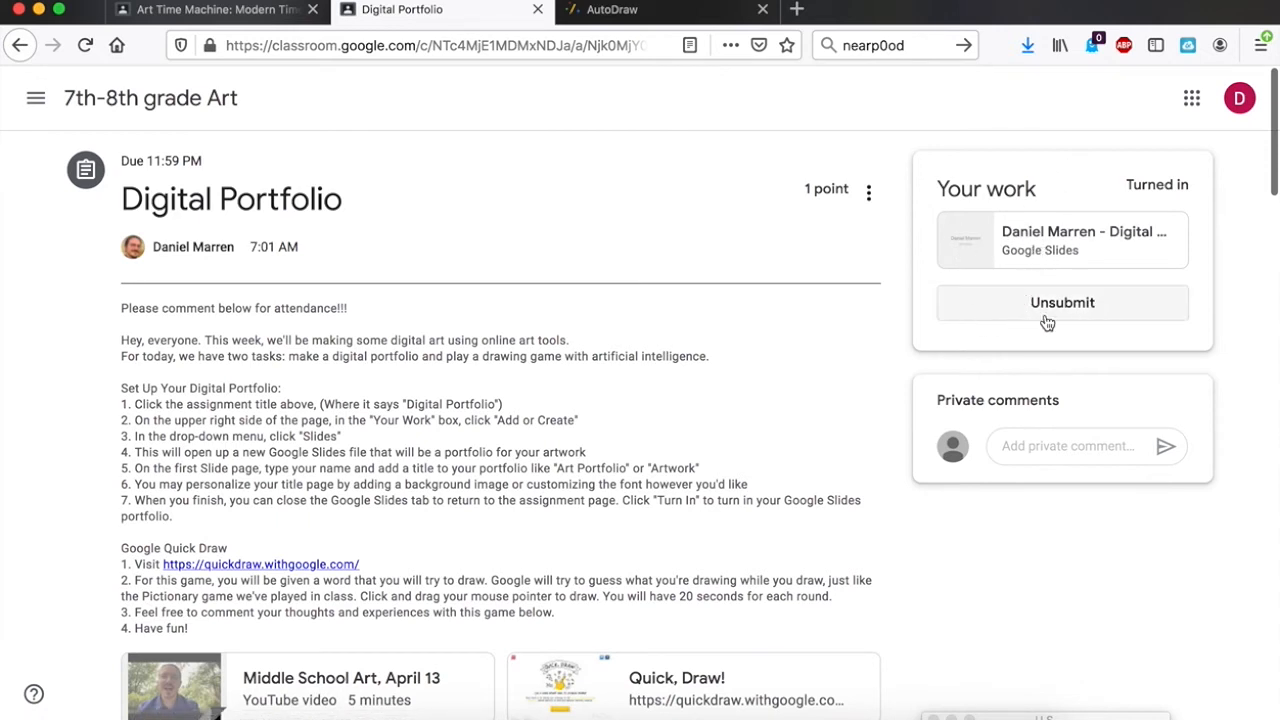
mouse_move(1080, 372)
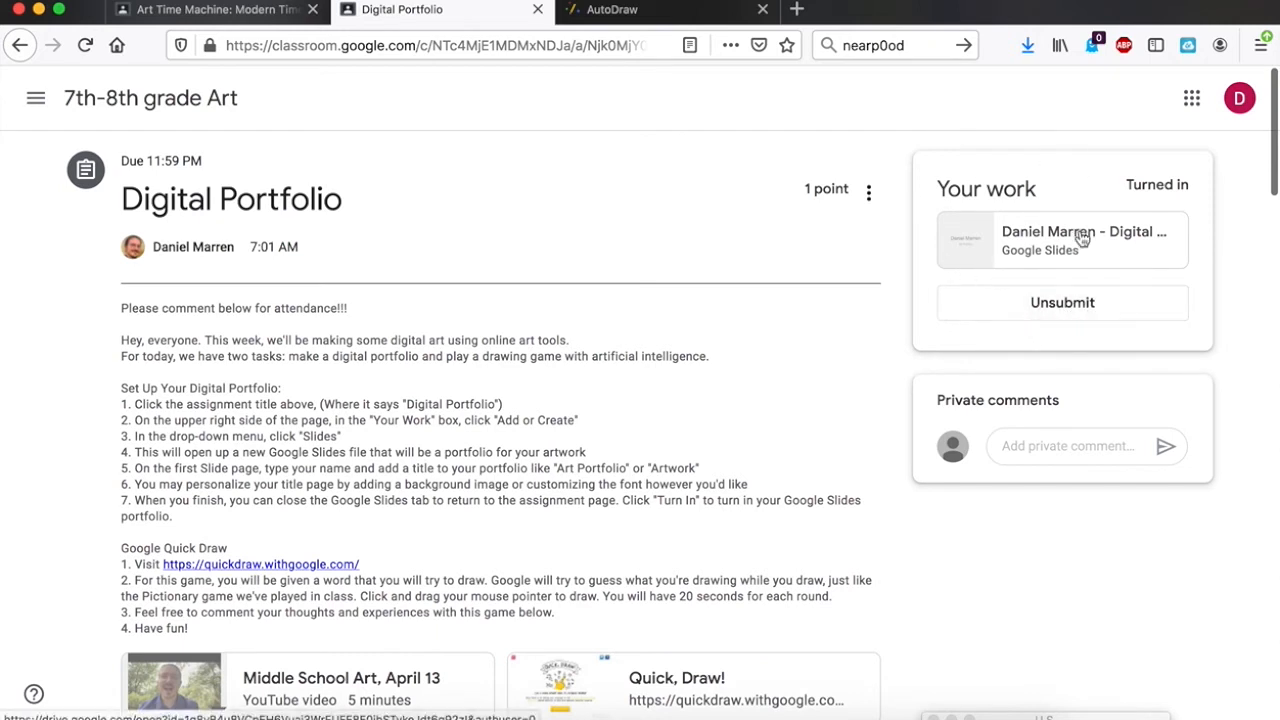
mouse_move(1070, 240)
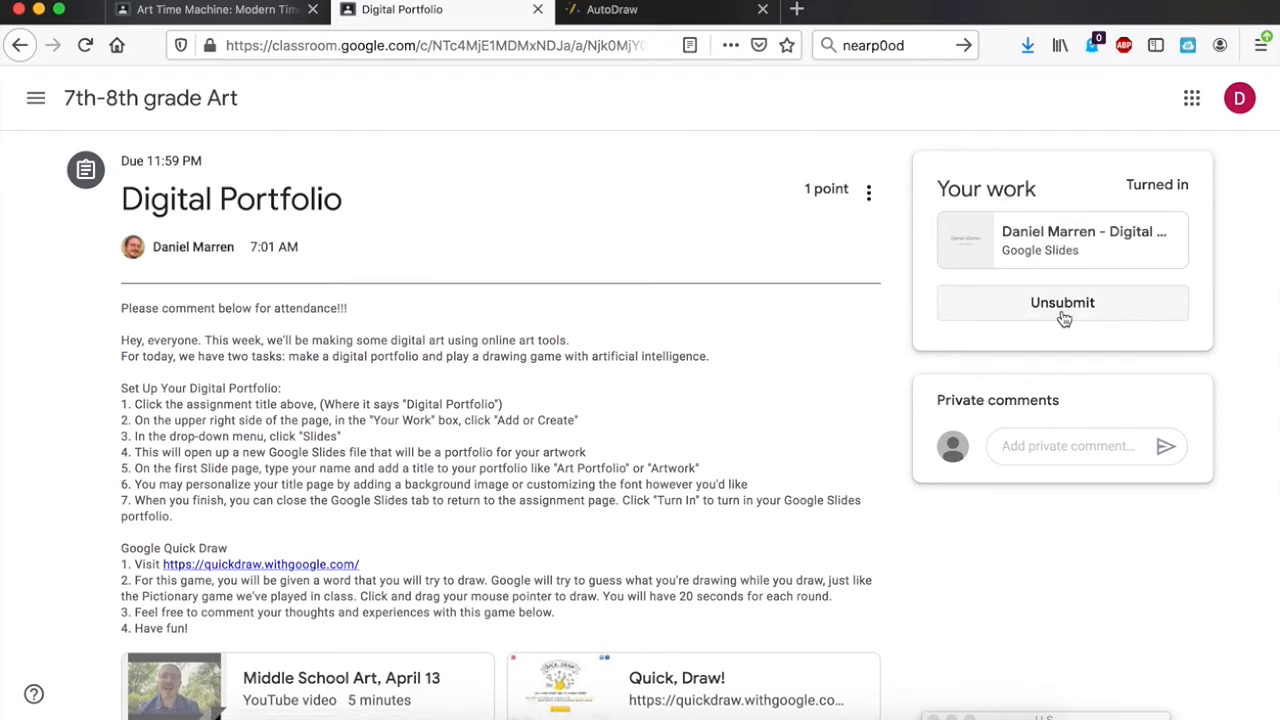
mouse_move(1061, 316)
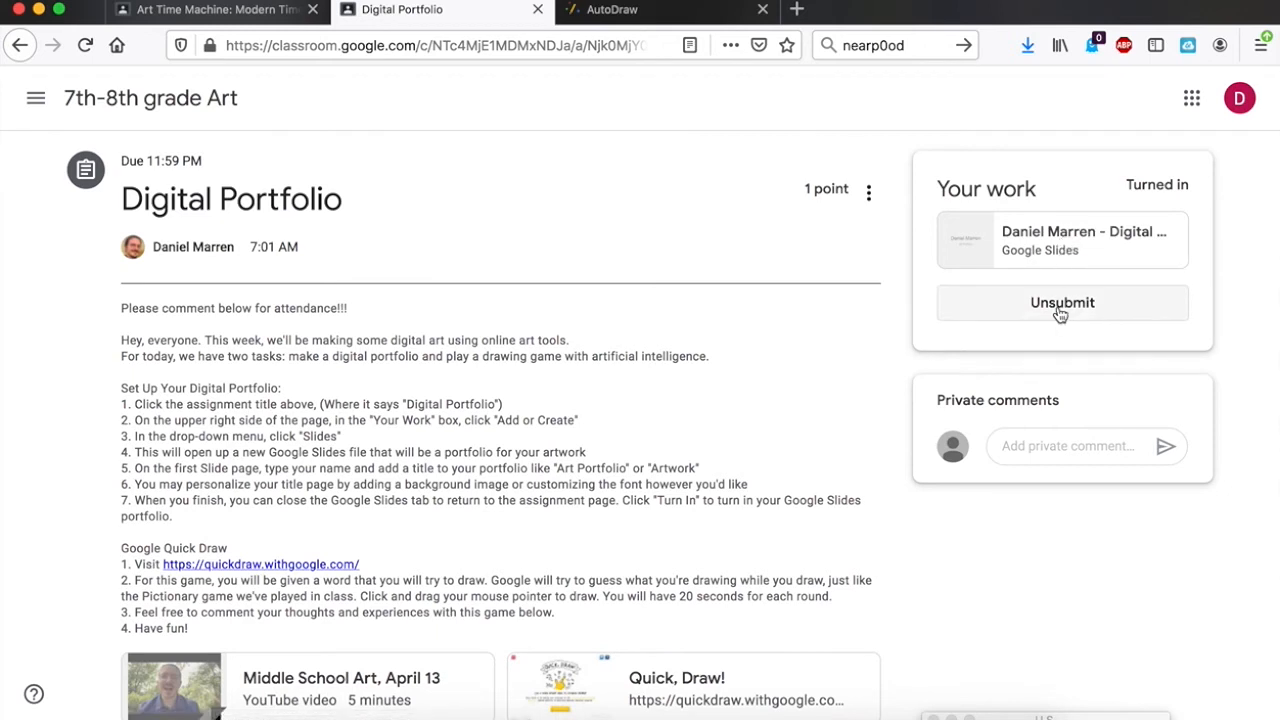
left_click(1062, 302)
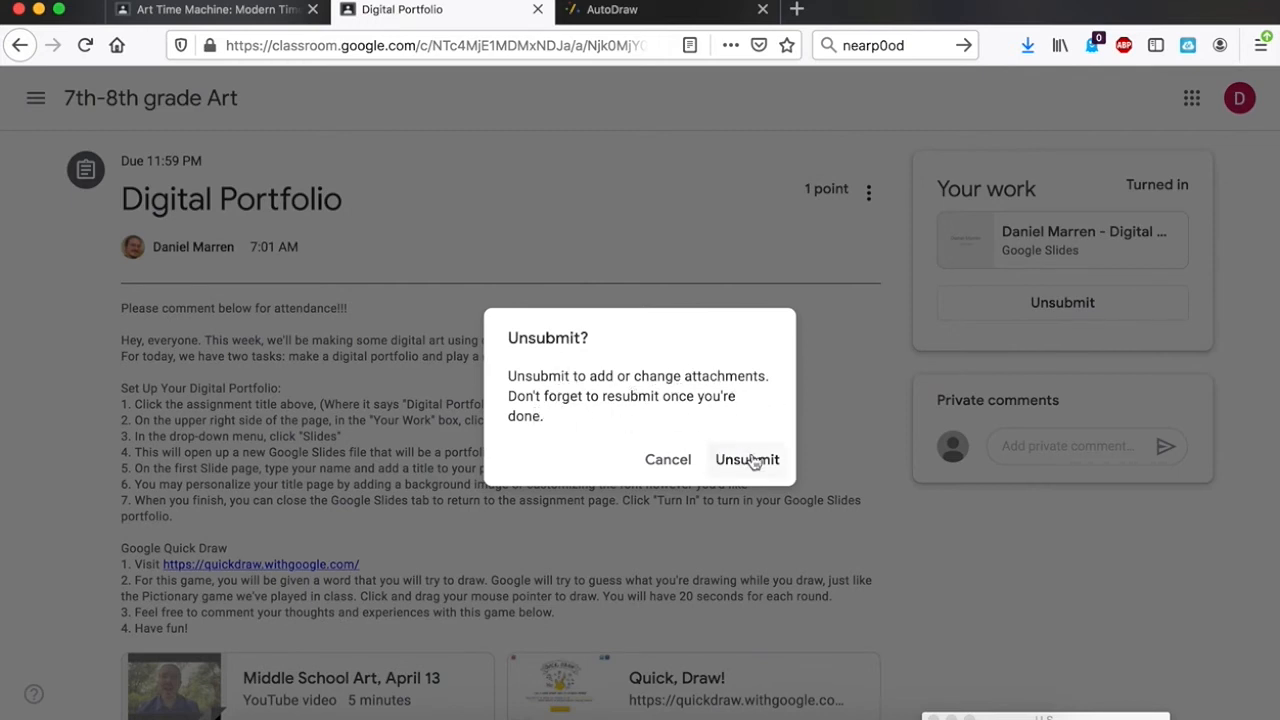
- Confirm unsubmitting, then open the portfolio presentation at its second slide
left_click(747, 459)
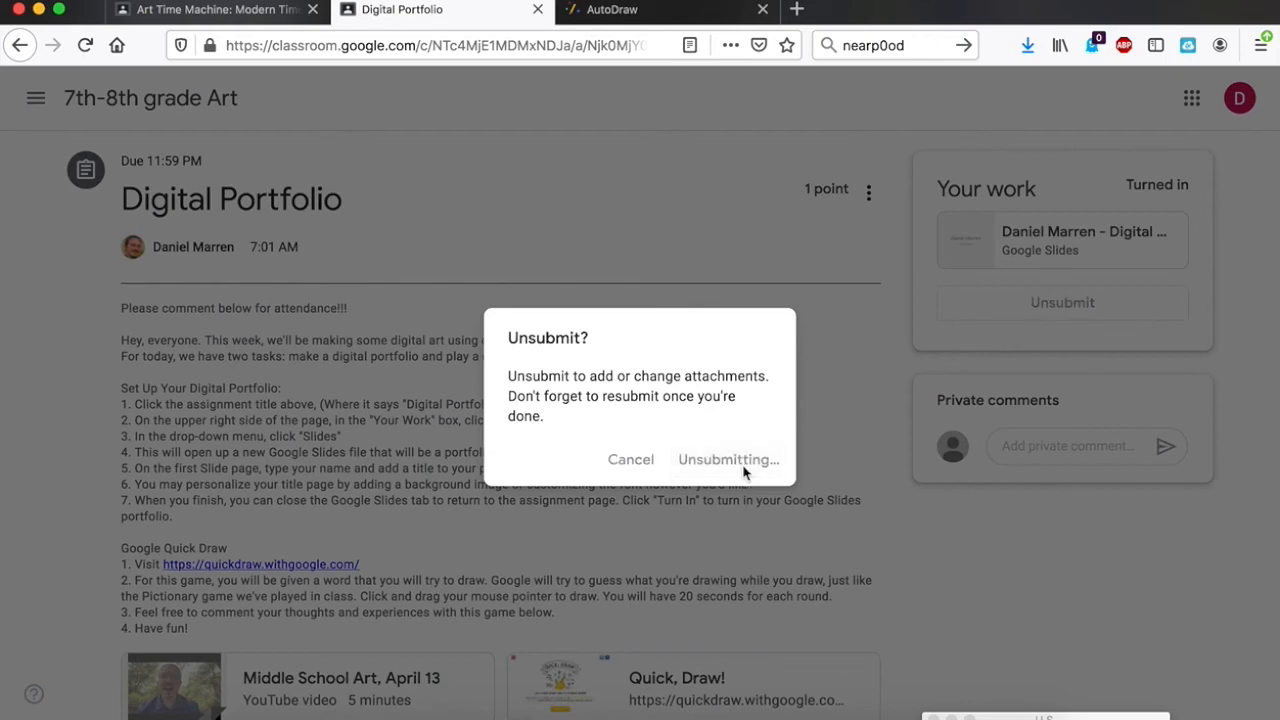
left_click(728, 459)
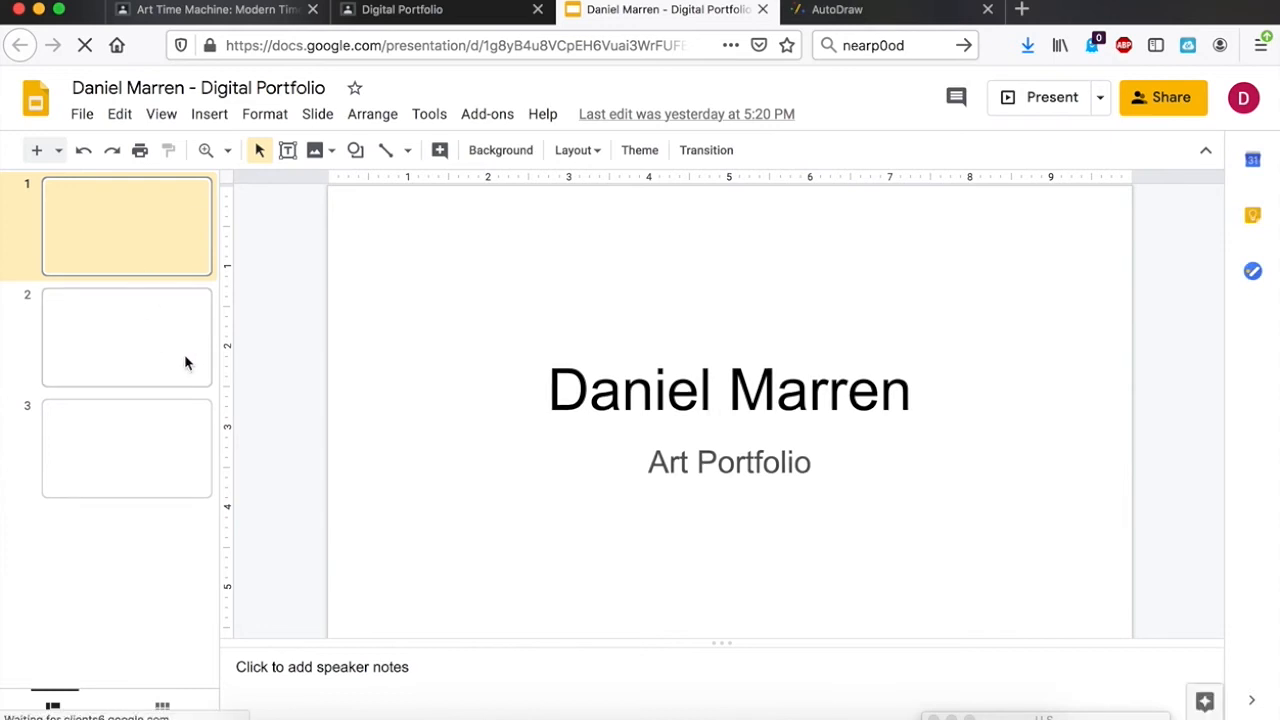
left_click(126, 337)
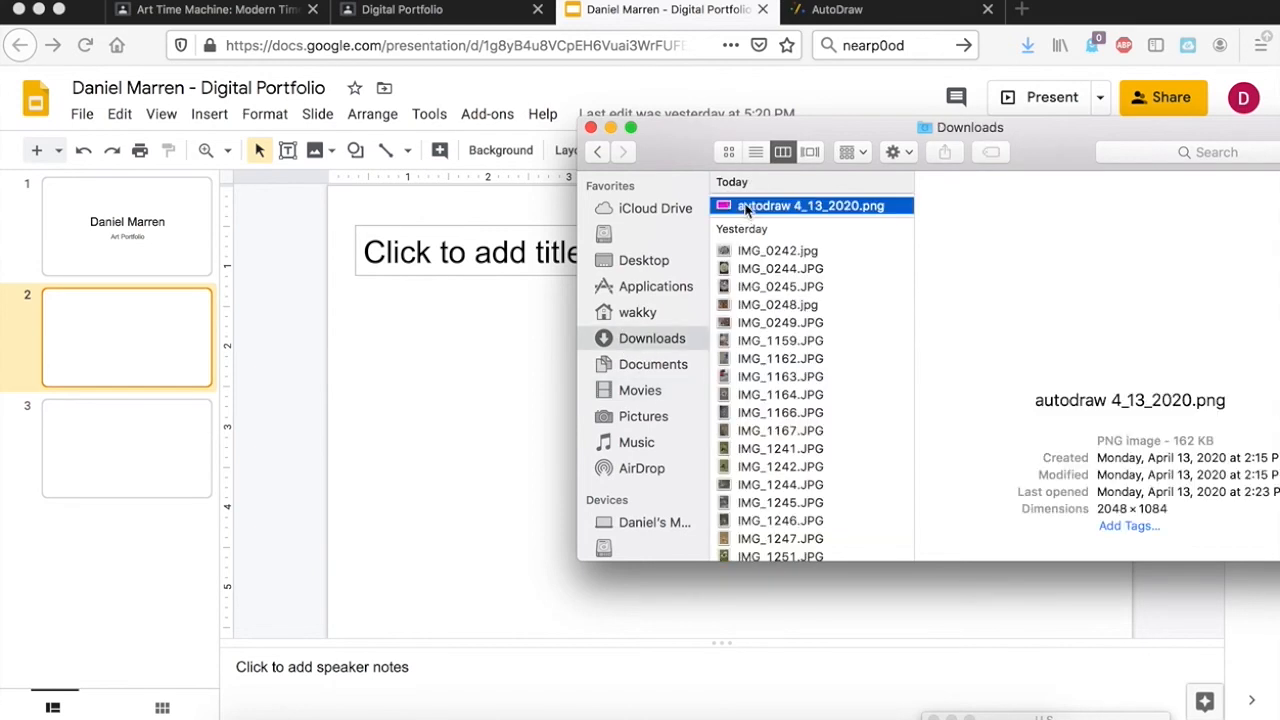
- On the blank second slide, bring up the Insert image source options
left_click_drag(810, 205, 515, 402)
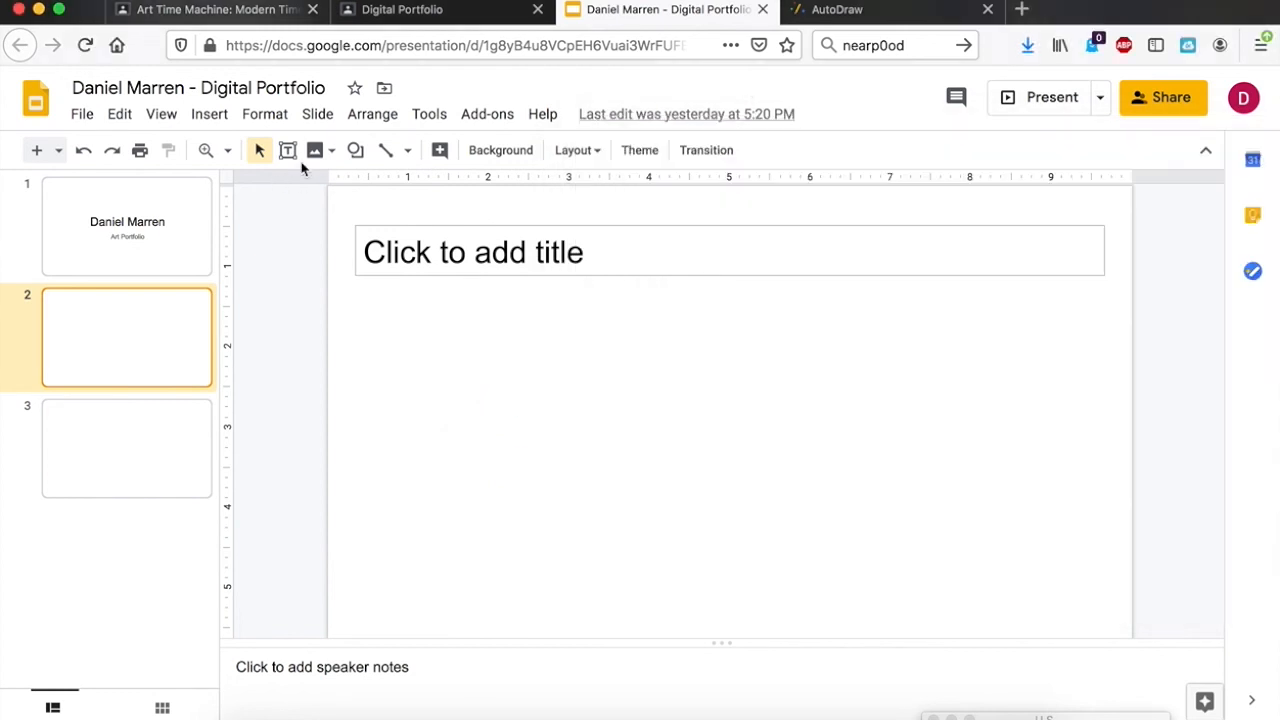
mouse_move(315, 150)
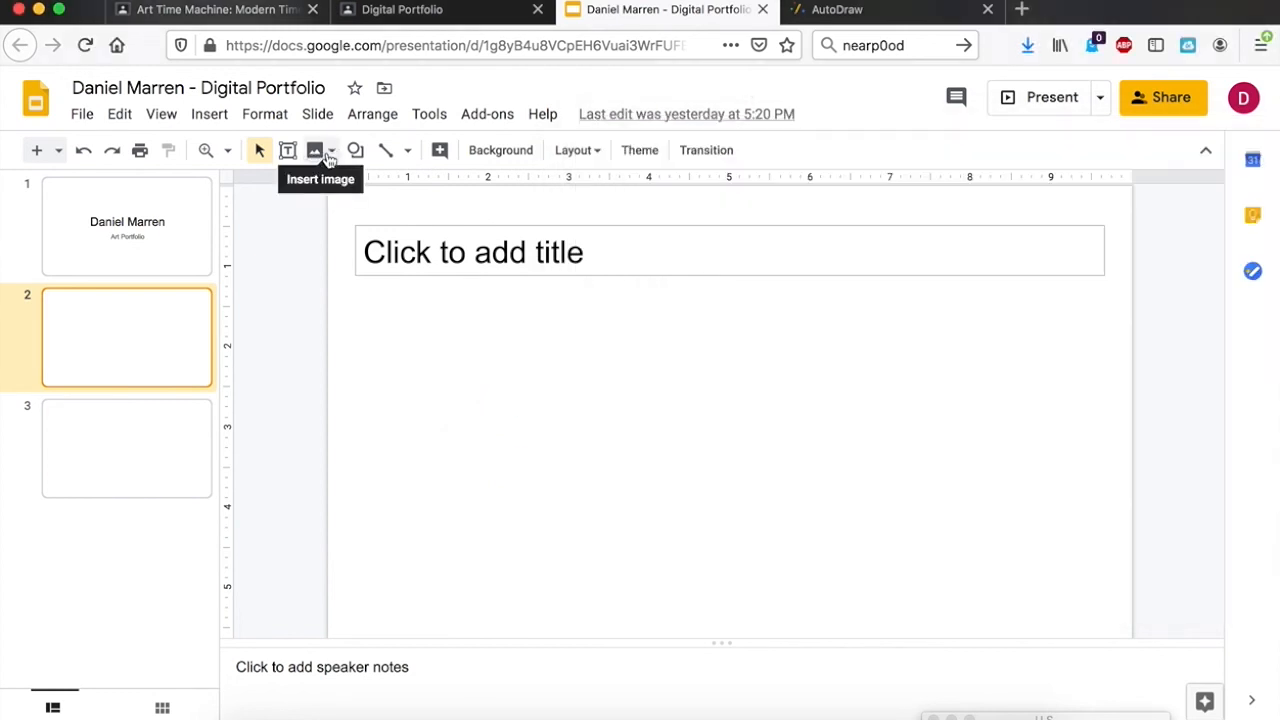
left_click(209, 113)
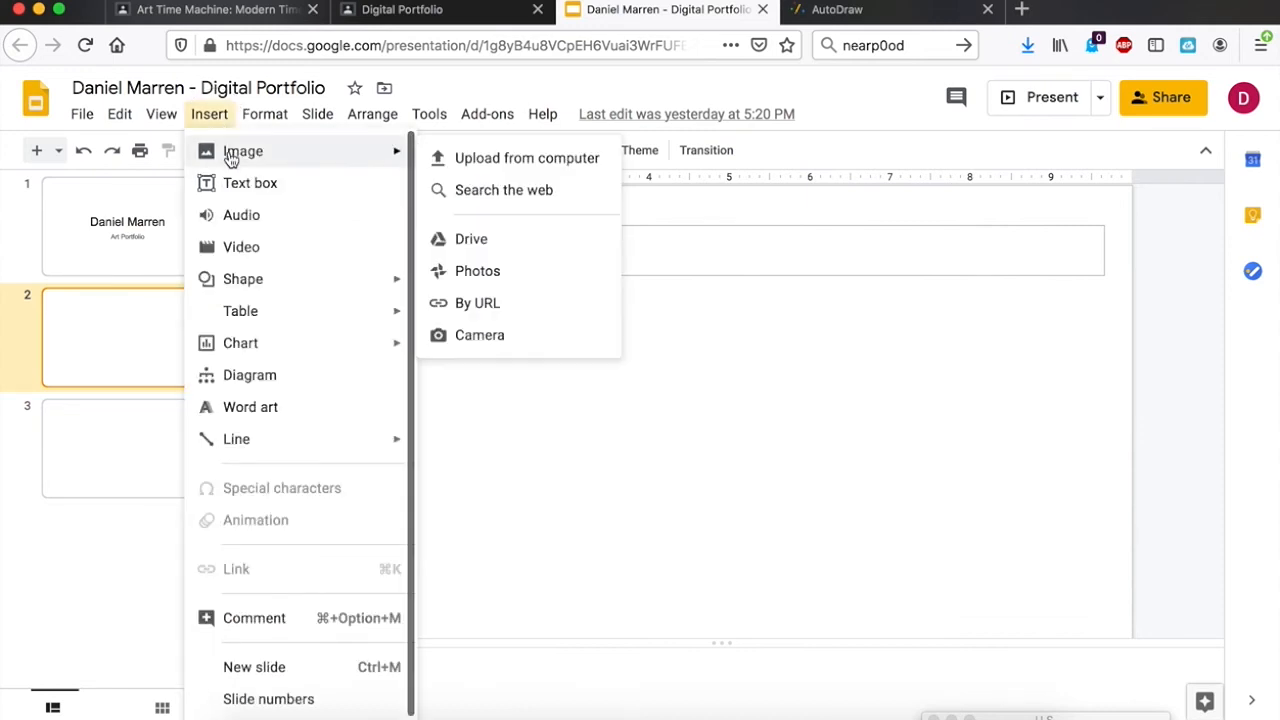
- Upload autodraw 4_13_2020.png from the computer onto slide 2
left_click(700, 400)
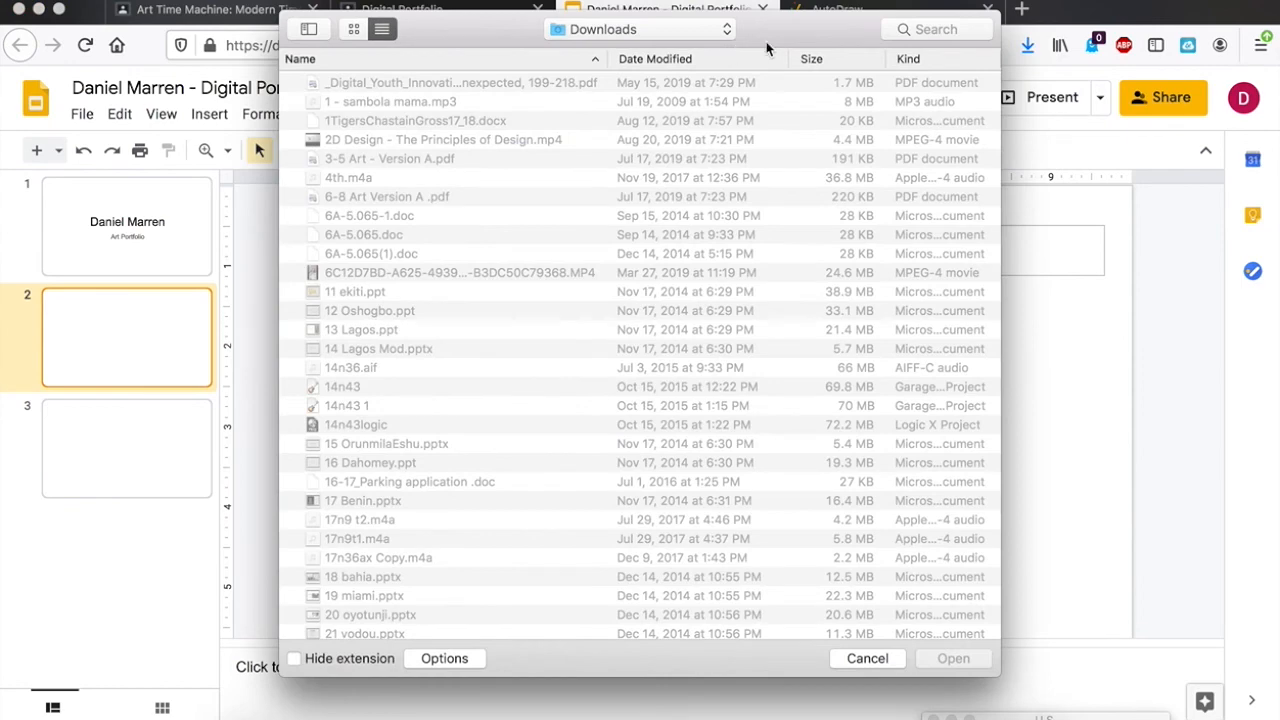
type("autod")
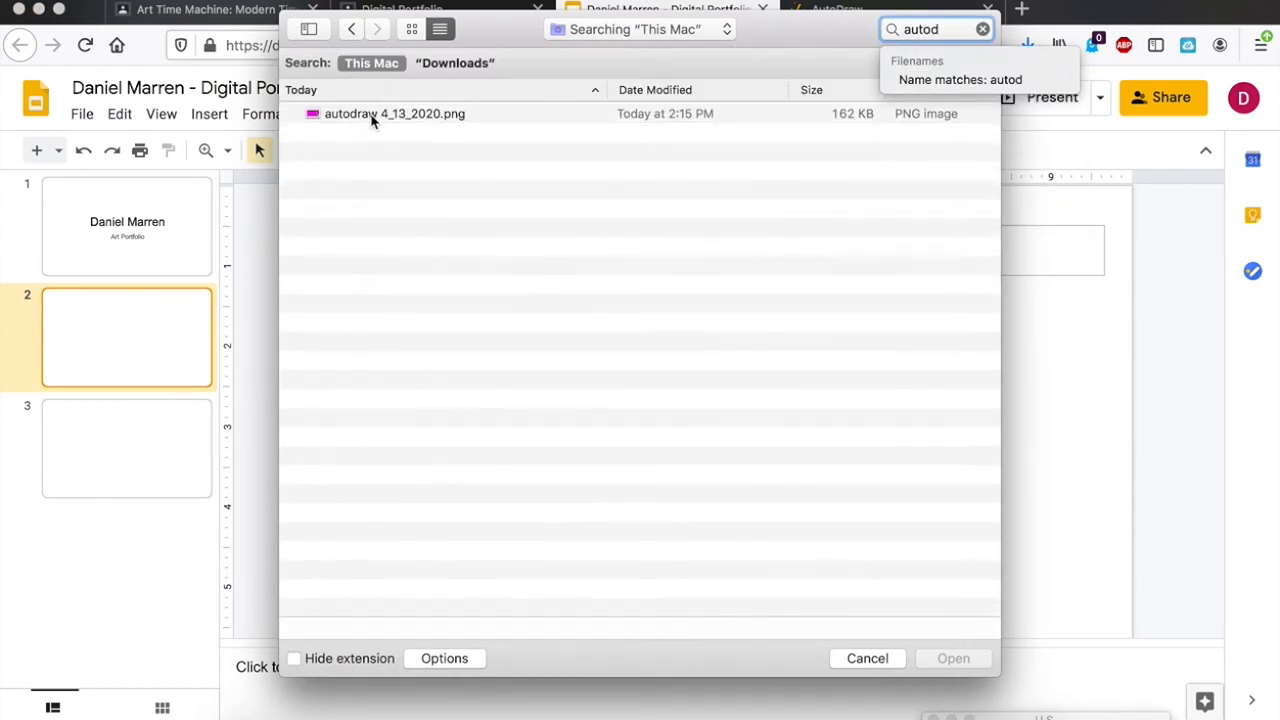
left_click(394, 113)
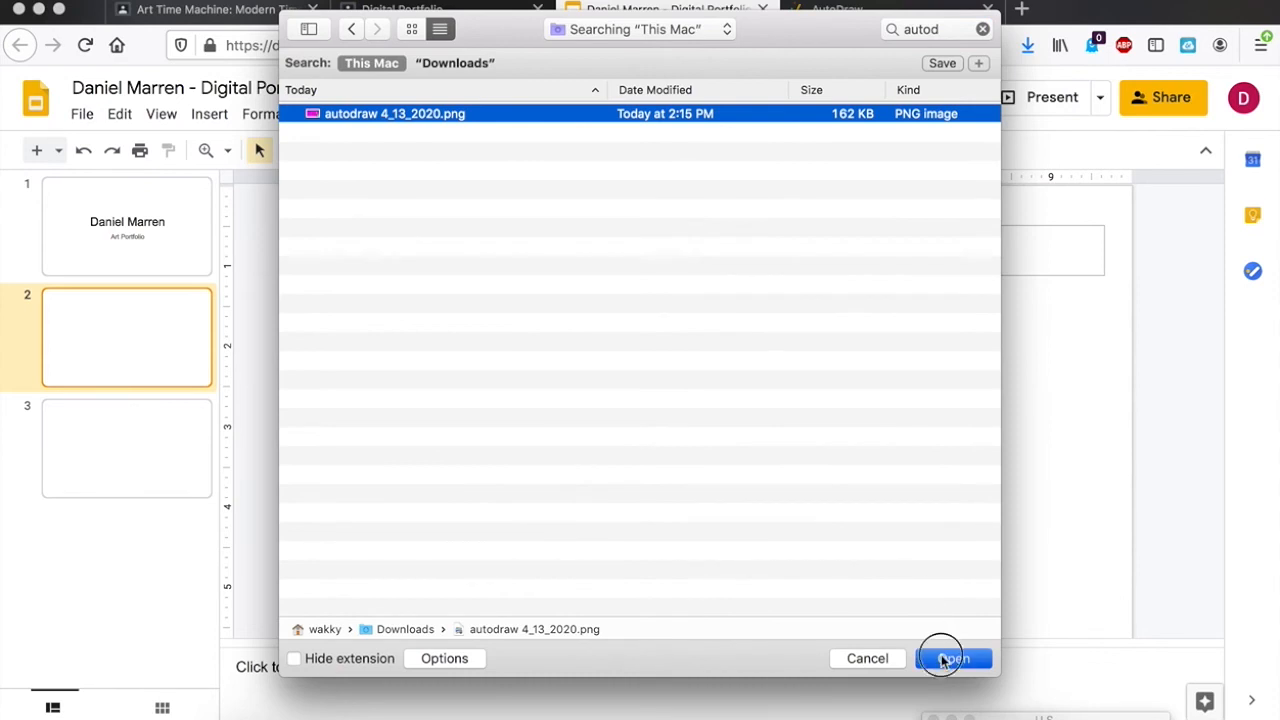
left_click(952, 658)
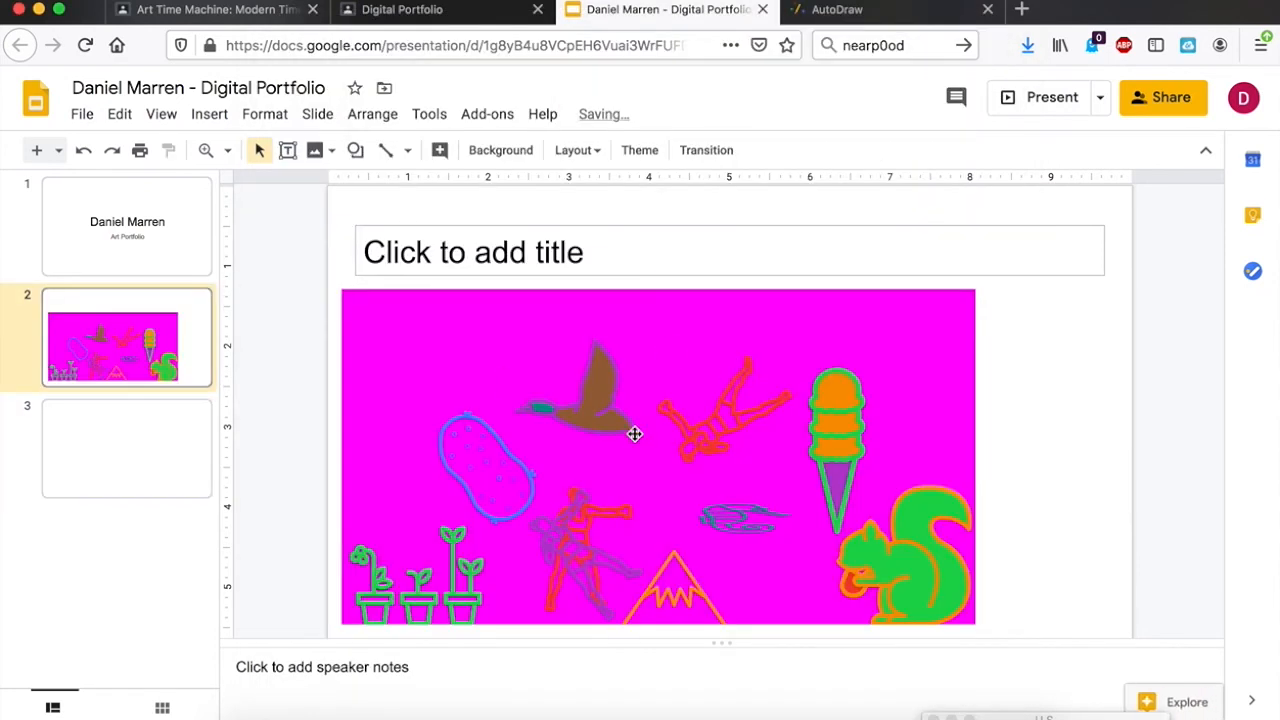
- Select the AutoDraw picture and drag it onto the slide's horizontal centre guide
left_click(634, 434)
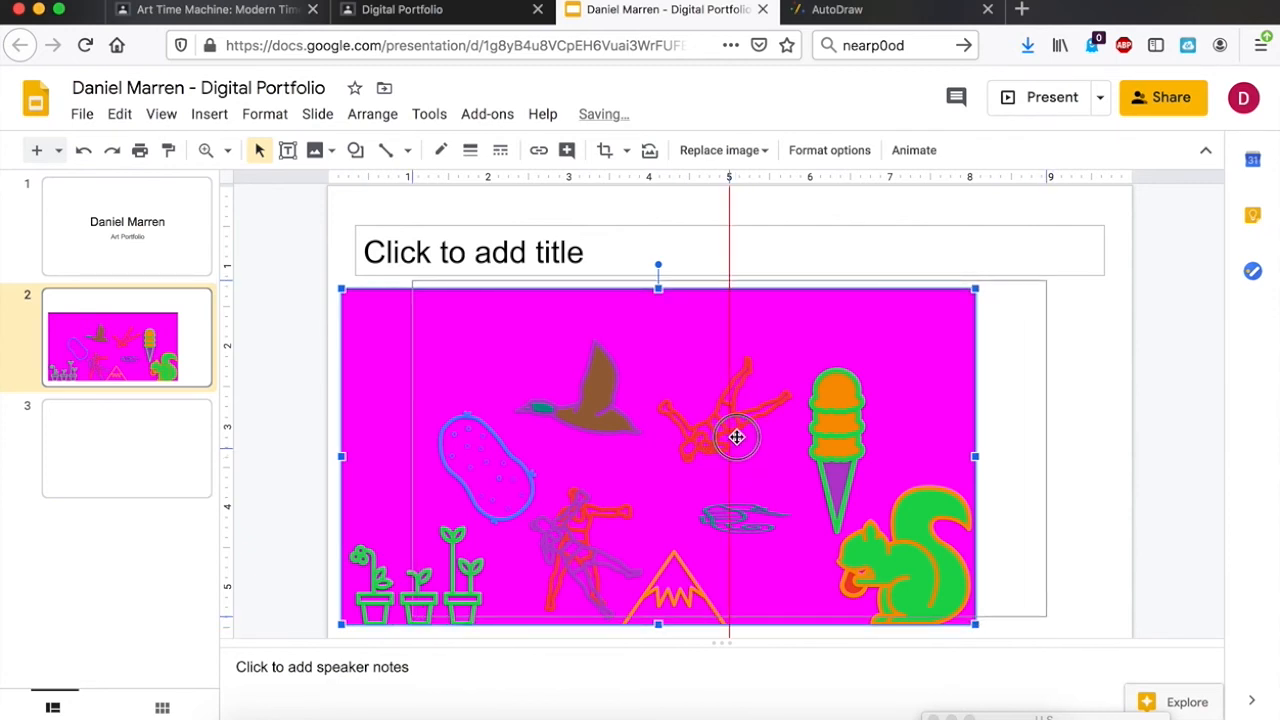
left_click_drag(737, 437, 716, 443)
type("A")
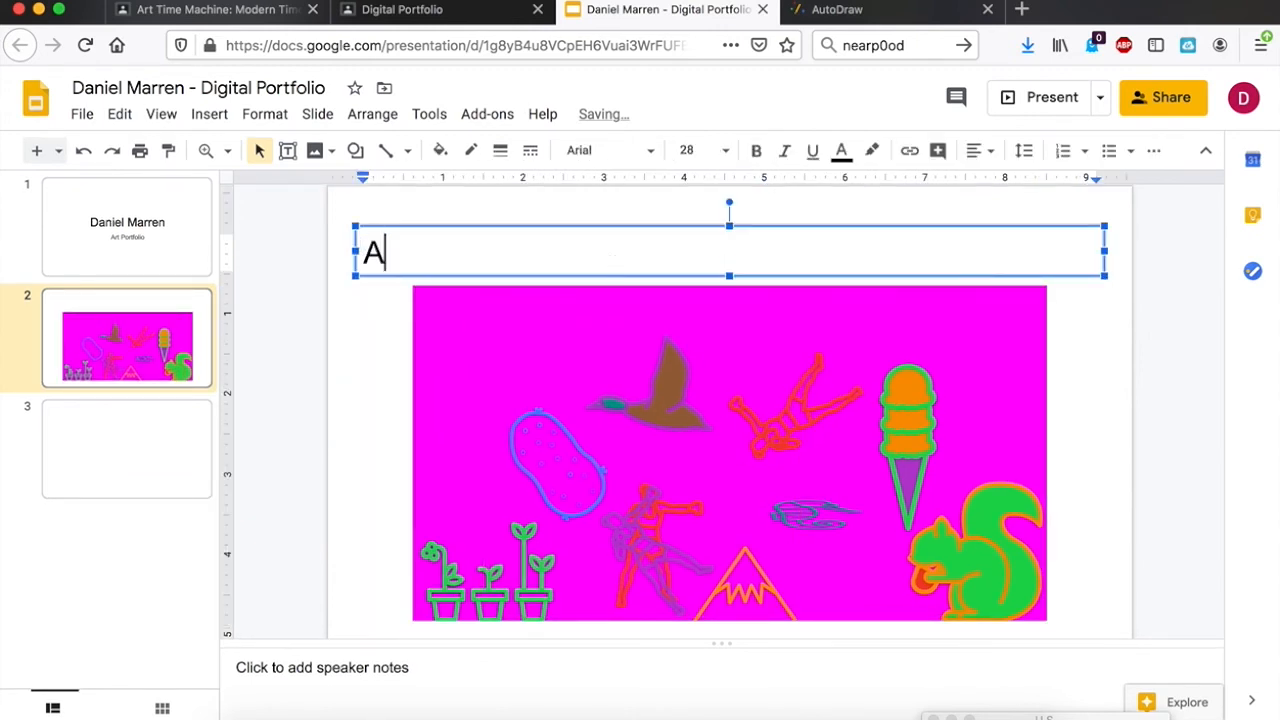
- Title the slide 'My Dream Of Sunday at the Ice Palace - Autodraw' and close the presentation
type("utod")
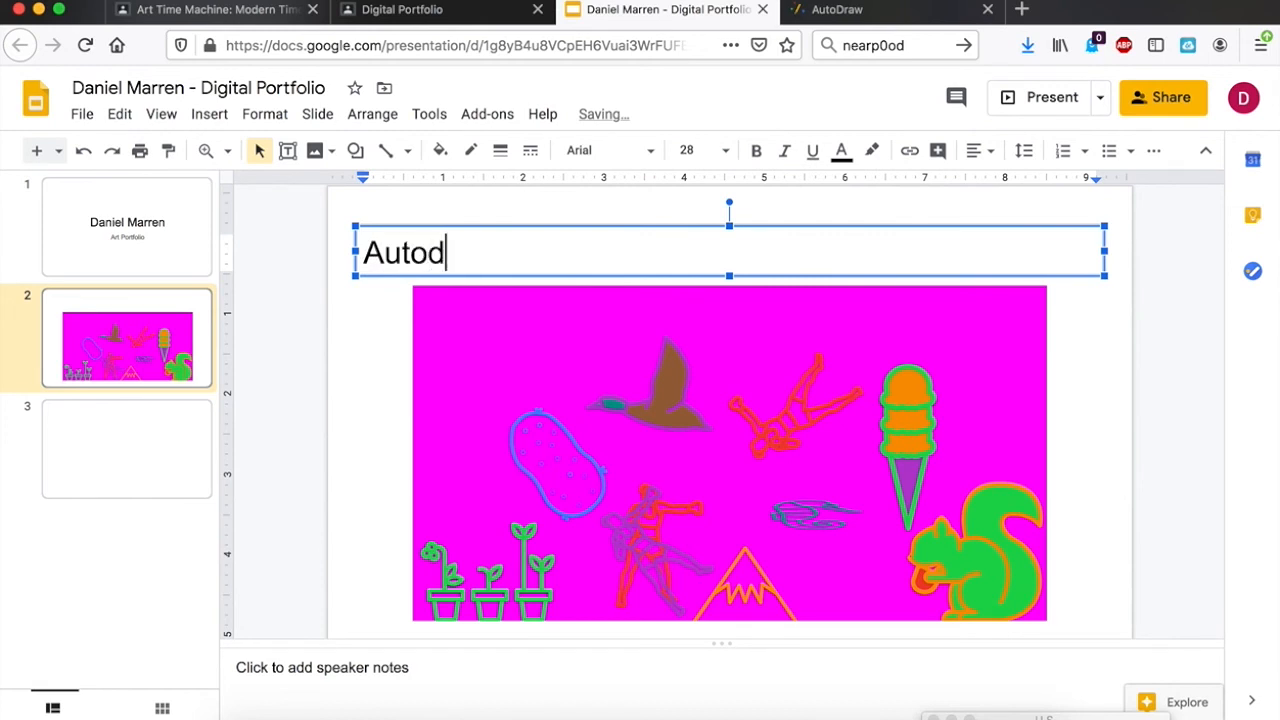
type("raw")
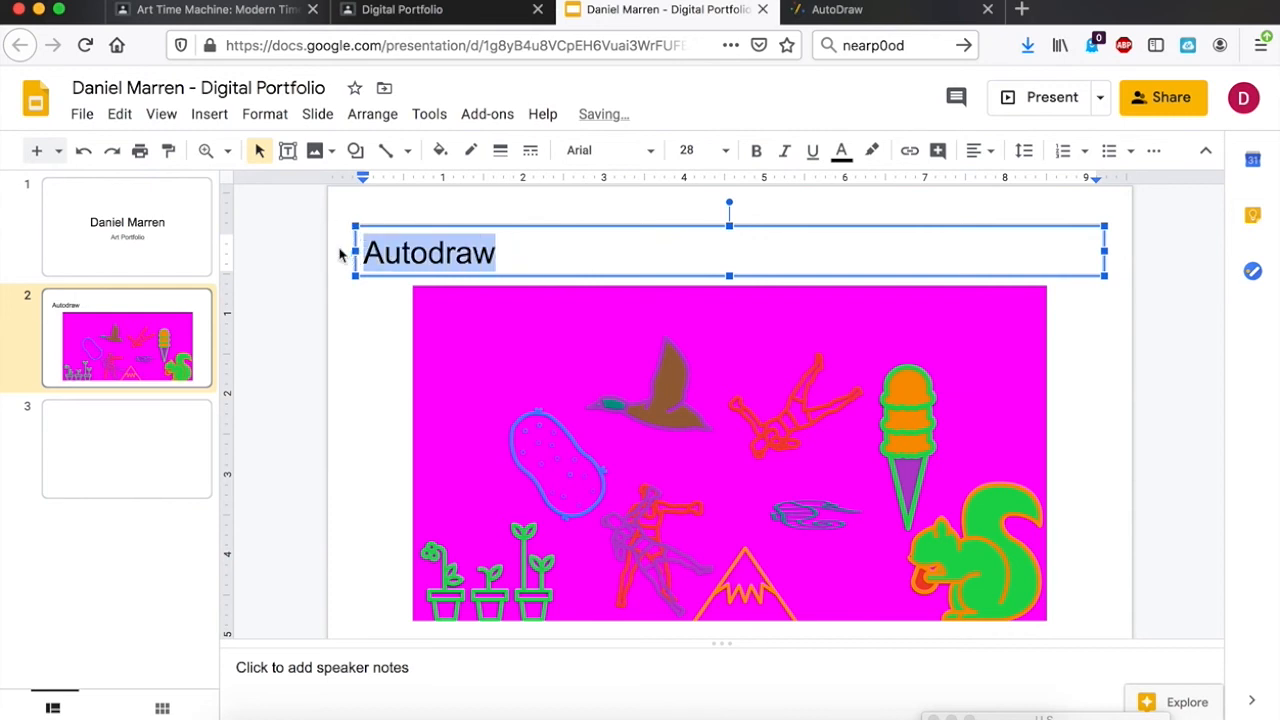
type("My Dream Of Sunday at the Ice Palace")
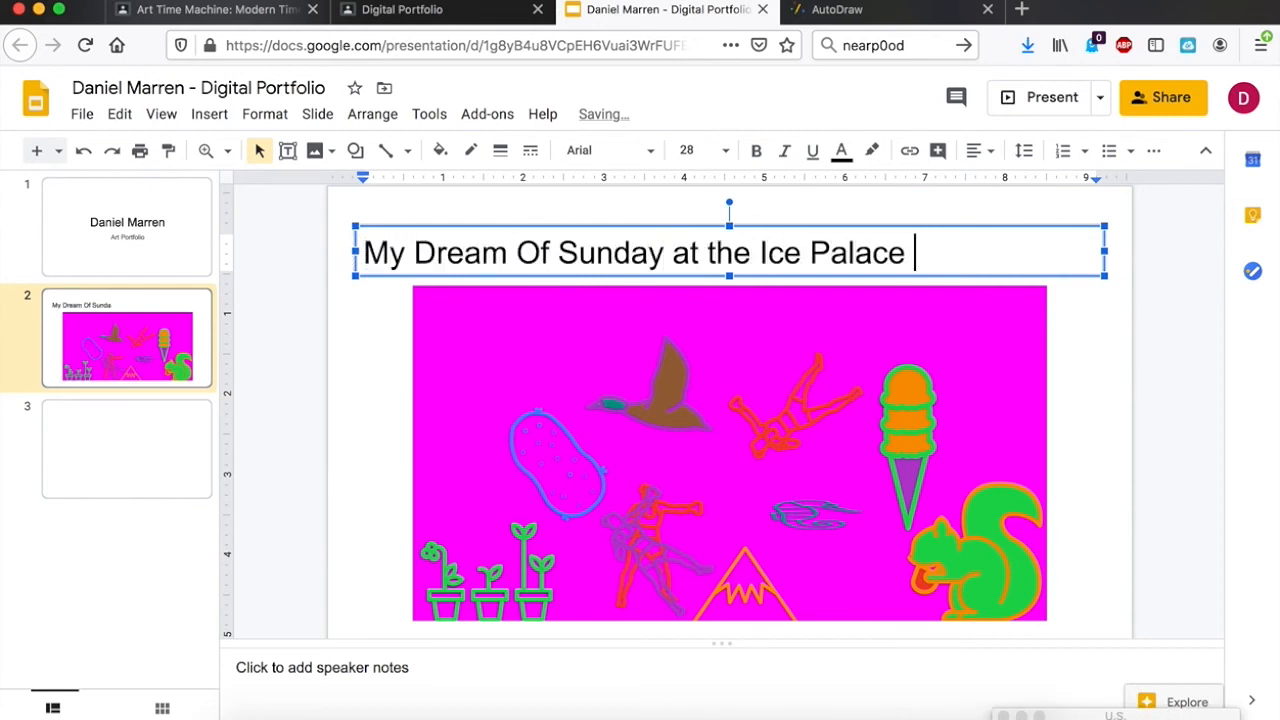
type("-")
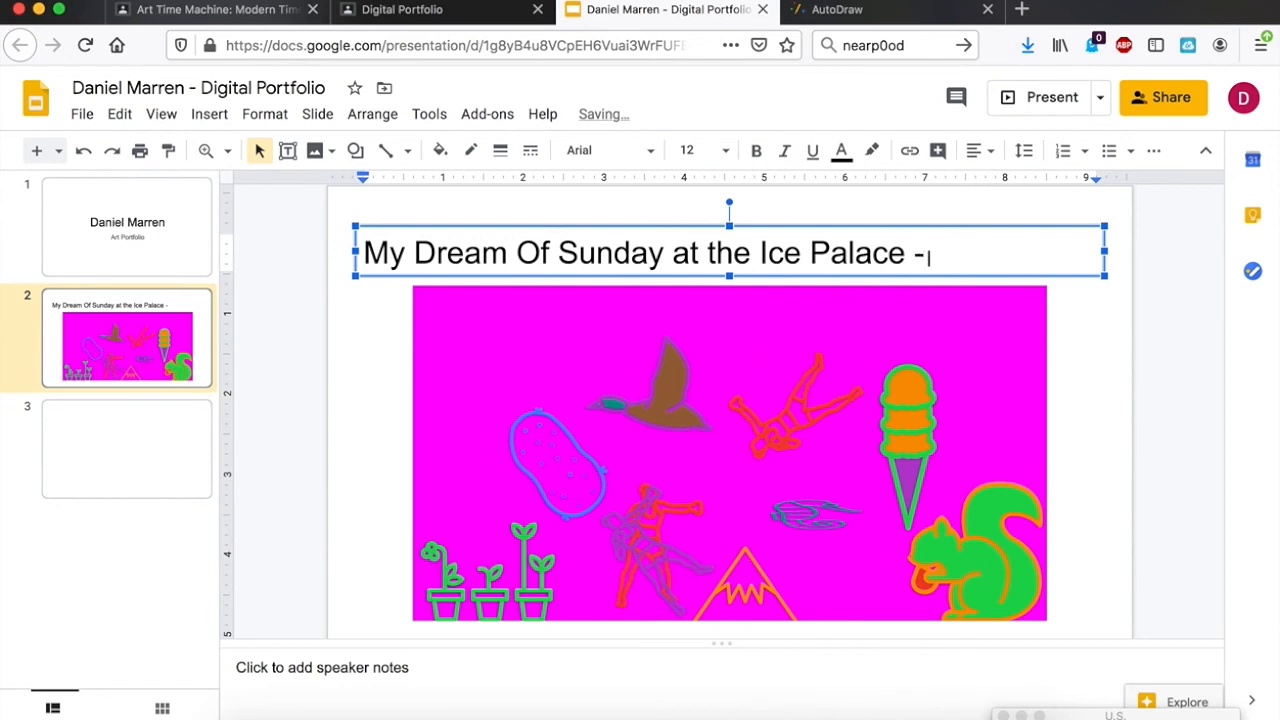
type("A")
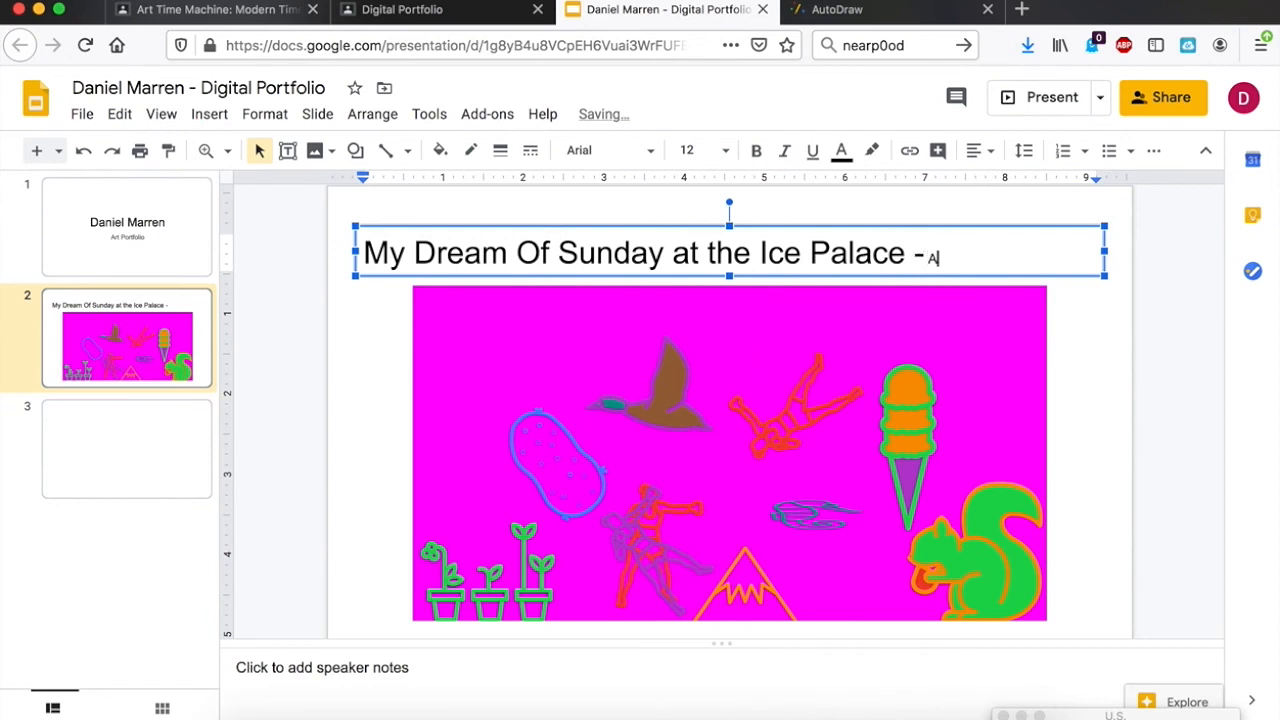
type("utodraw")
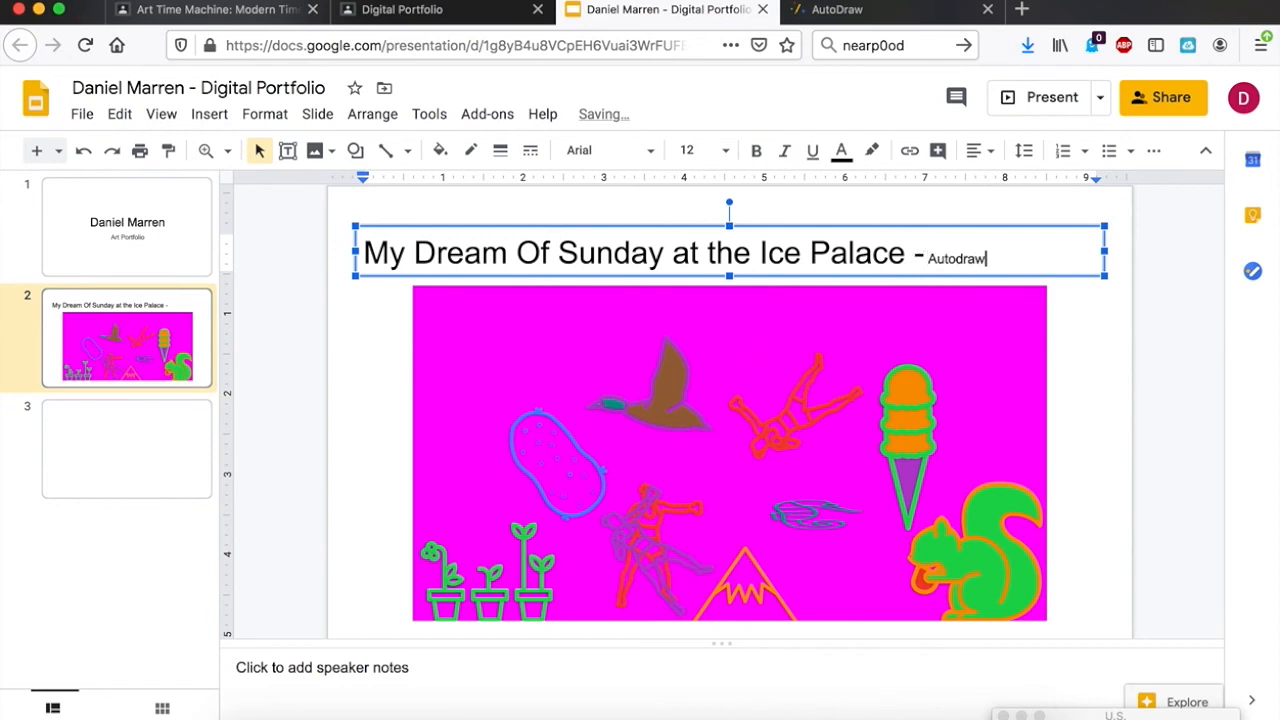
left_click(1085, 328)
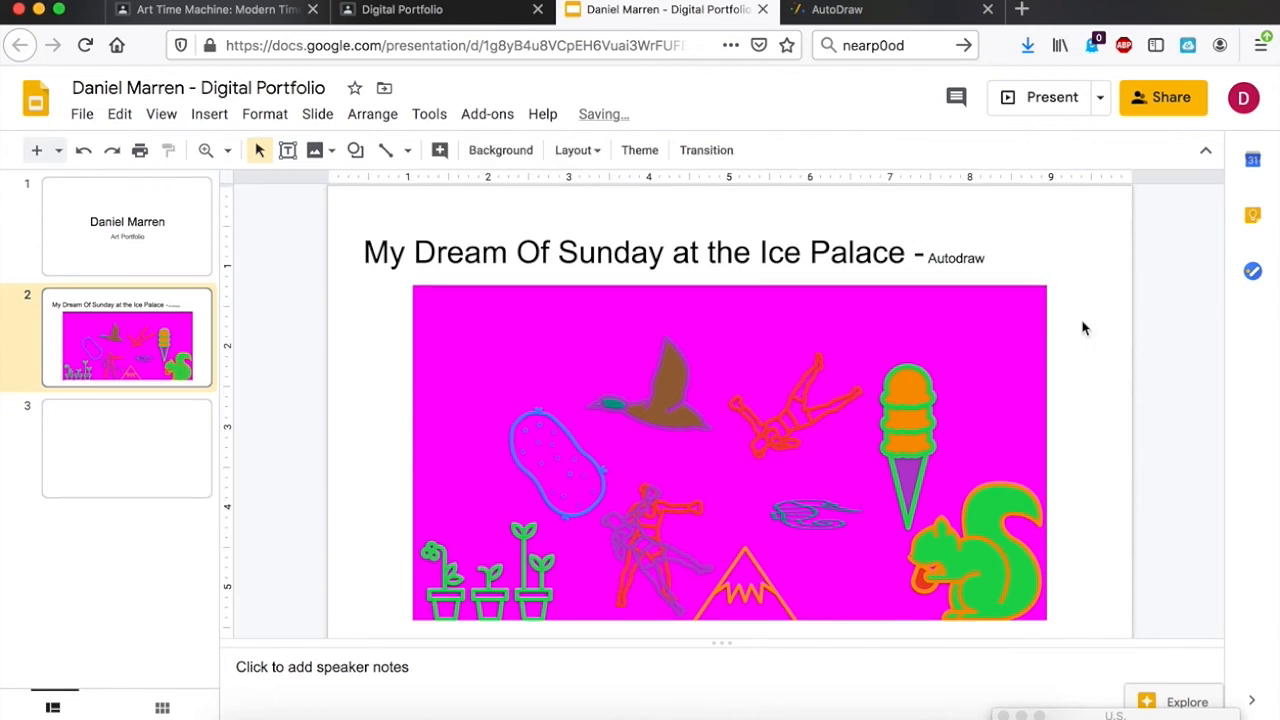
mouse_move(1058, 194)
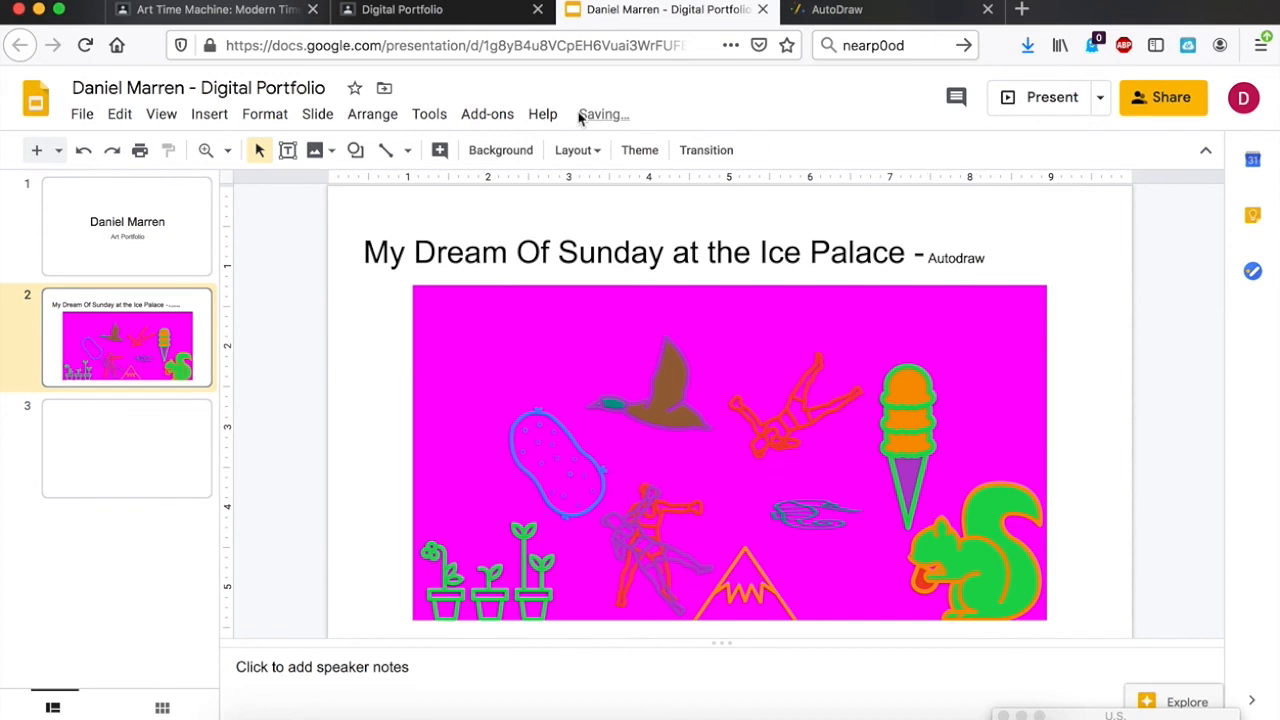
mouse_move(600, 114)
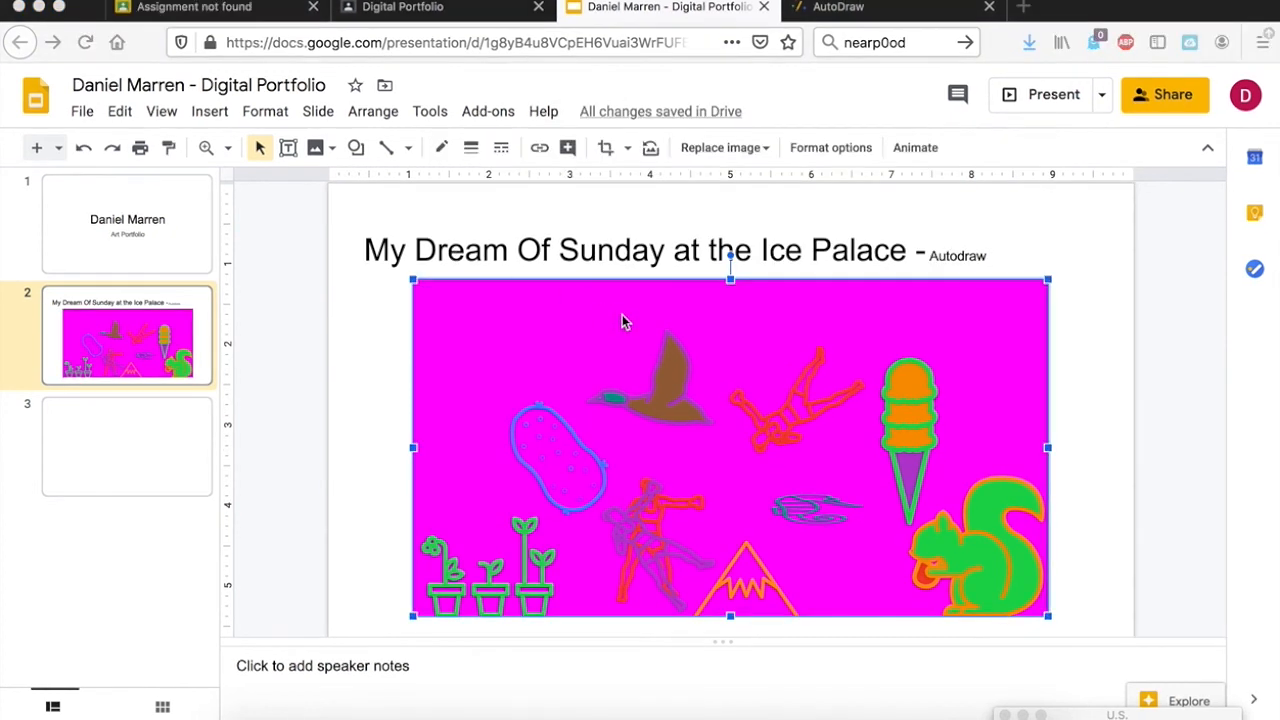
mouse_move(673, 89)
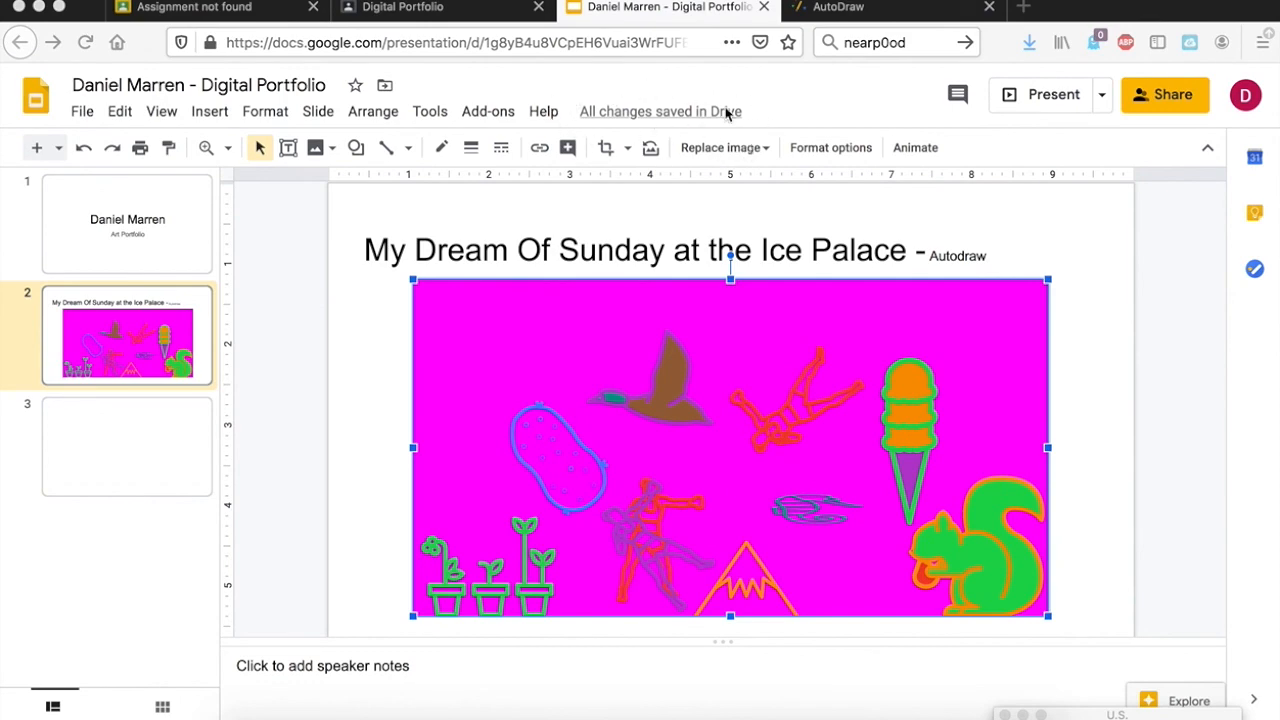
left_click(763, 7)
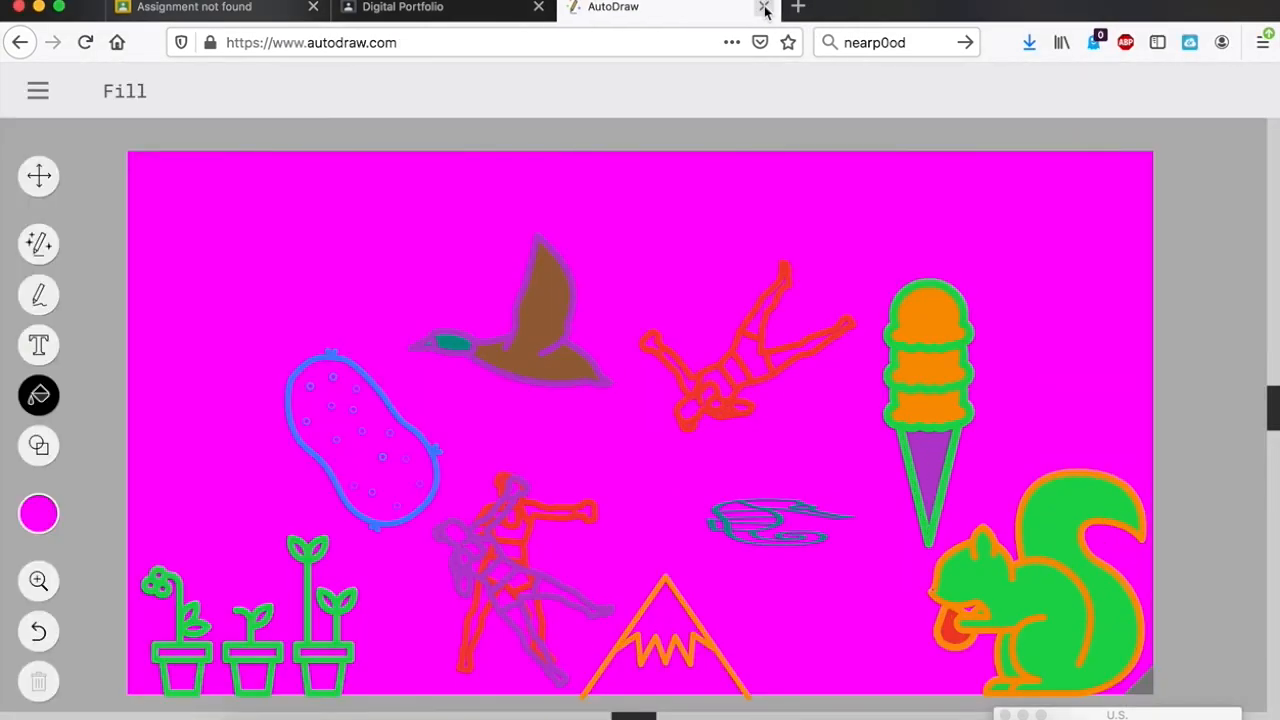
- Close the AutoDraw tab, then turn in the Digital Portfolio assignment and confirm
left_click(440, 7)
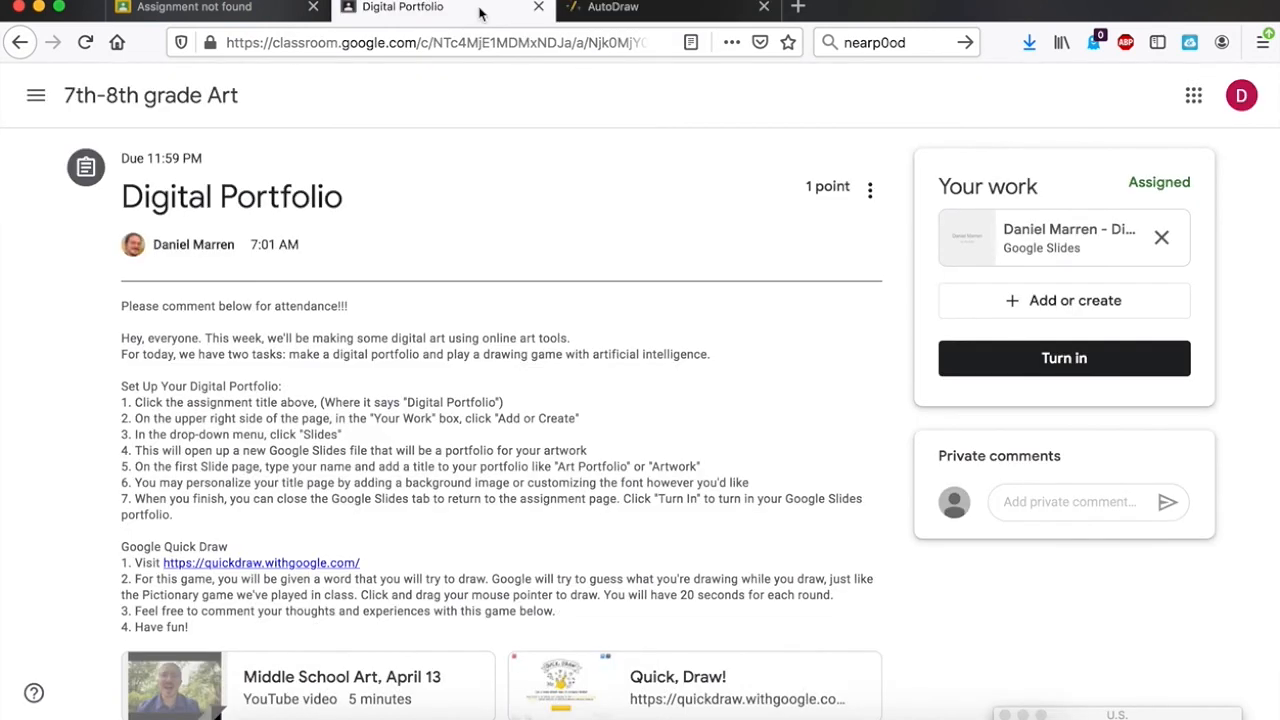
mouse_move(224, 240)
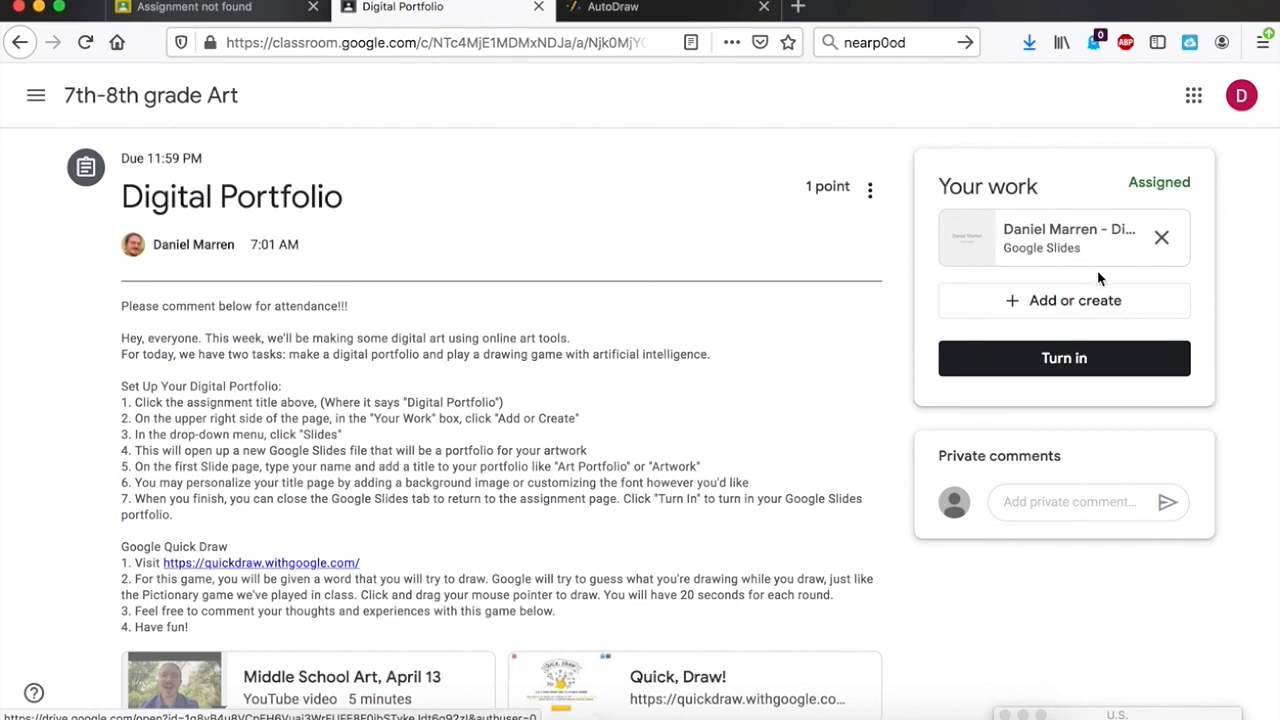
mouse_move(1040, 248)
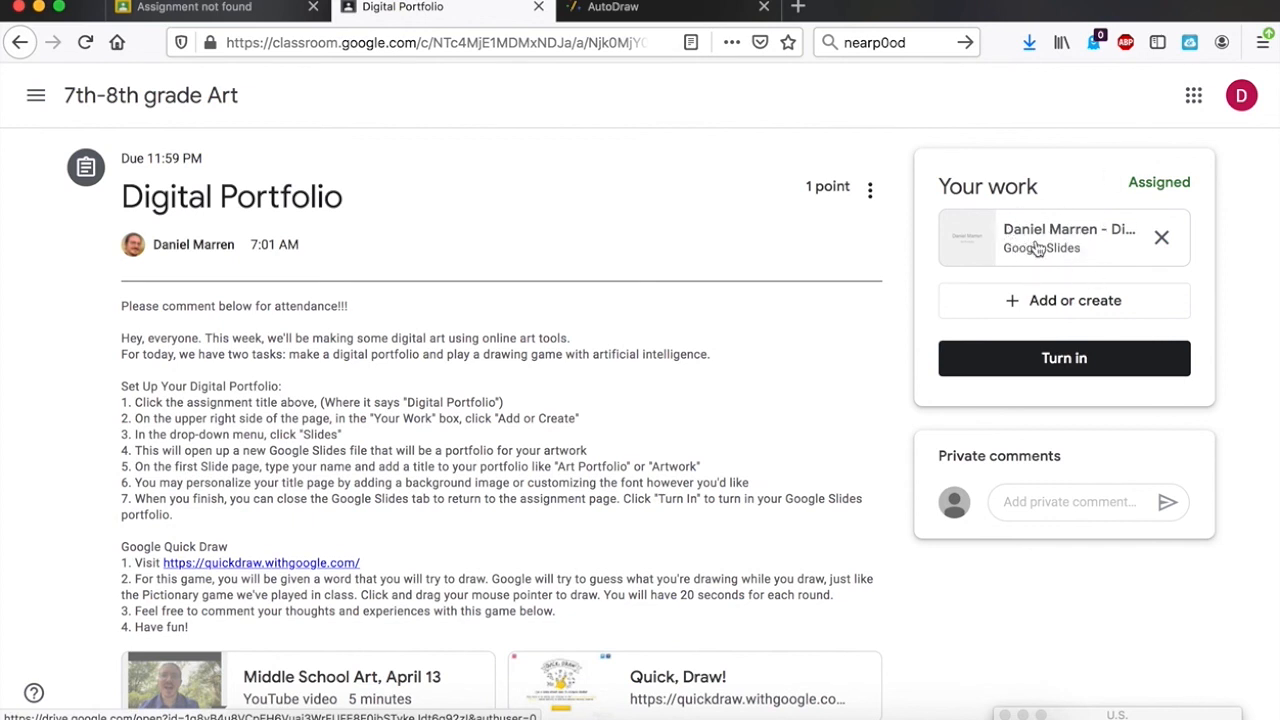
mouse_move(977, 196)
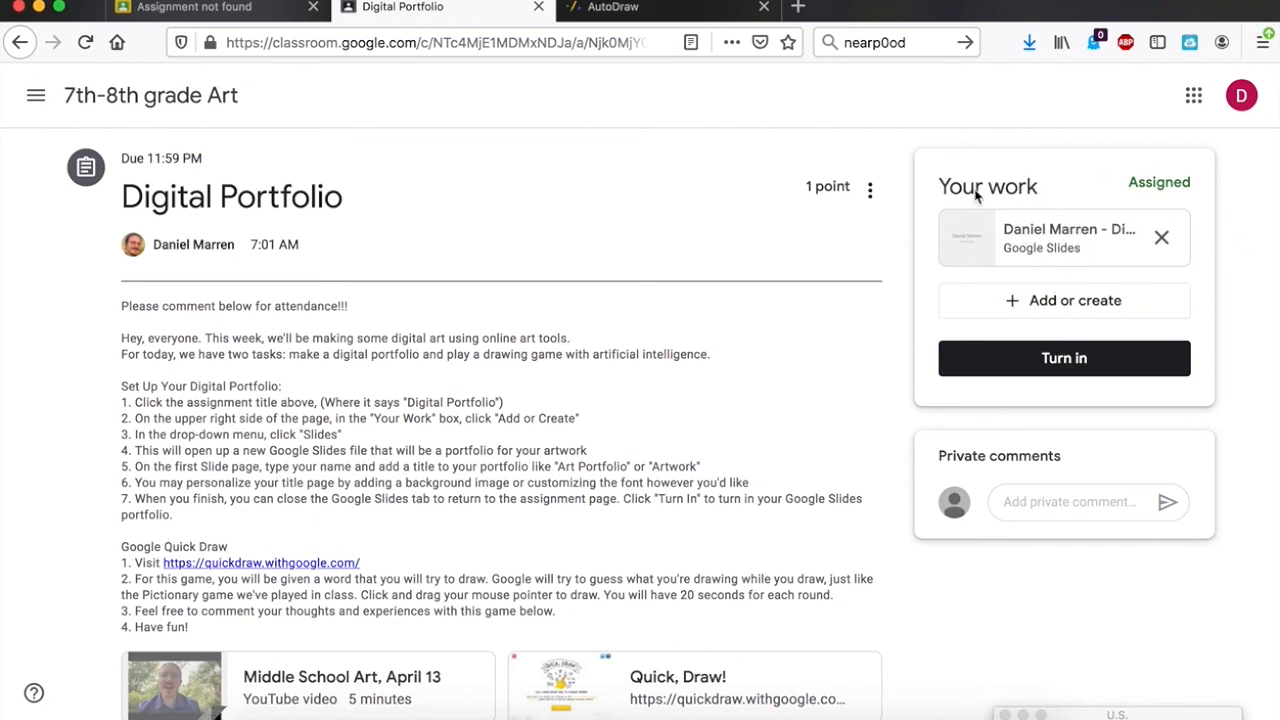
mouse_move(1079, 393)
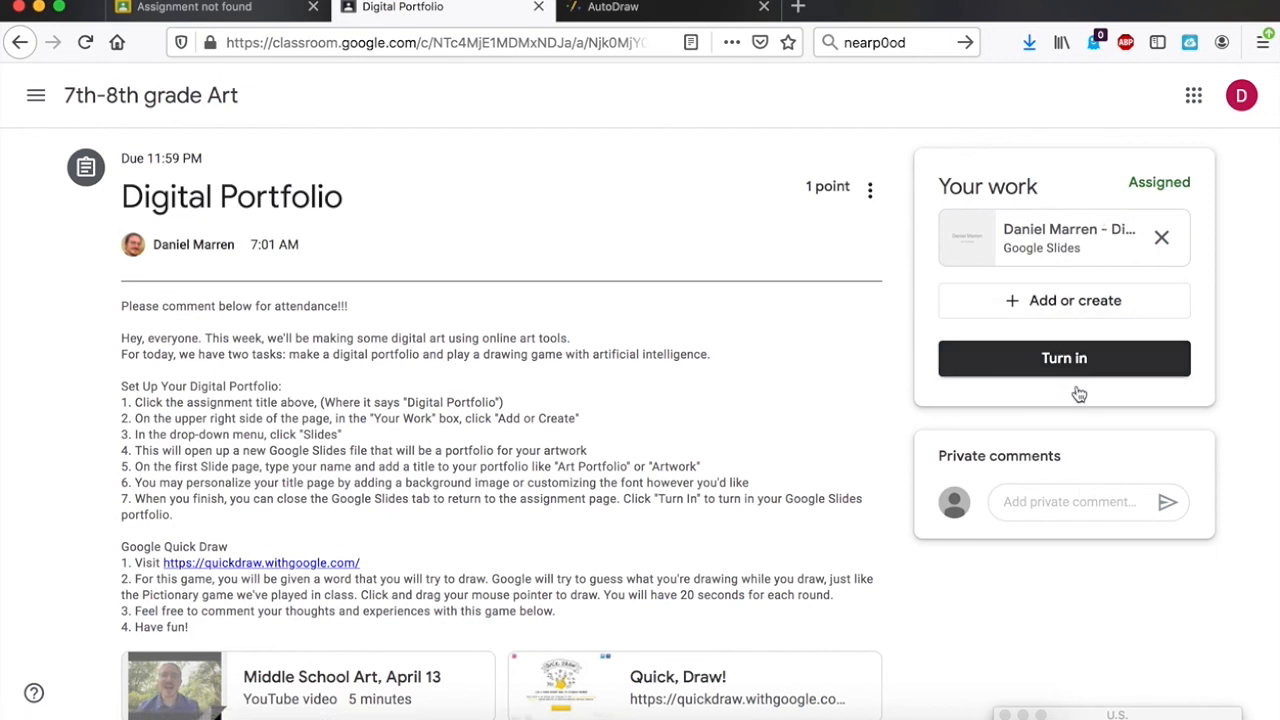
left_click(1063, 358)
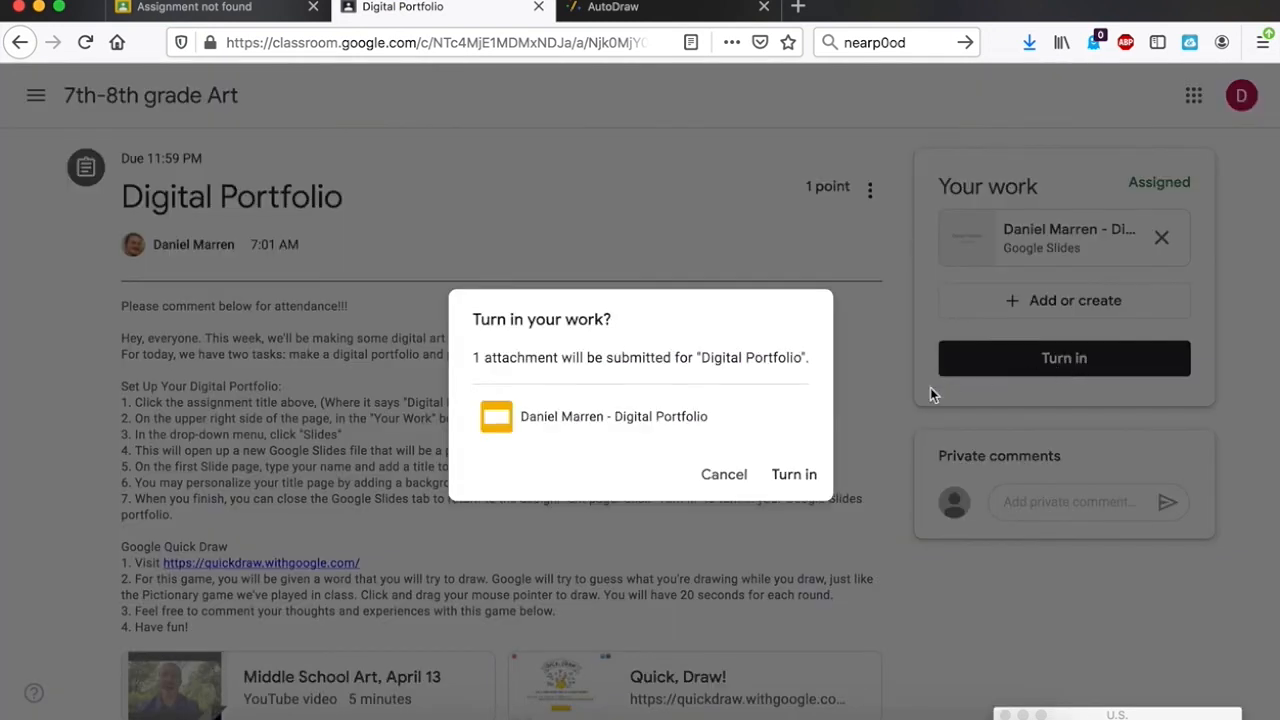
left_click(793, 474)
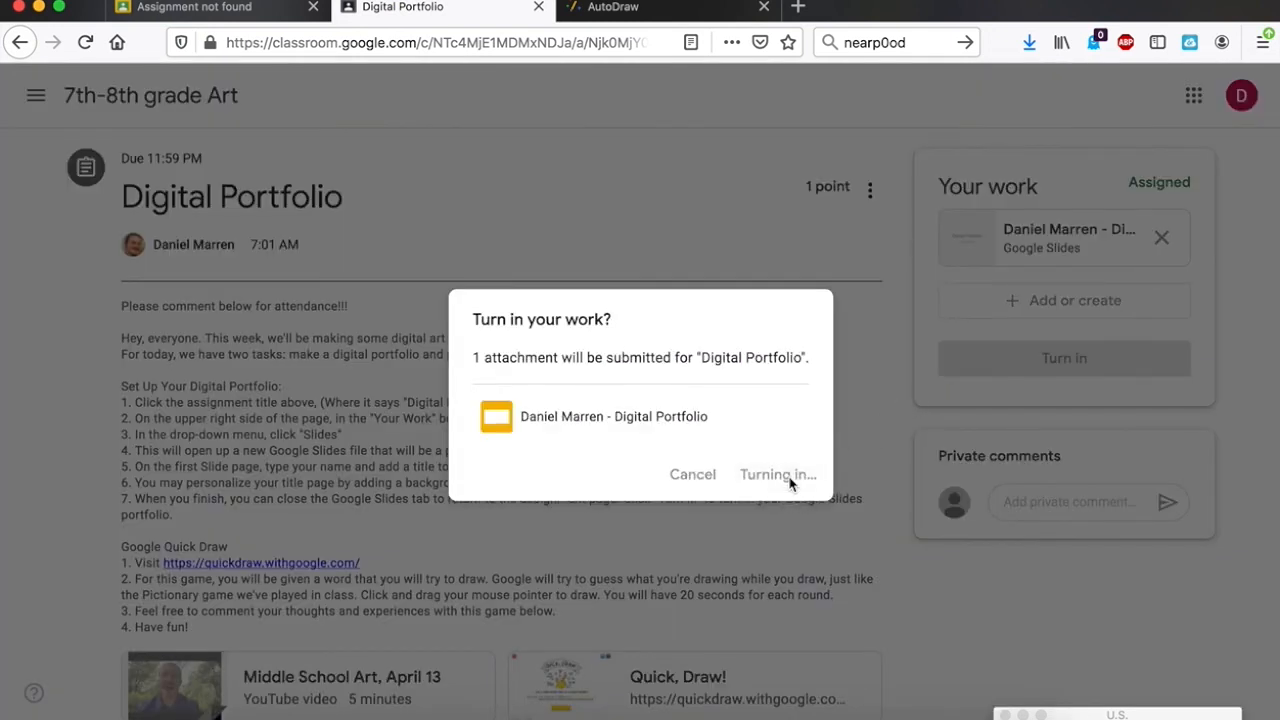
left_click(777, 474)
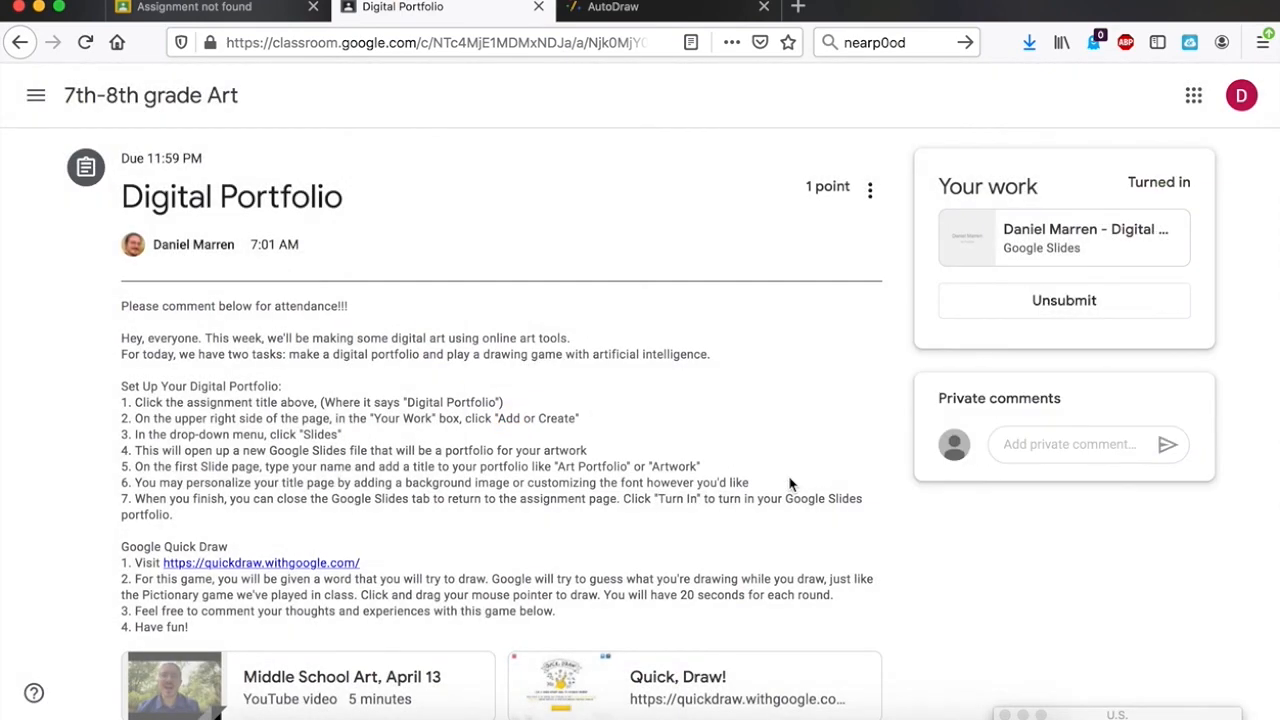
mouse_move(670, 560)
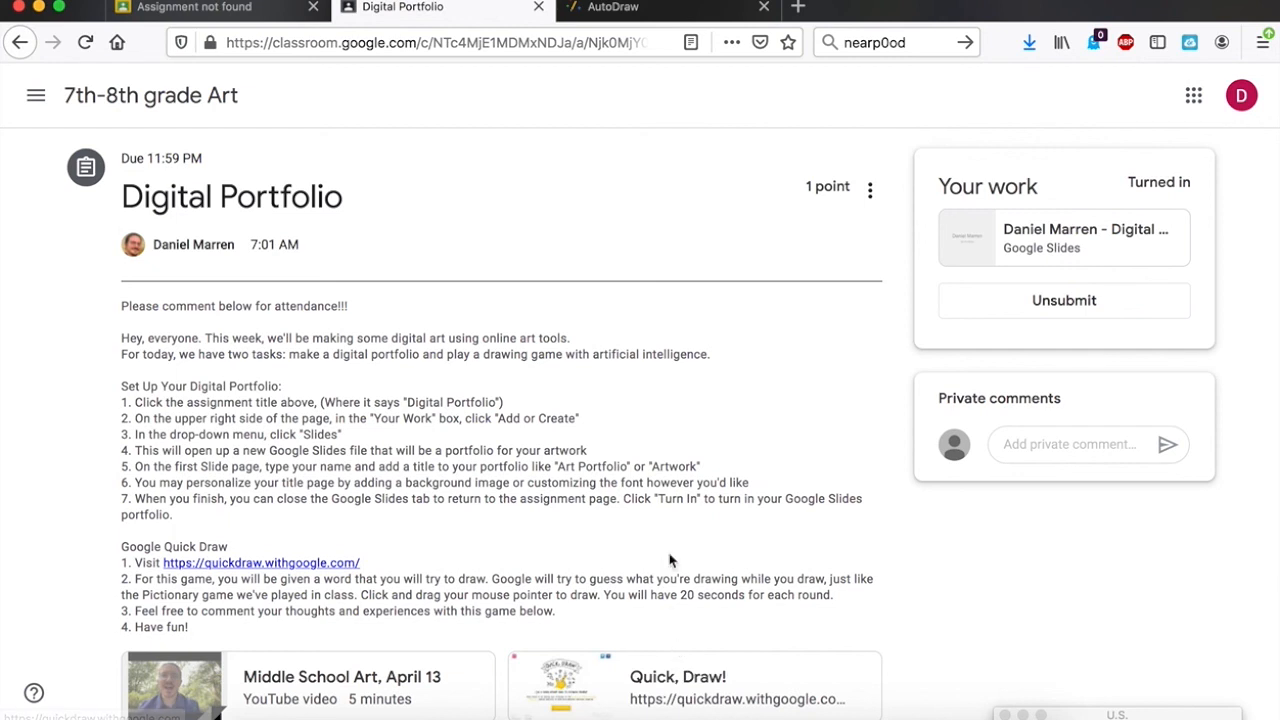